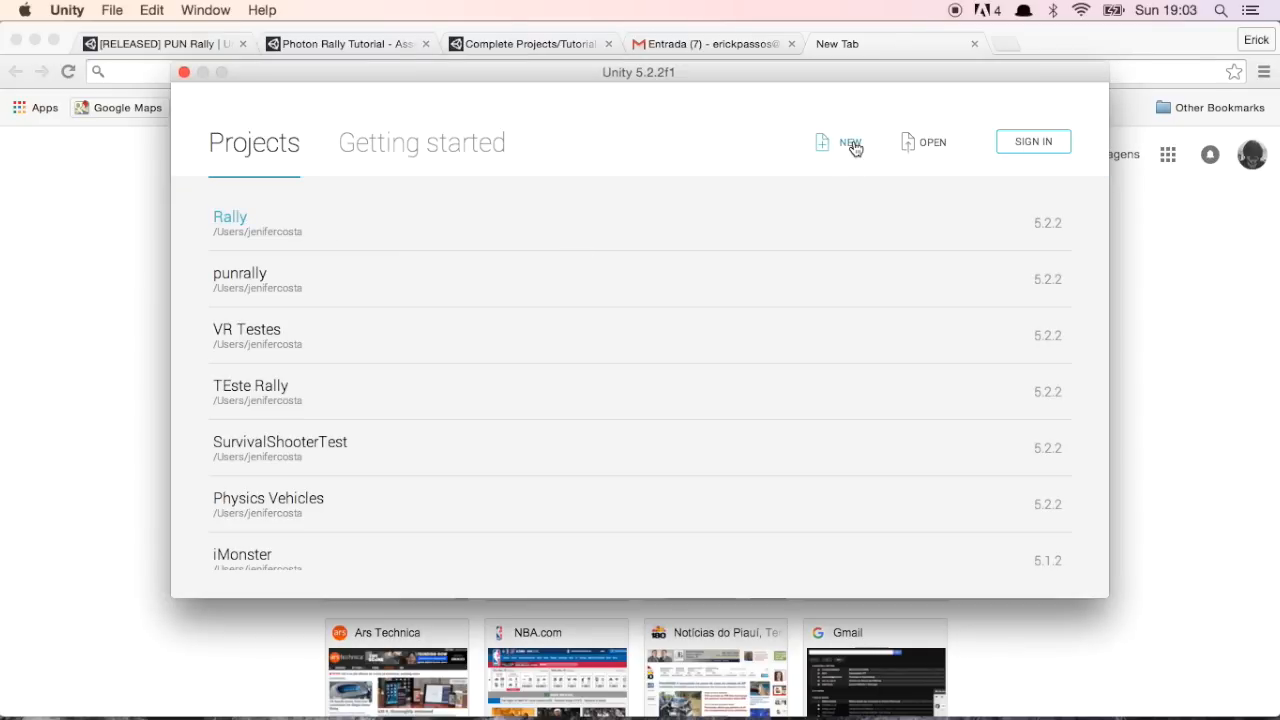
Start a new 3D project in the launcher named 'Rally Tutorial'
left_click(849, 142)
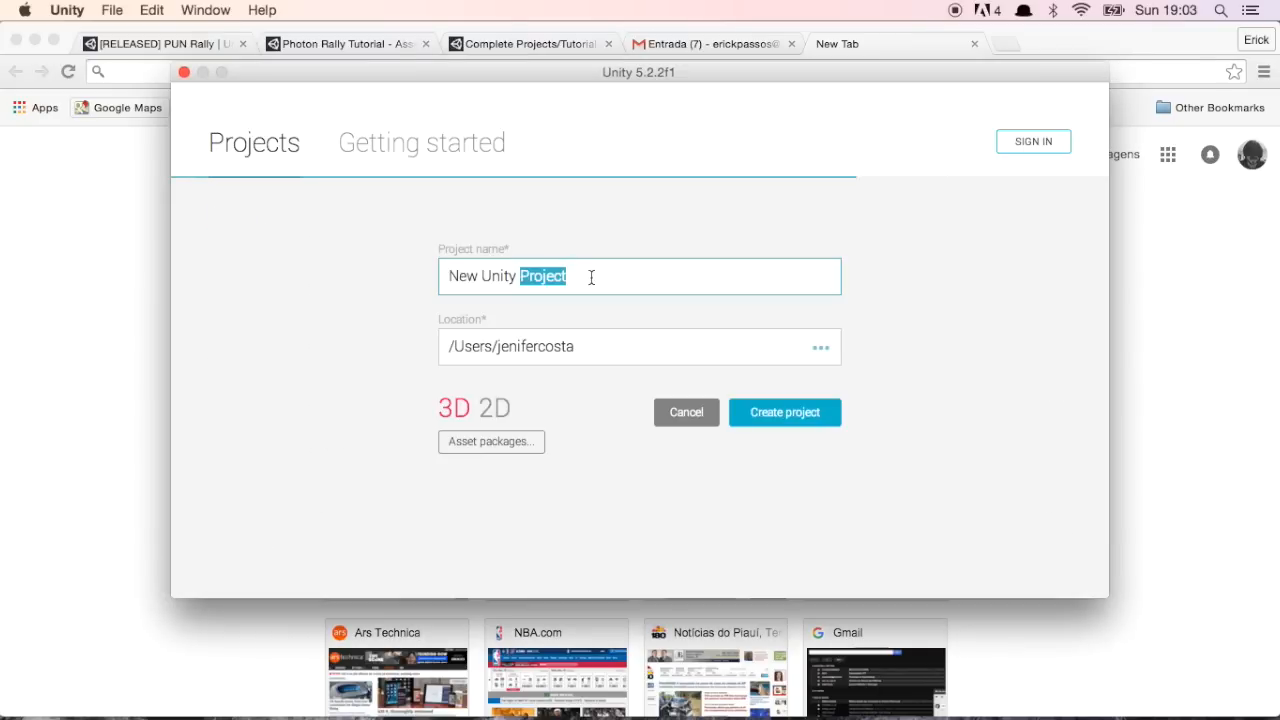
type("Rally")
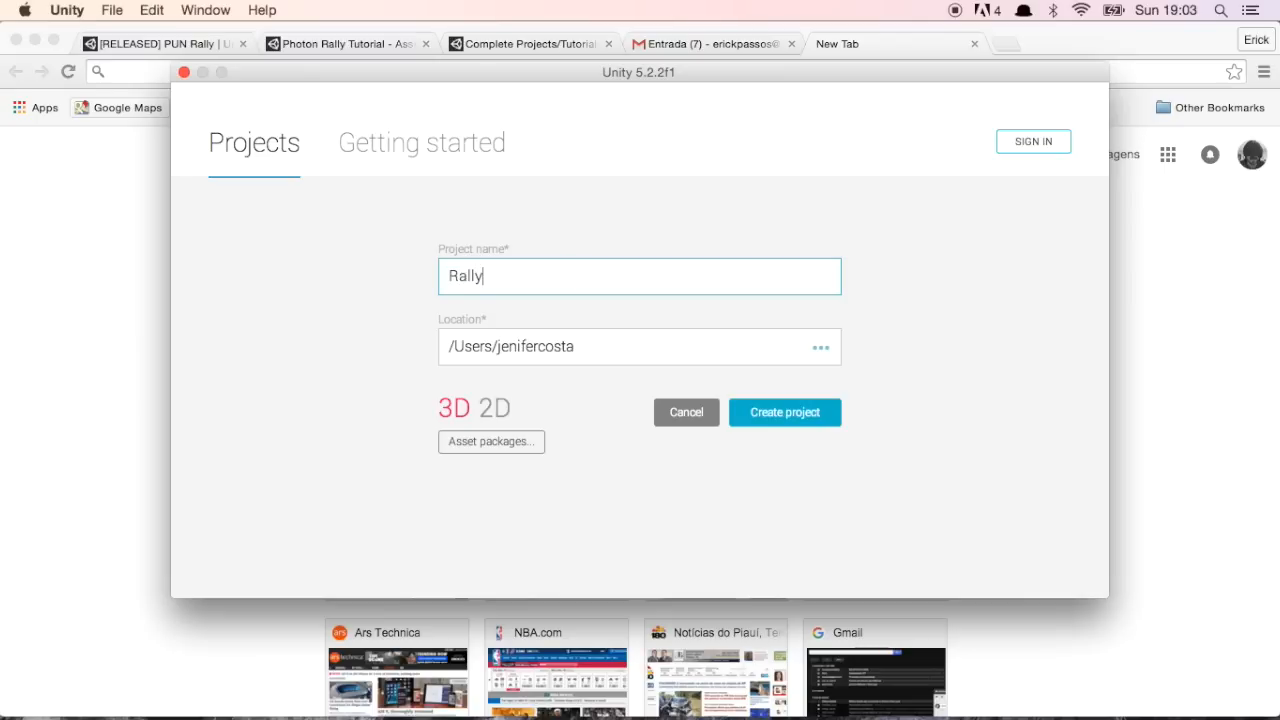
type("Tutori")
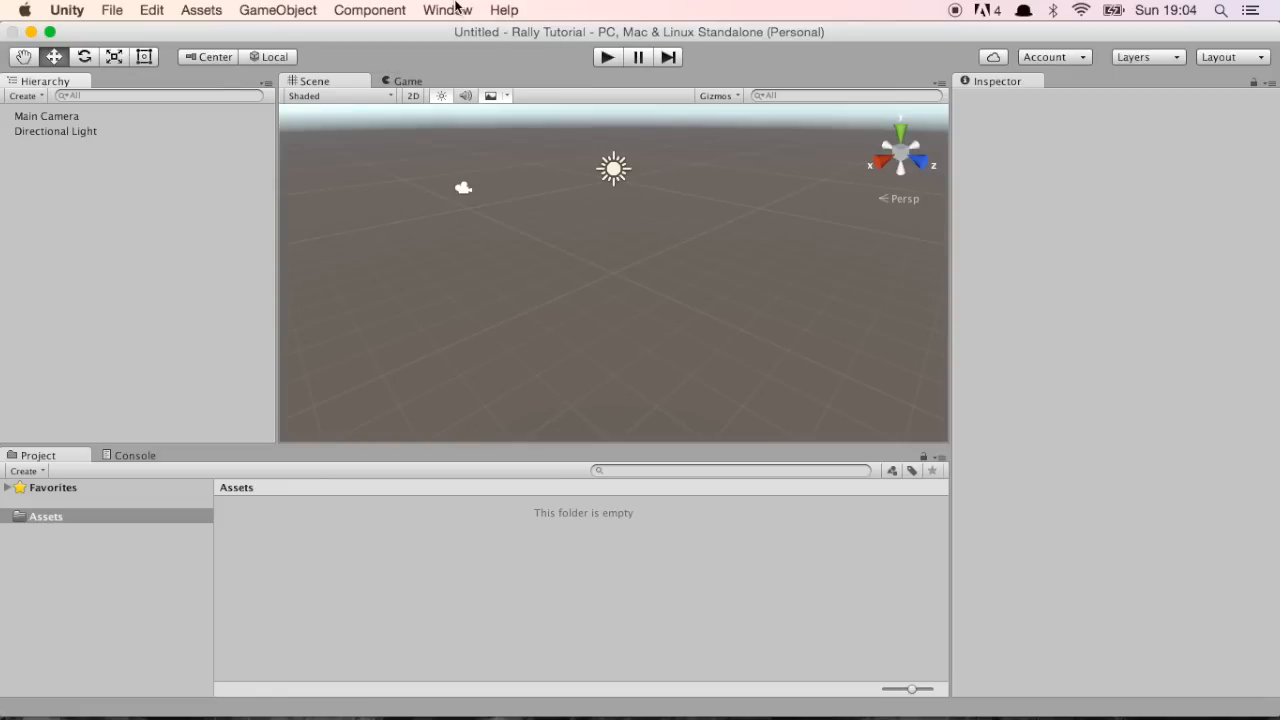
Search the Asset Store for 'PUN Rally' and pick the Photon Rally Tutorial package
left_click(447, 10)
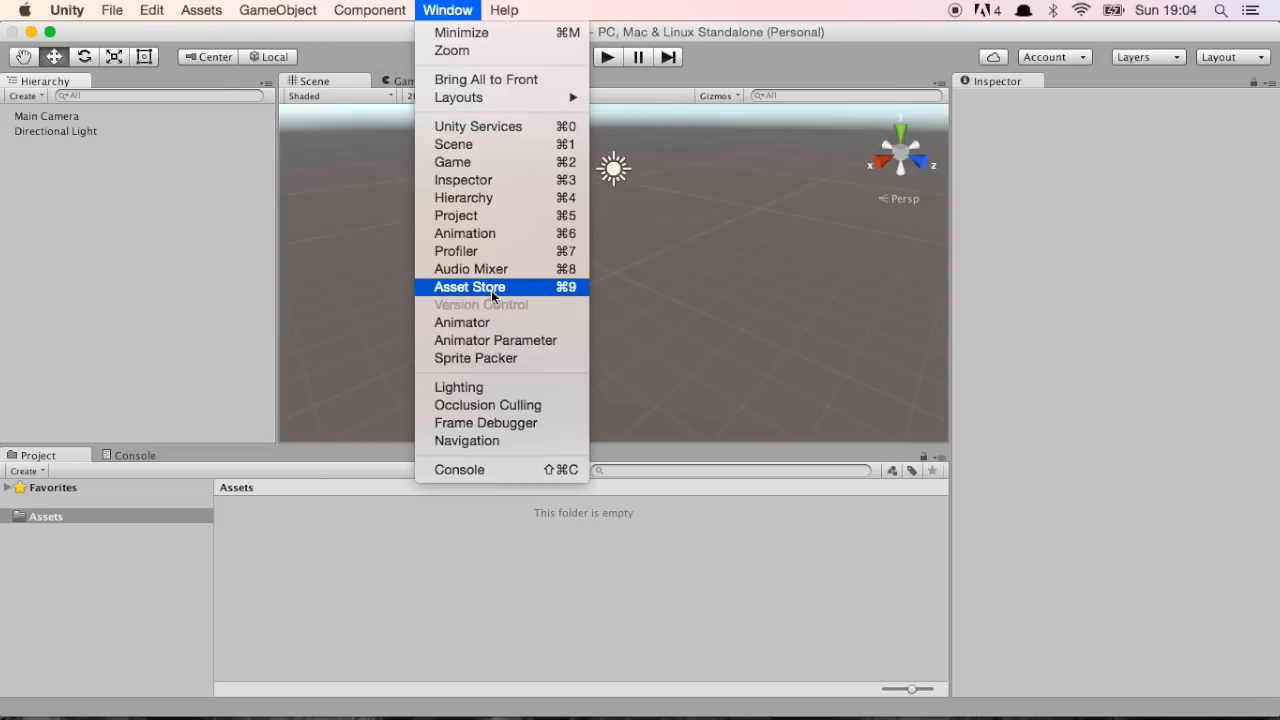
left_click(469, 287)
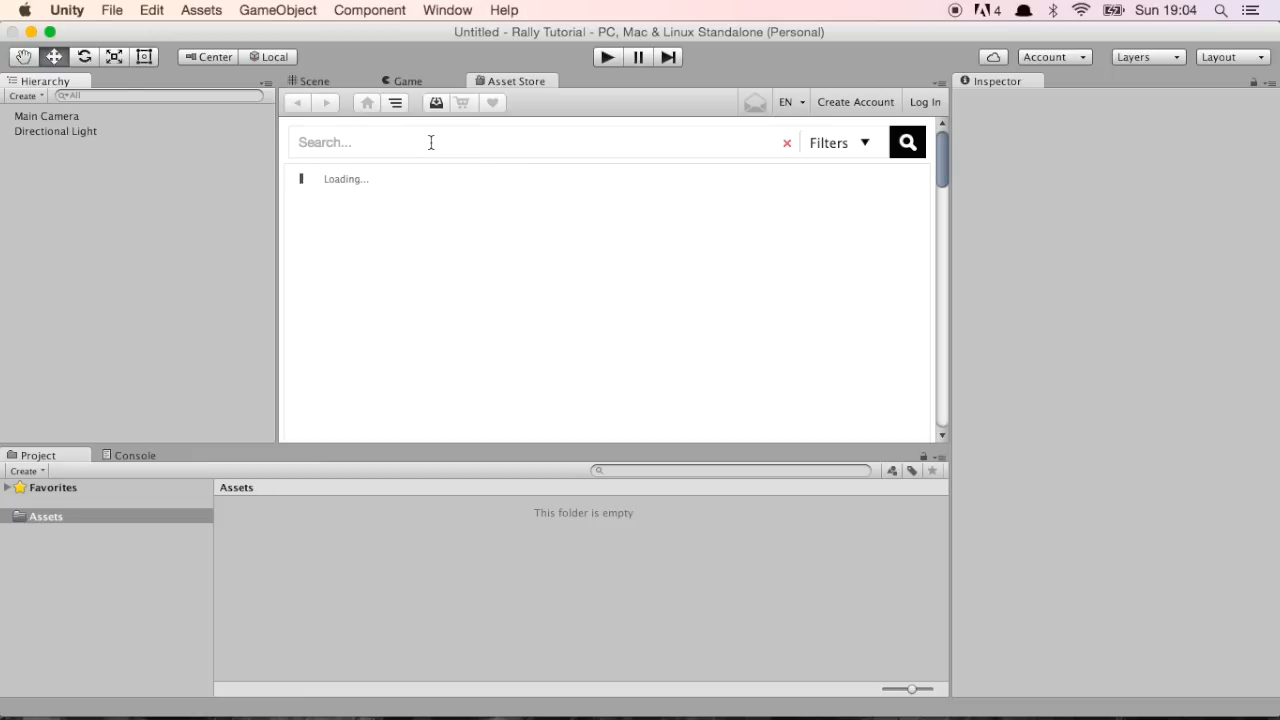
type("P")
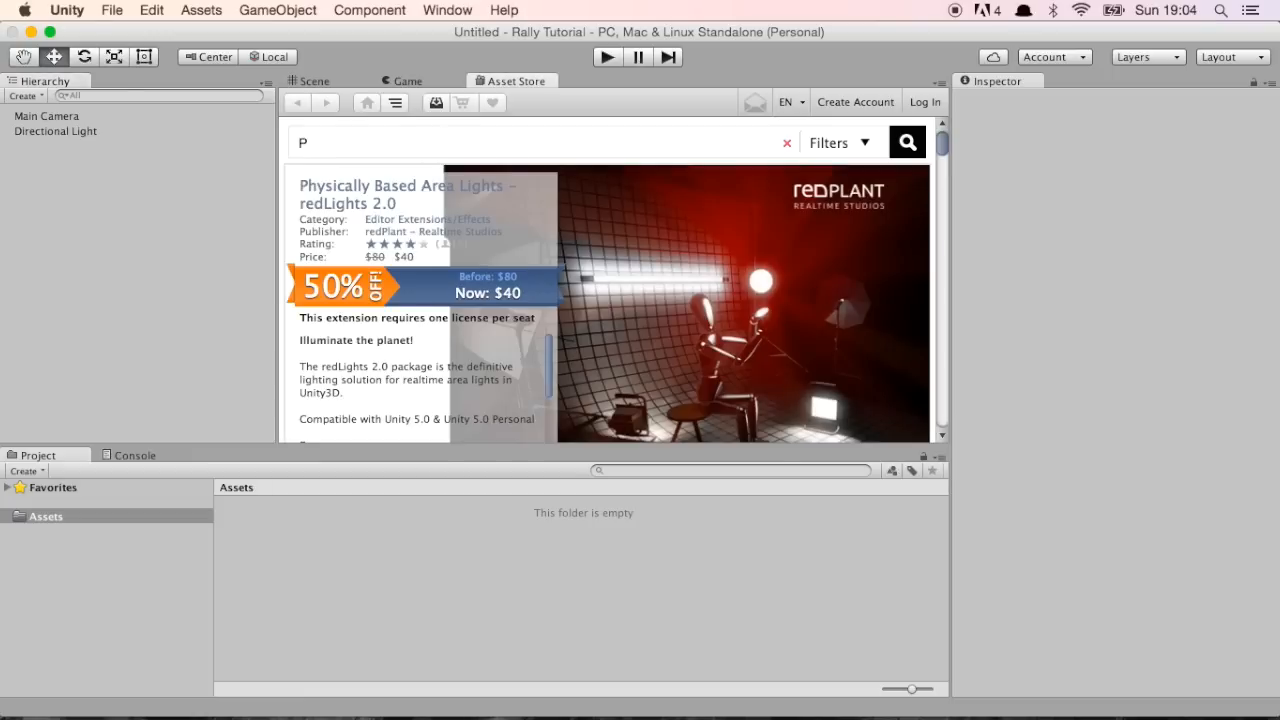
type("UN Rally")
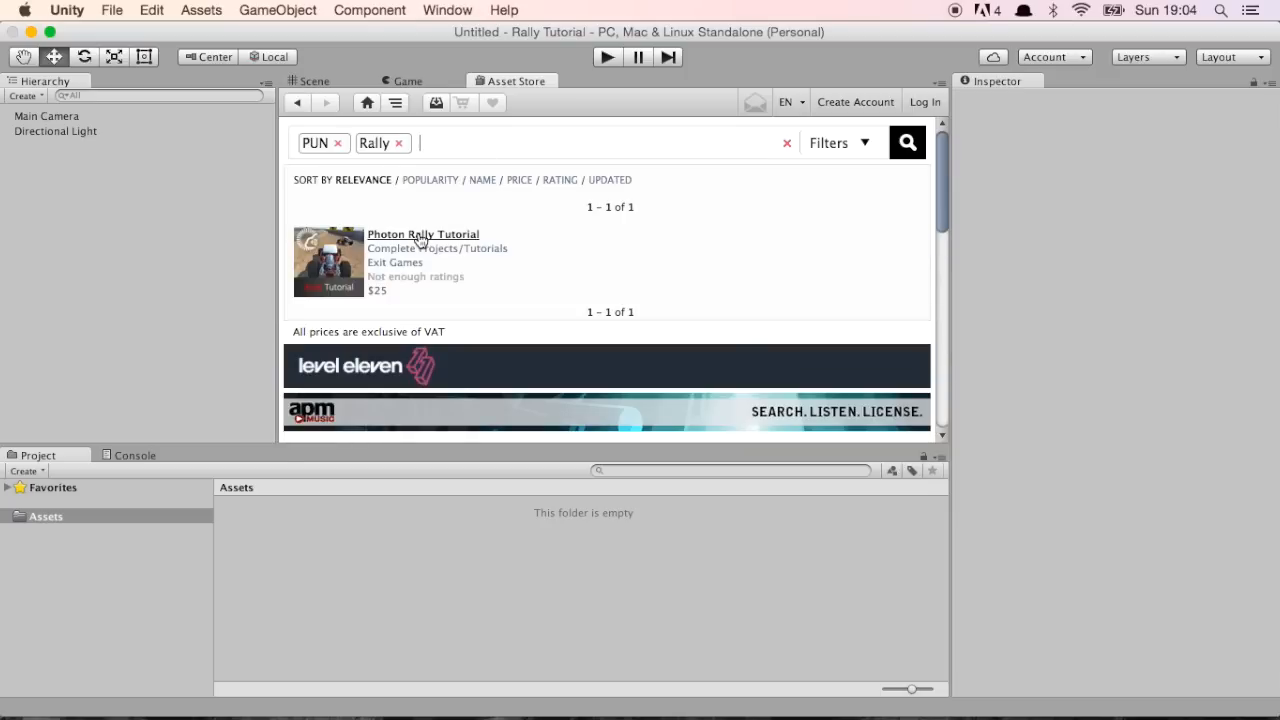
left_click(423, 234)
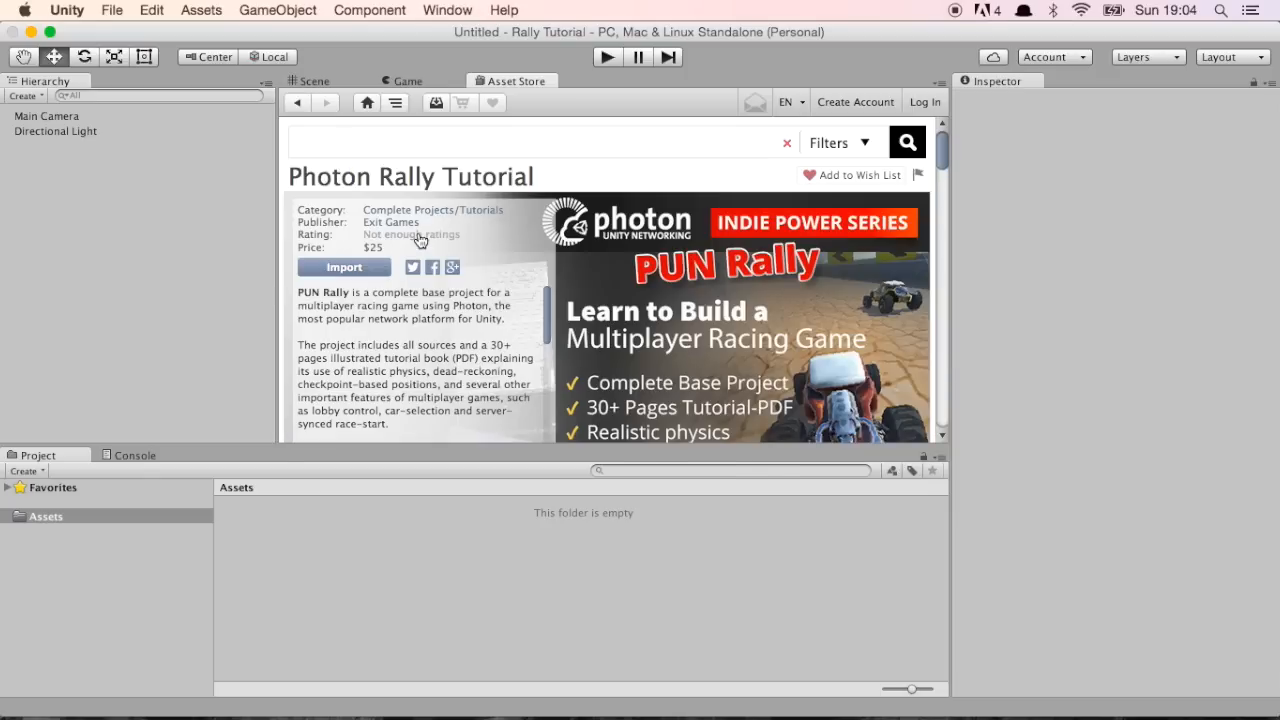
left_click(344, 267)
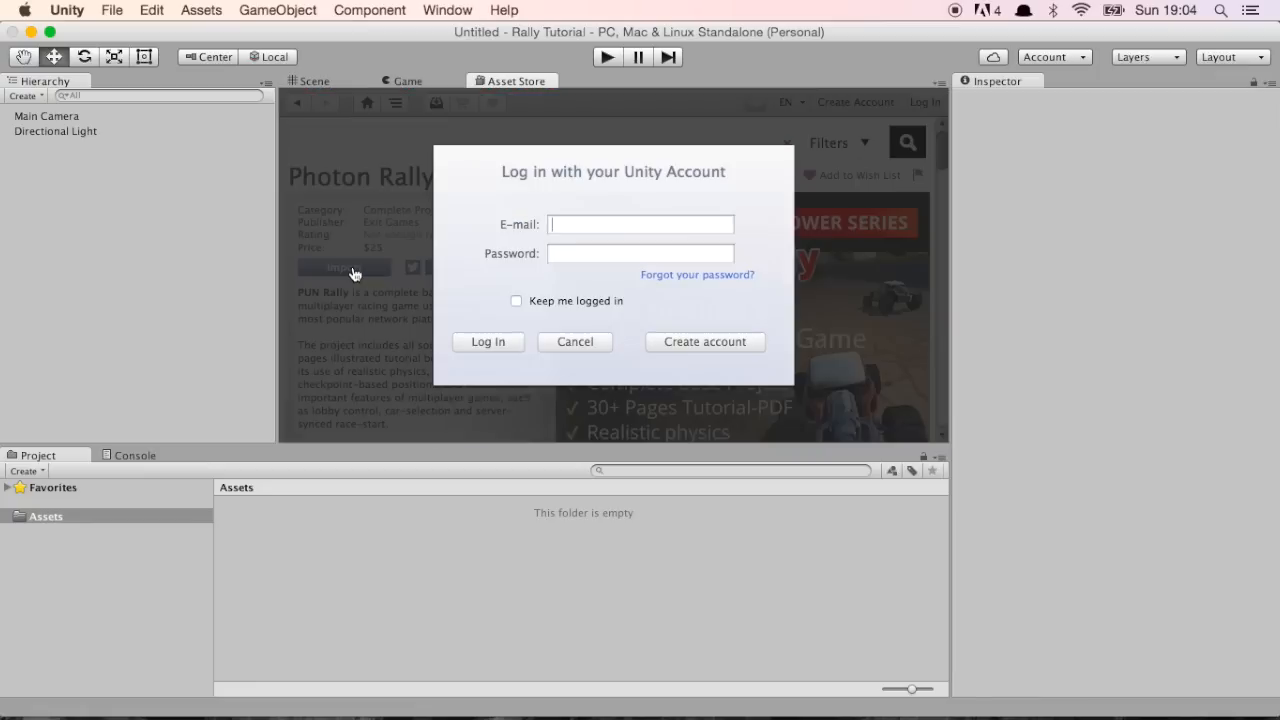
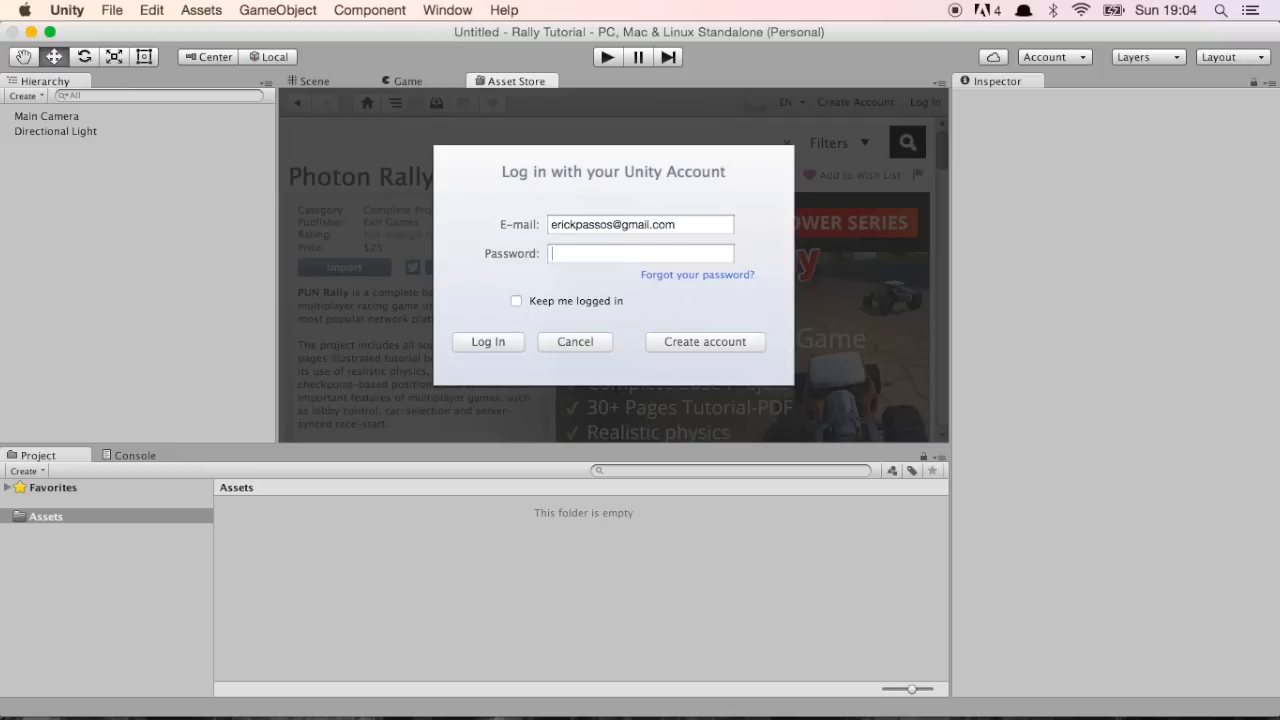
left_click(488, 341)
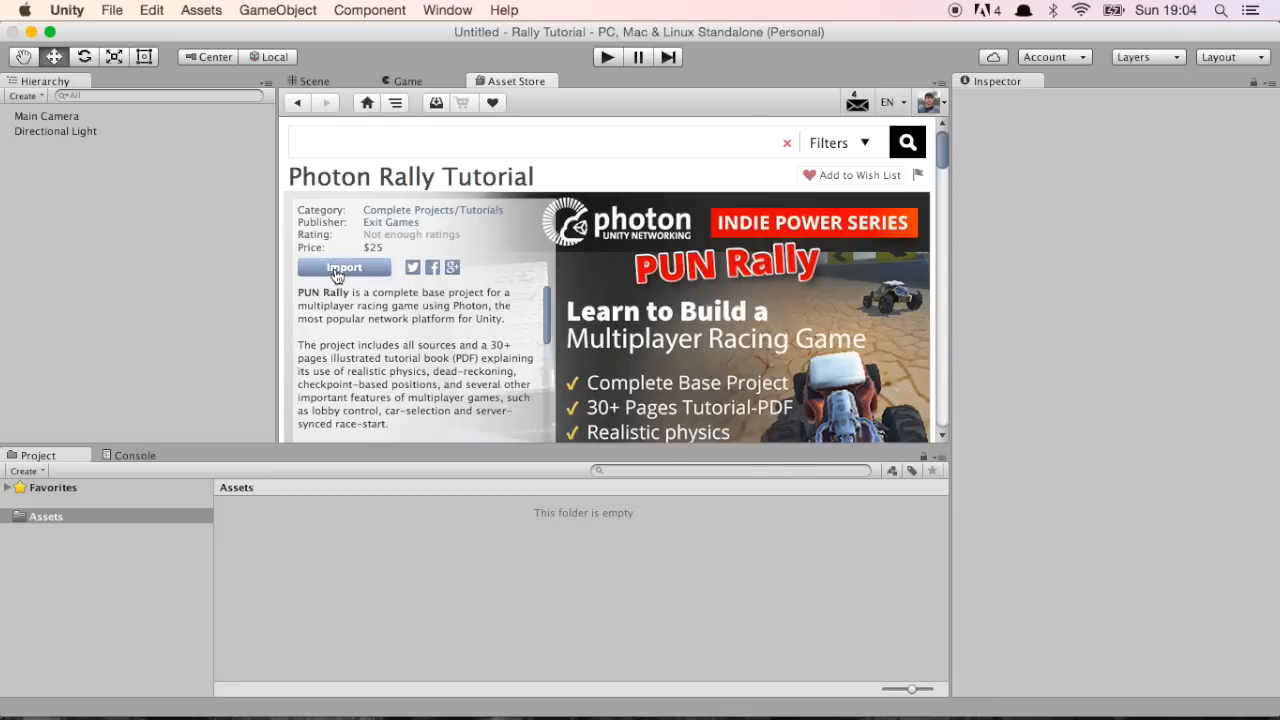
Import every Photon Rally Tutorial file, accepting the project settings overwrite
left_click(344, 266)
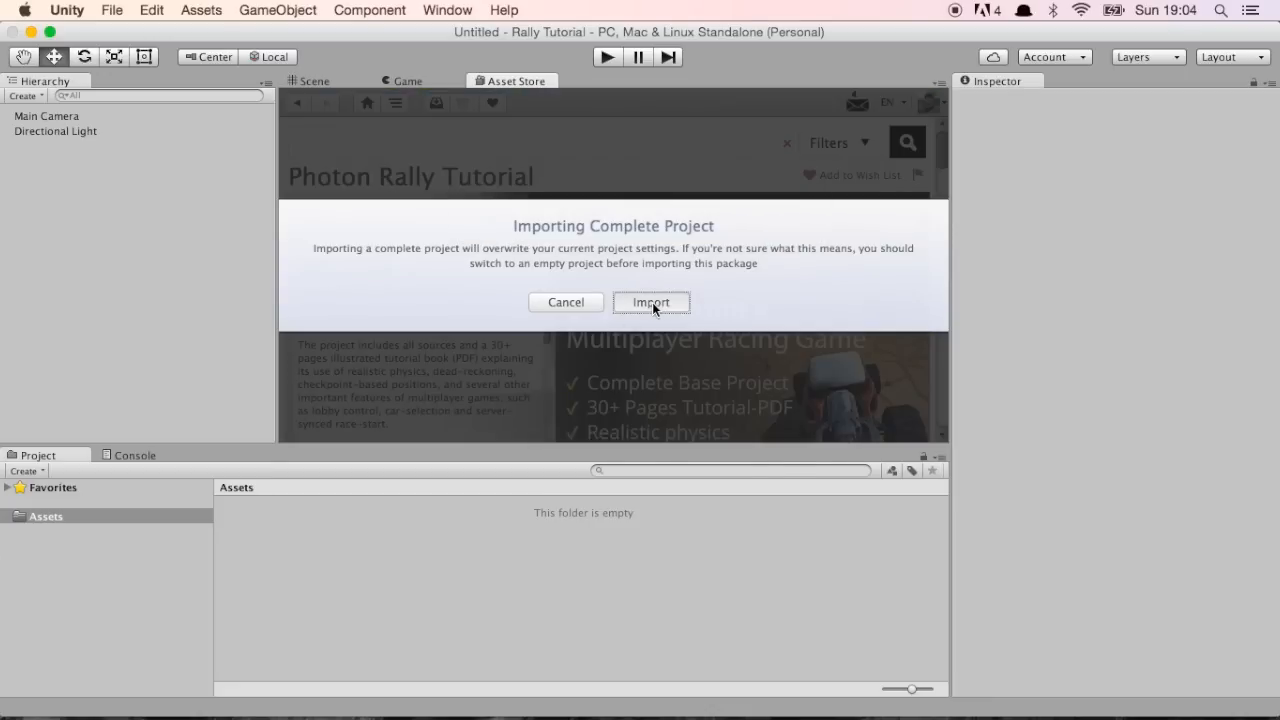
left_click(650, 302)
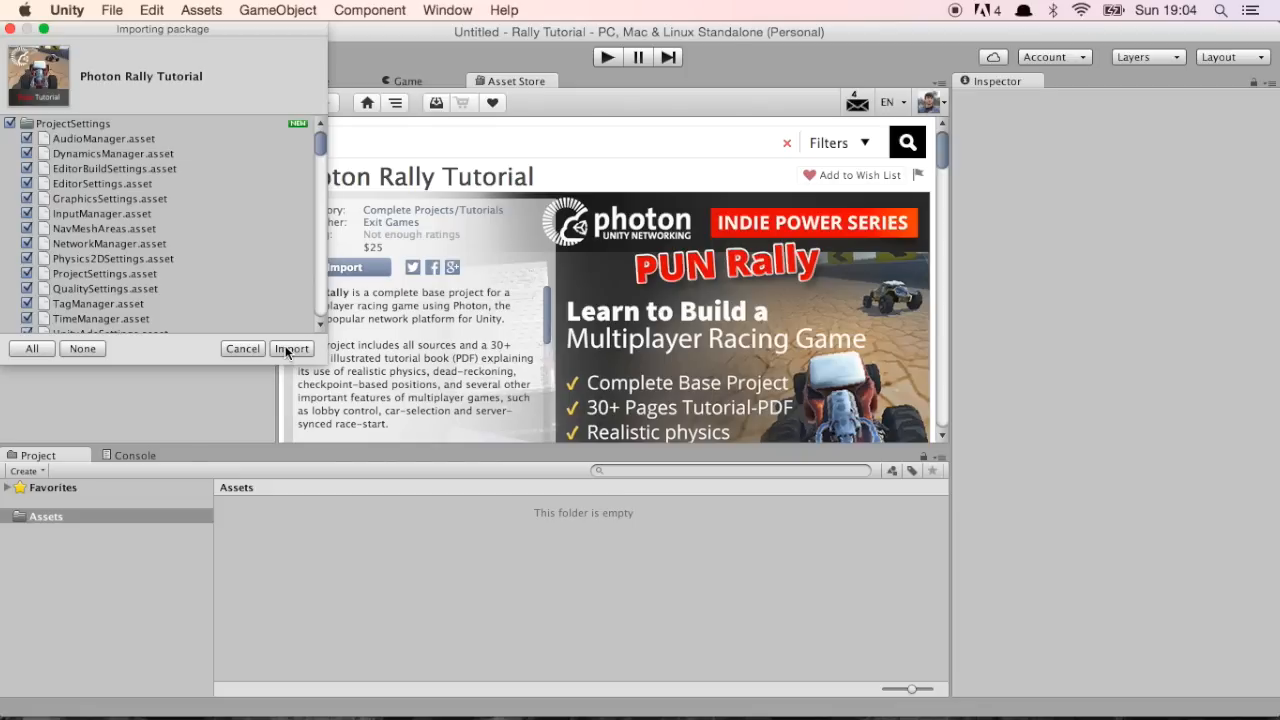
left_click(291, 348)
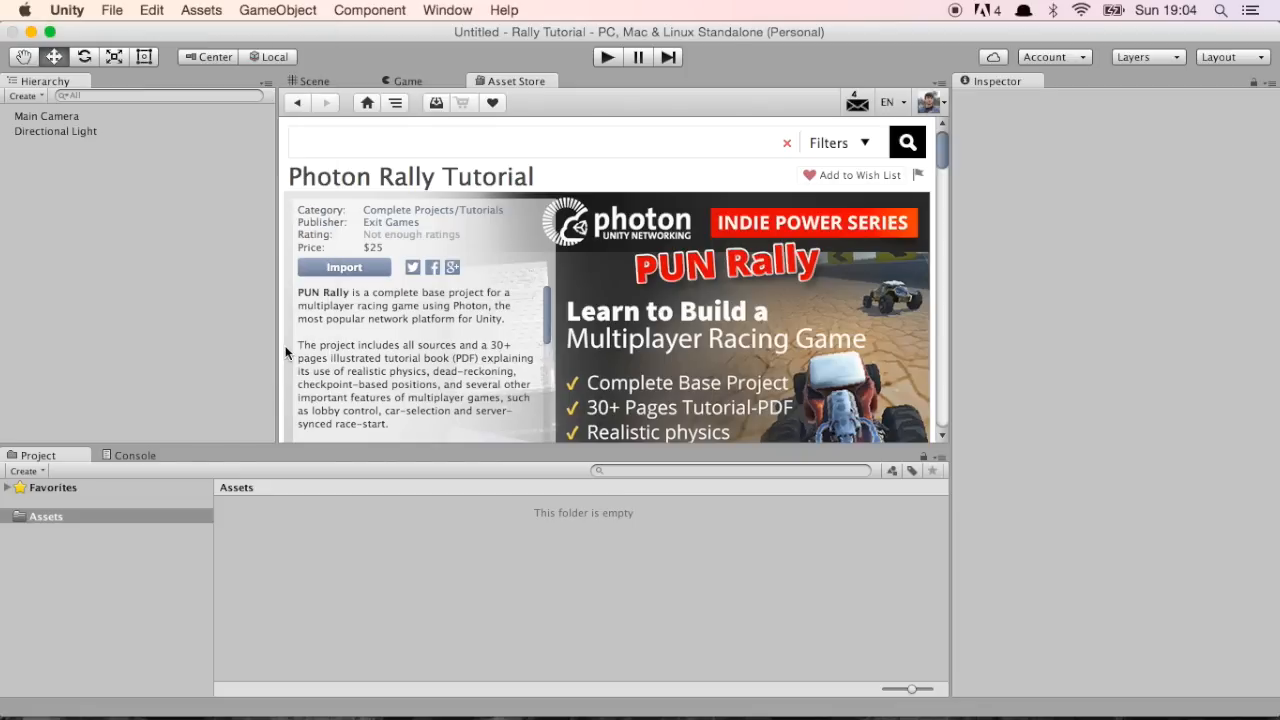
left_click(343, 267)
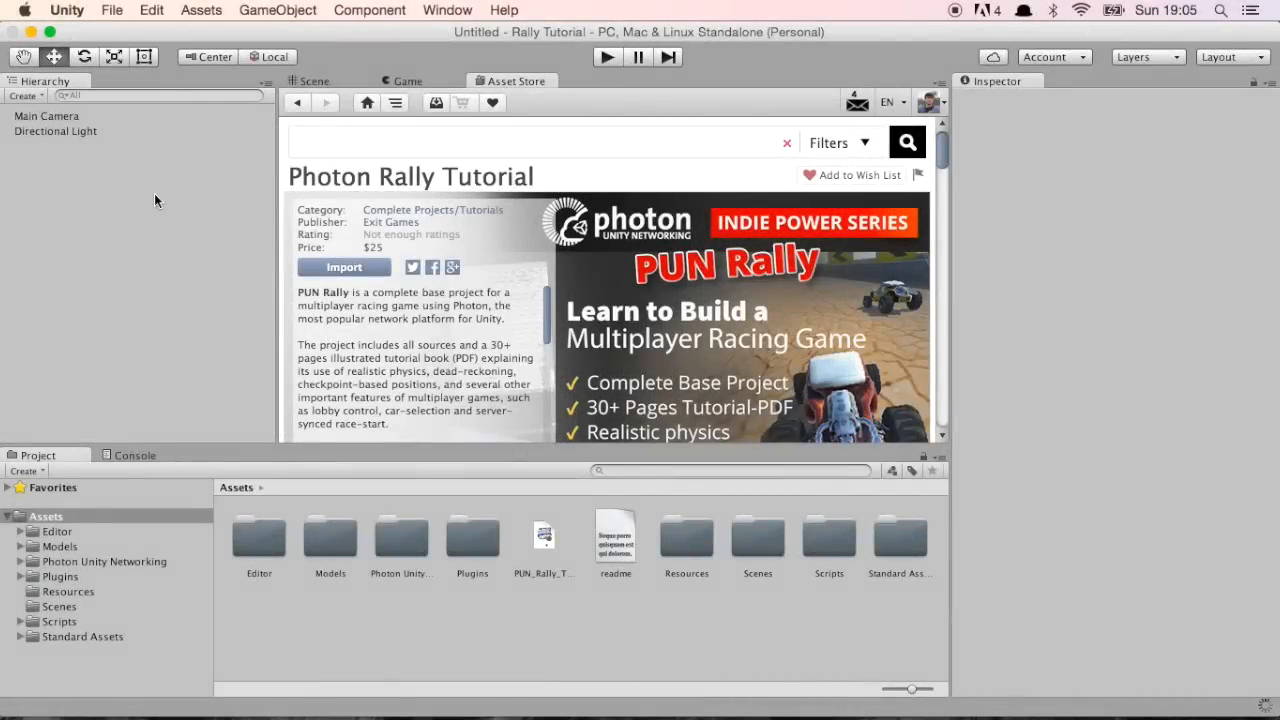
mouse_move(135, 258)
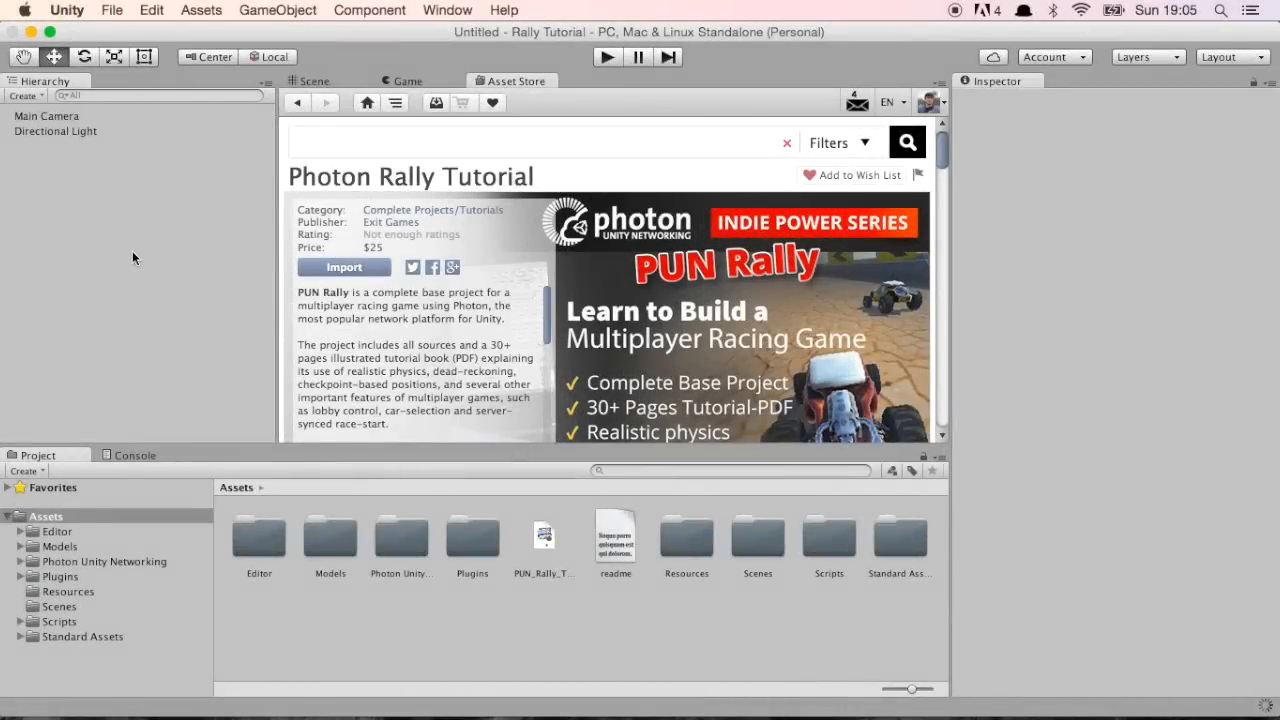
left_click(343, 267)
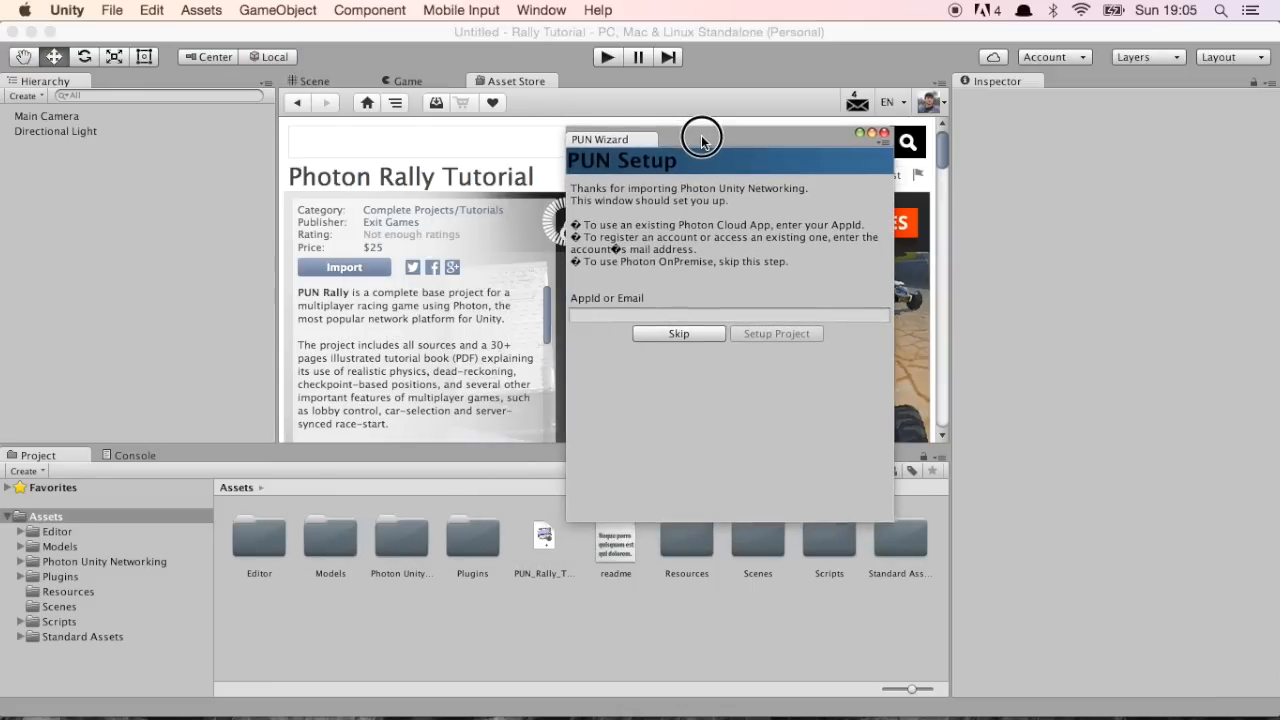
Move the PUN Setup window aside and skip it without an AppId
left_click_drag(700, 138, 715, 143)
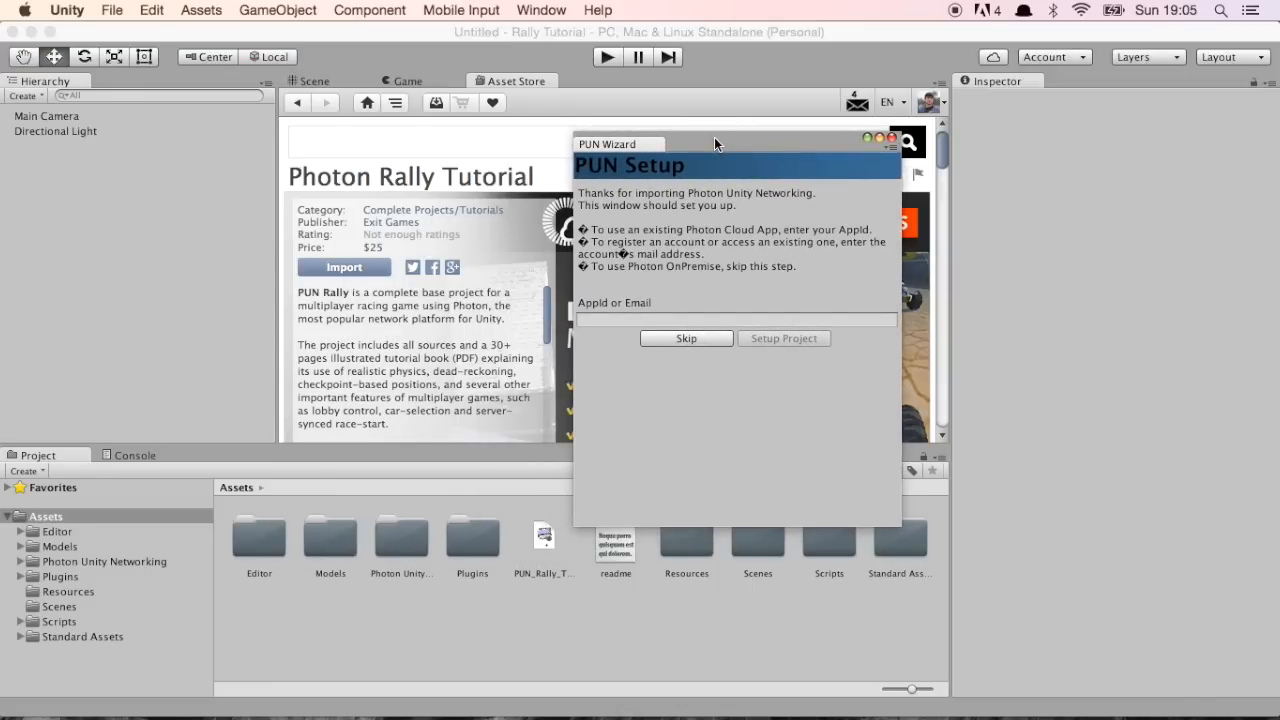
left_click(735, 319)
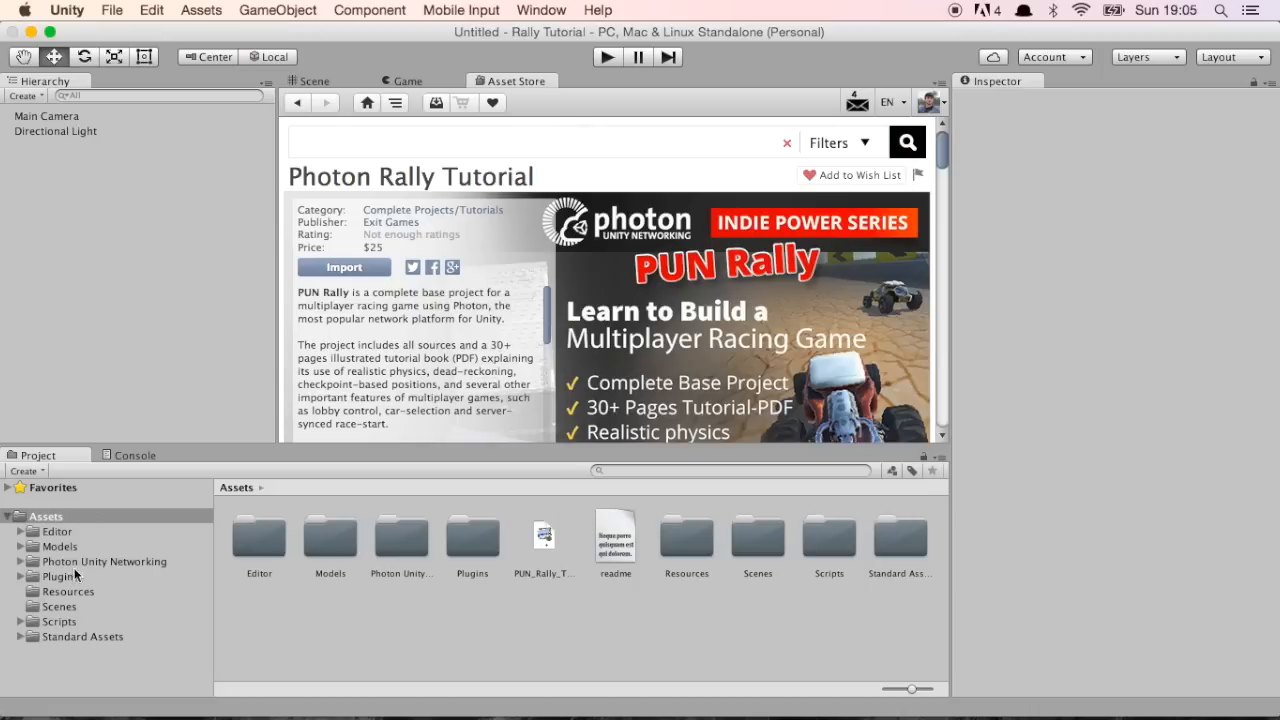
Expand Photon Unity Networking and select PhotonServerSettings in its Resources folder
left_click(104, 561)
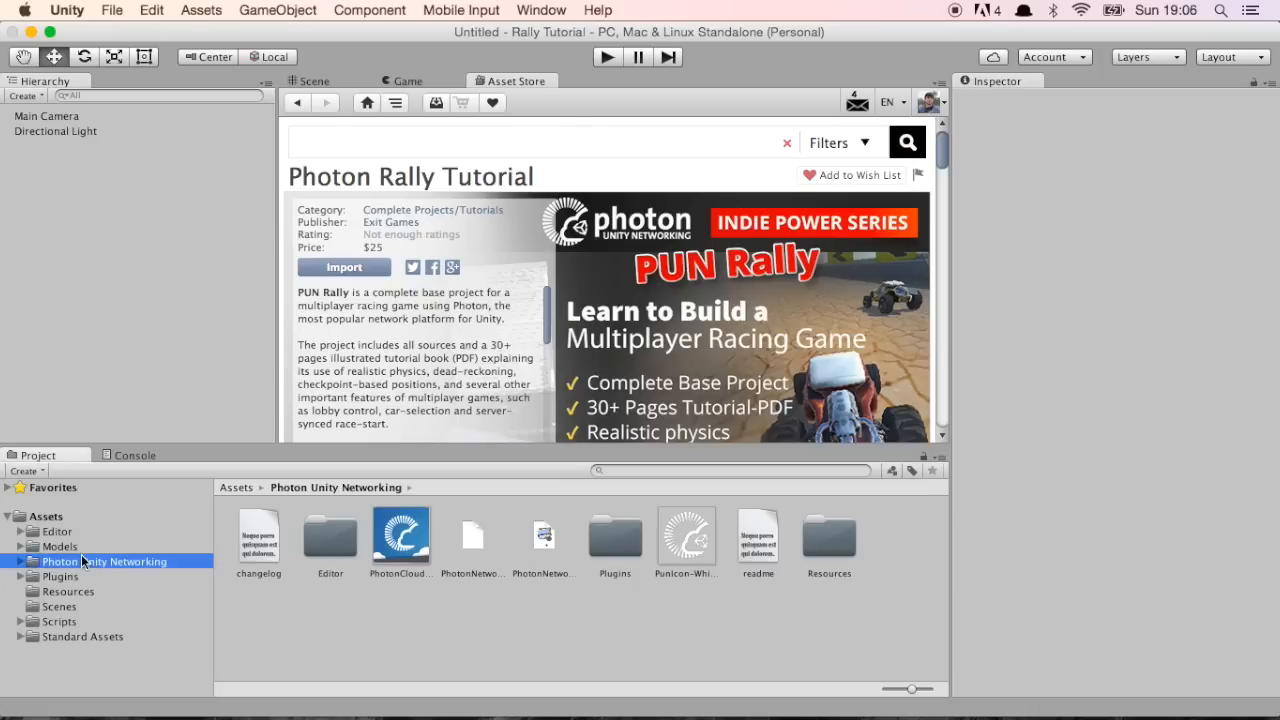
left_click(20, 561)
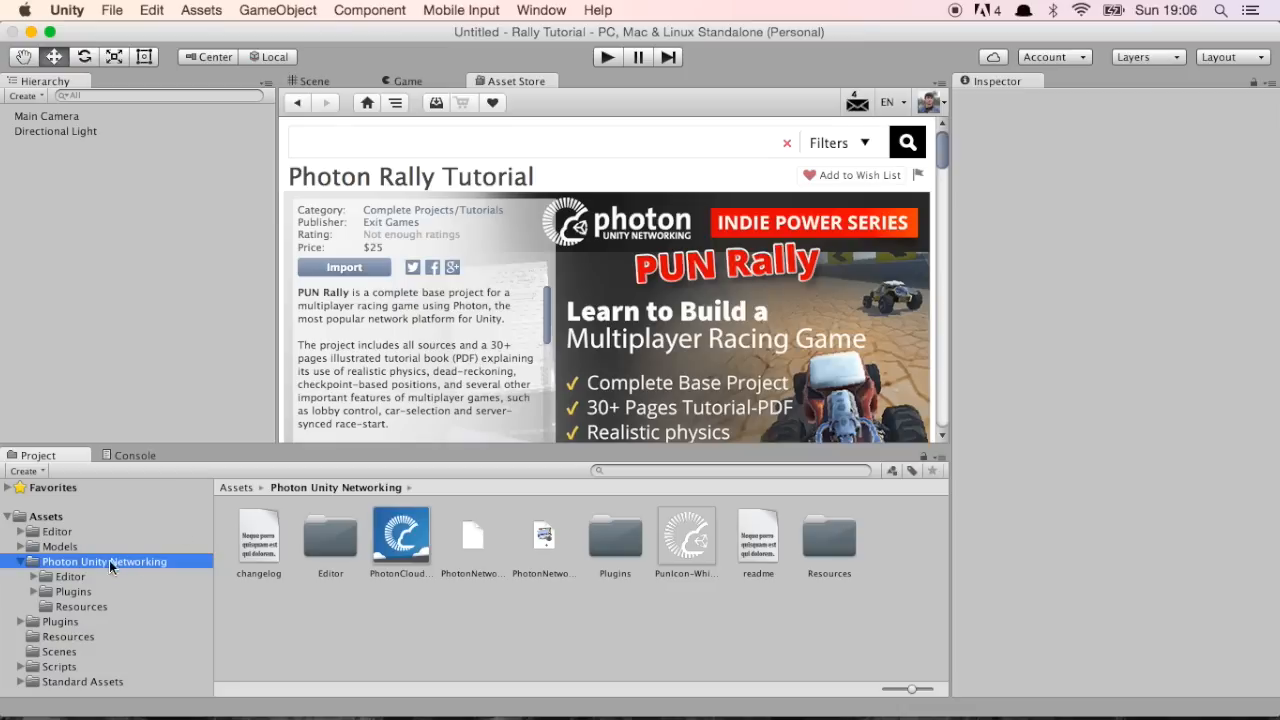
mouse_move(100, 568)
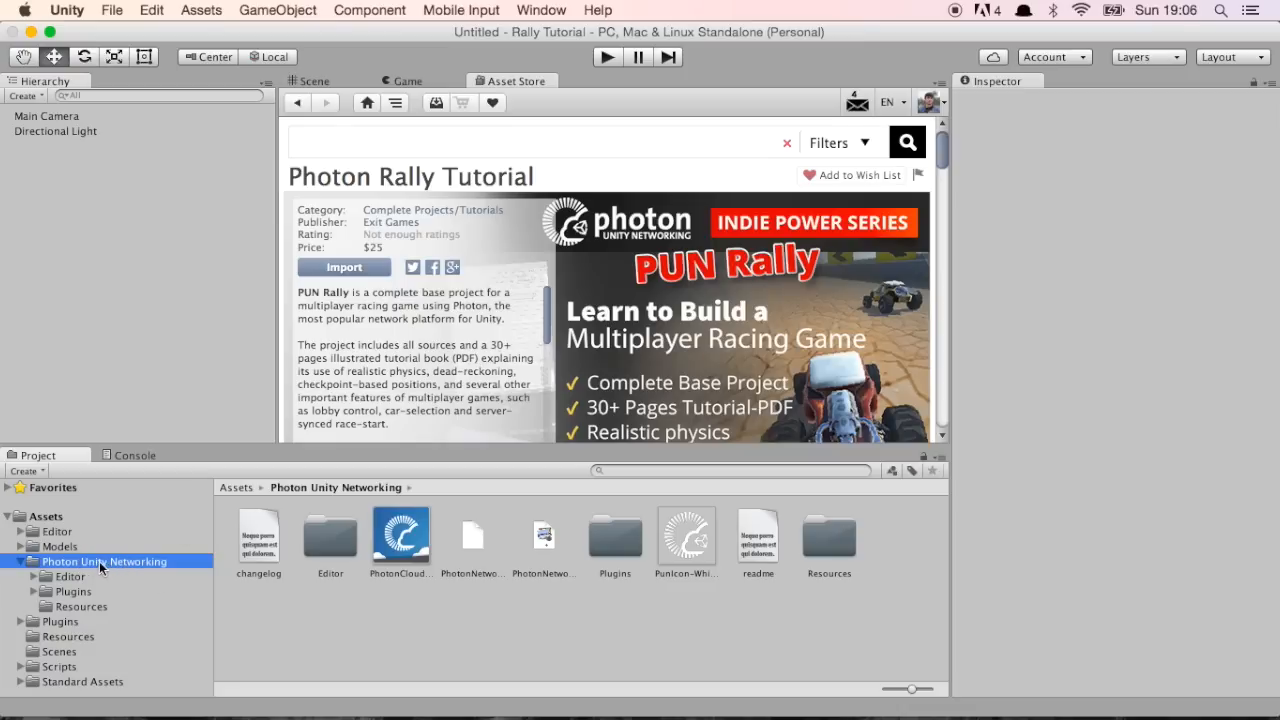
mouse_move(83, 610)
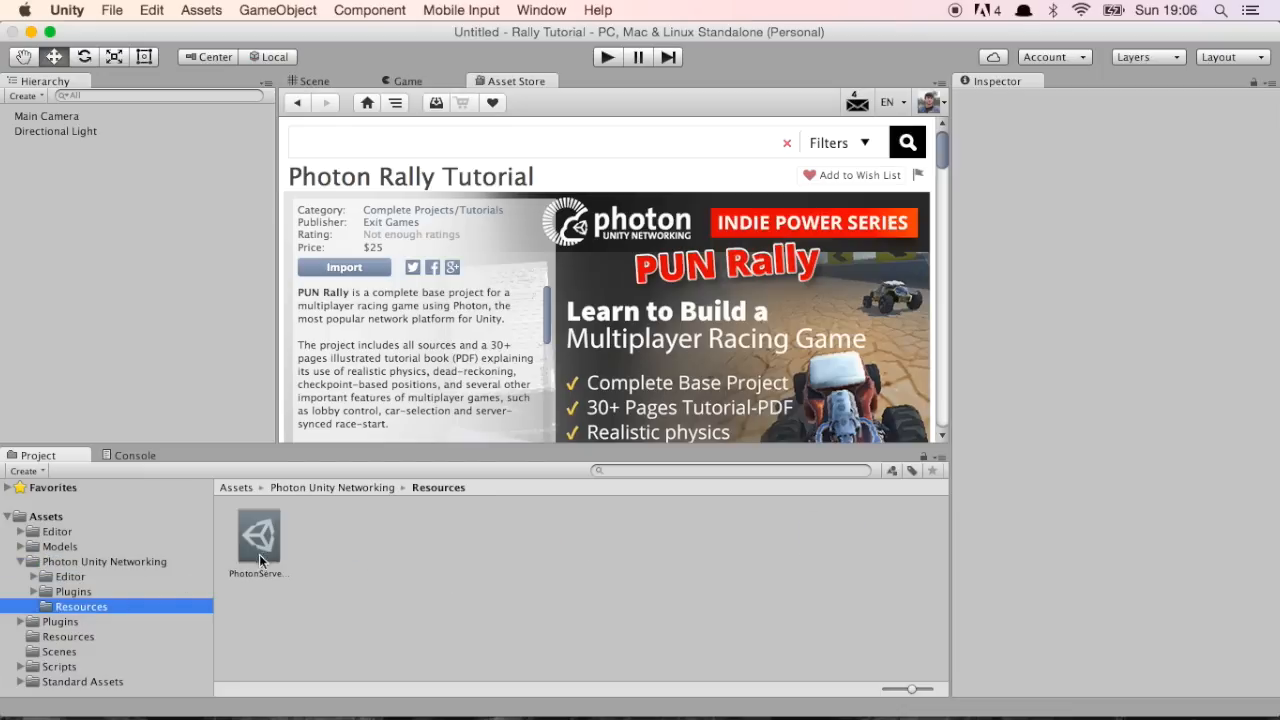
left_click(258, 535)
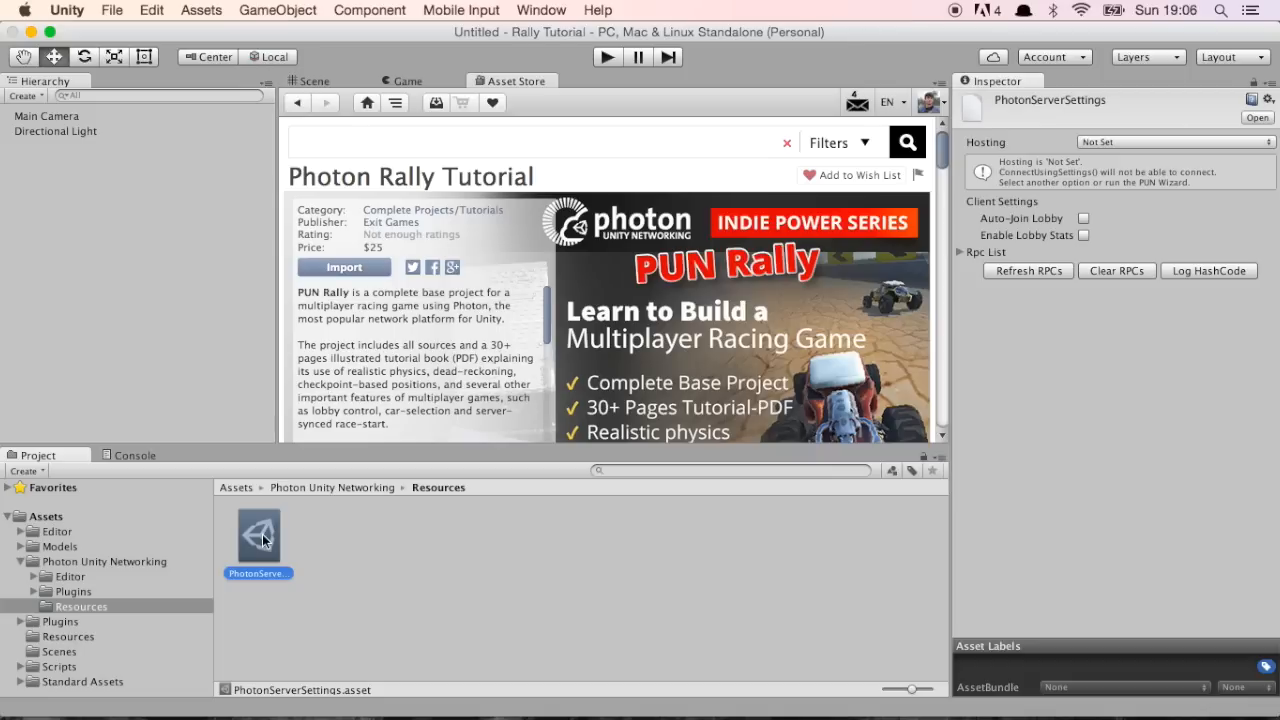
mouse_move(417, 541)
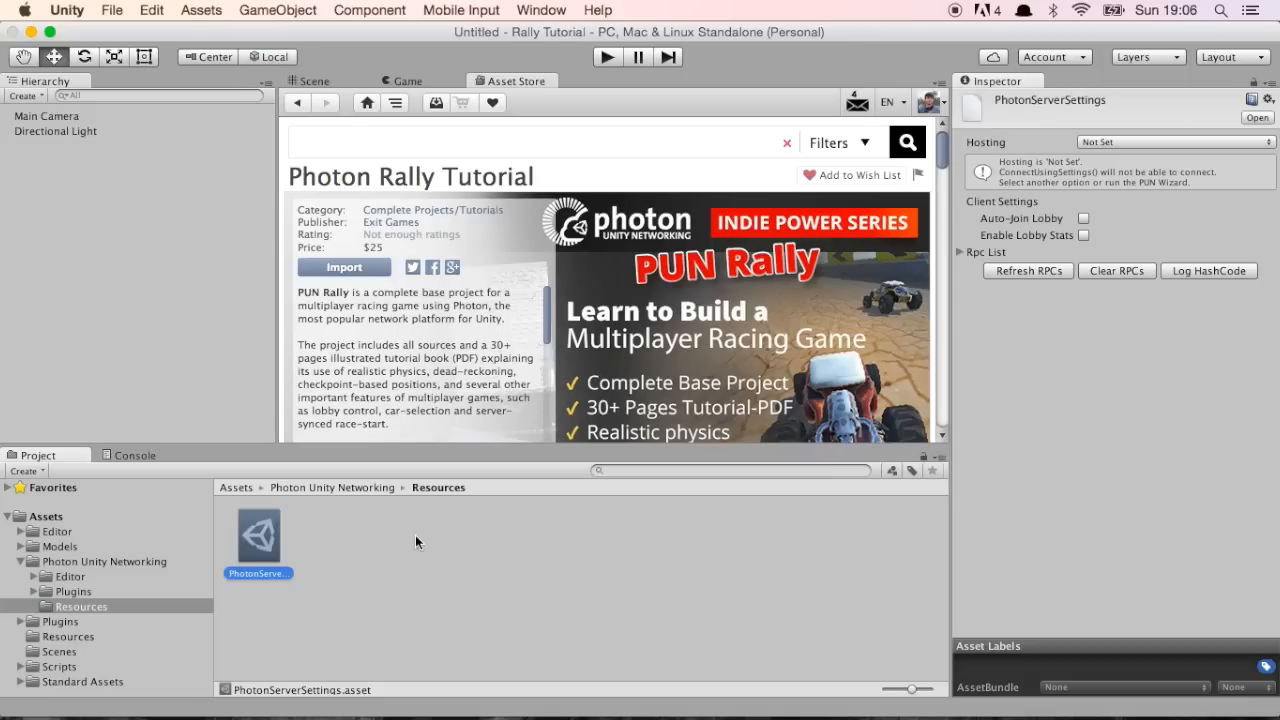
mouse_move(1018, 189)
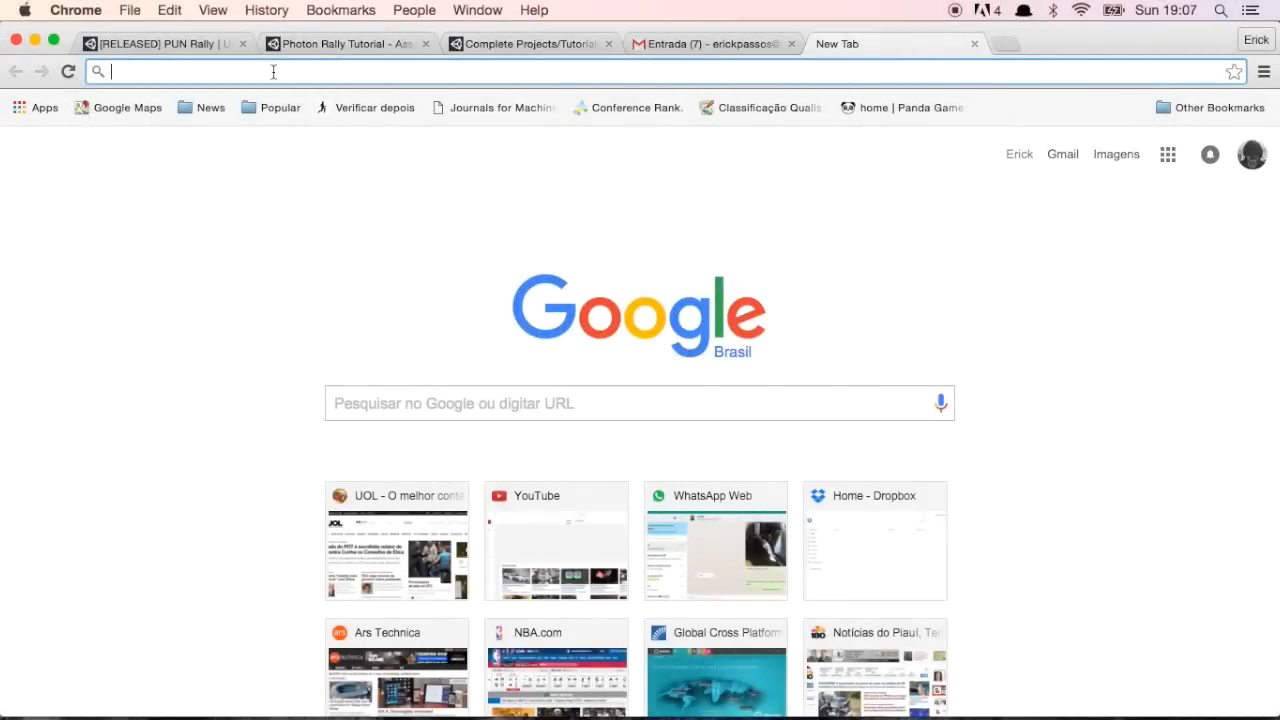
Go to photonengine.com's dashboard and choose to create a new Realtime app
type("photonengine.com")
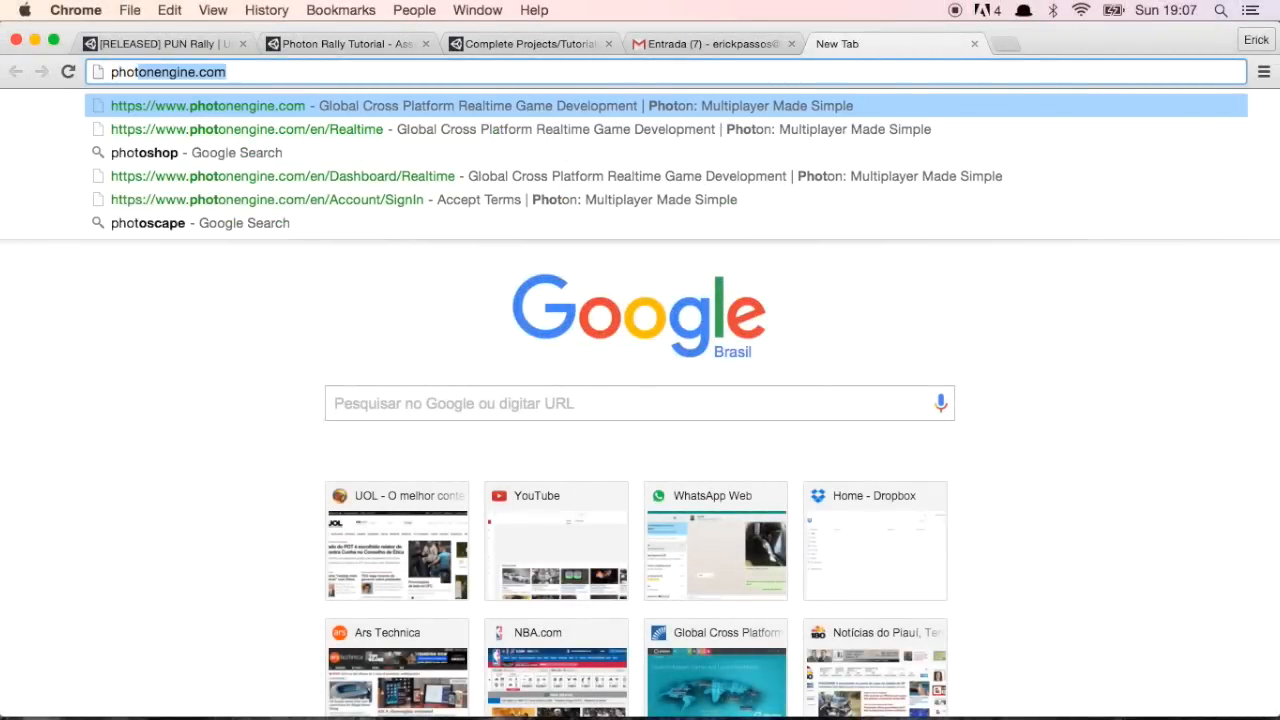
left_click(245, 129)
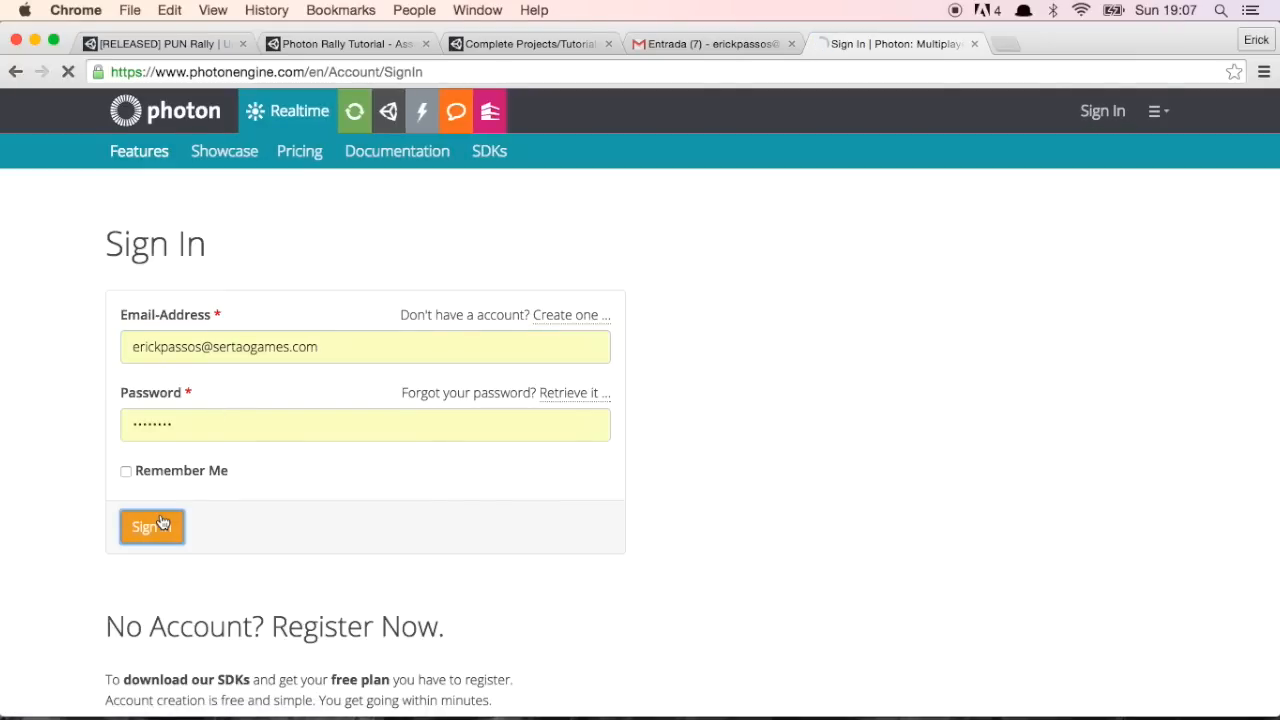
left_click(151, 526)
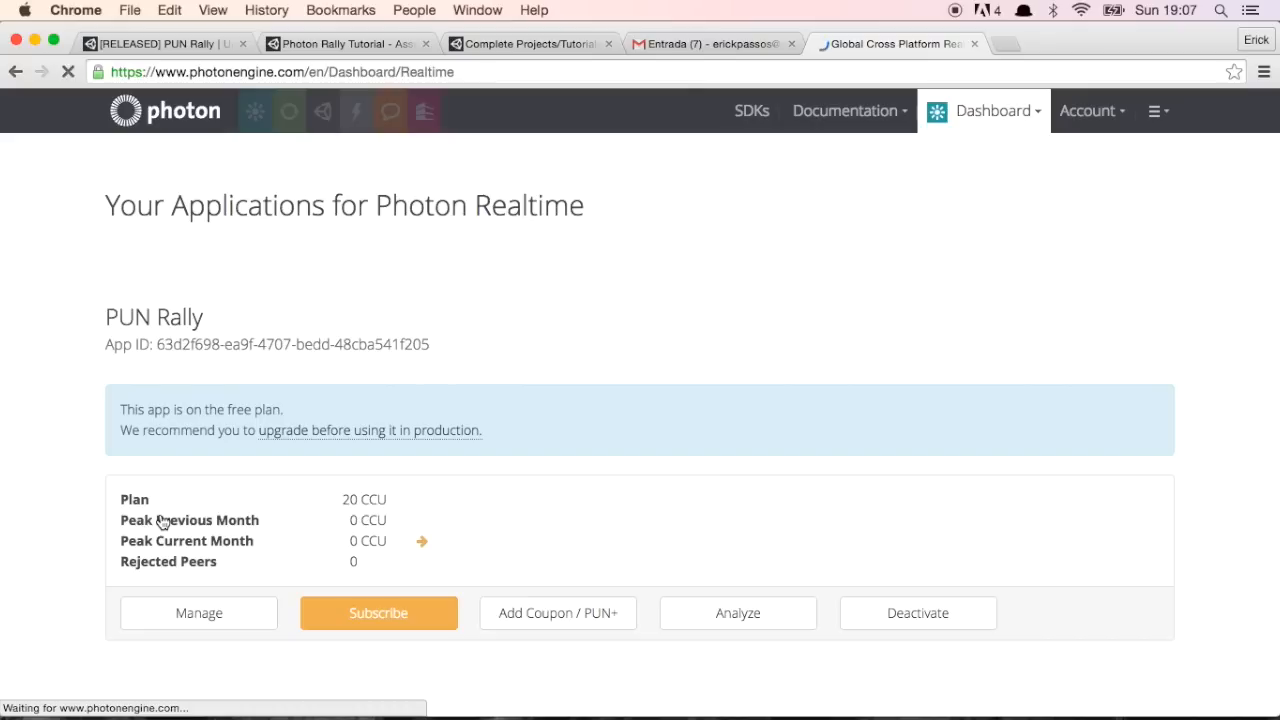
scroll("down", 3)
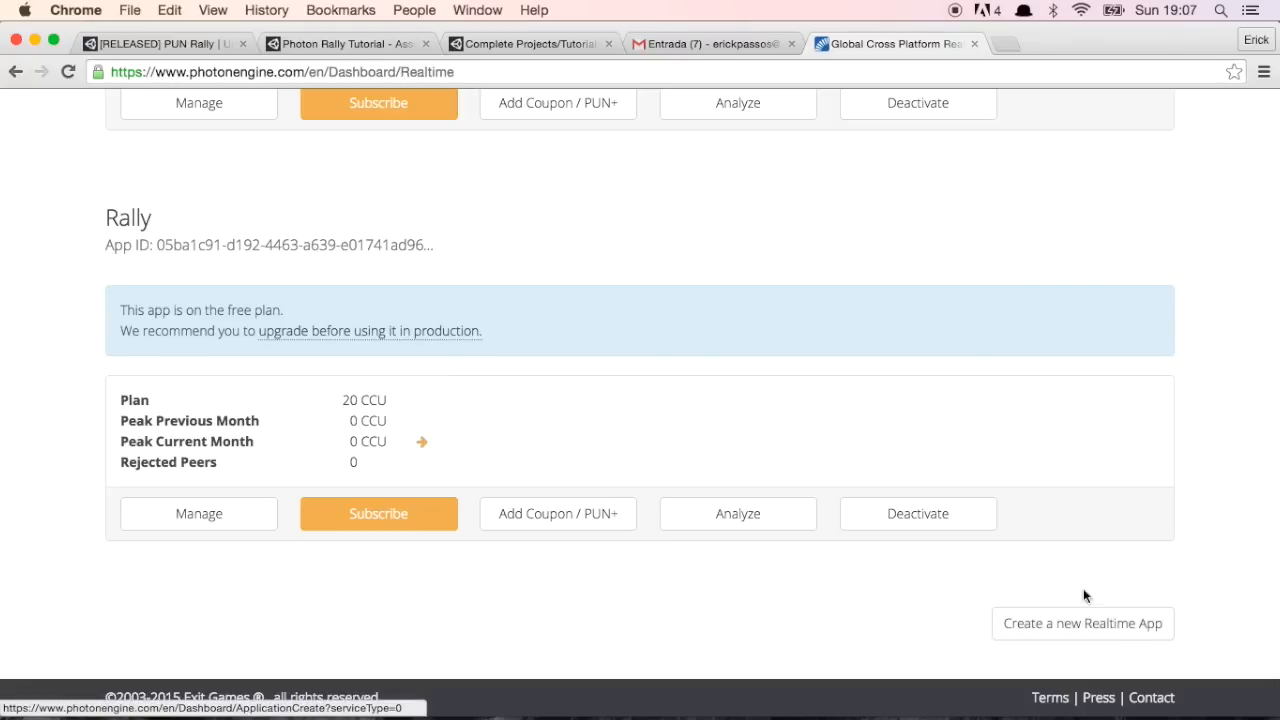
left_click(1082, 623)
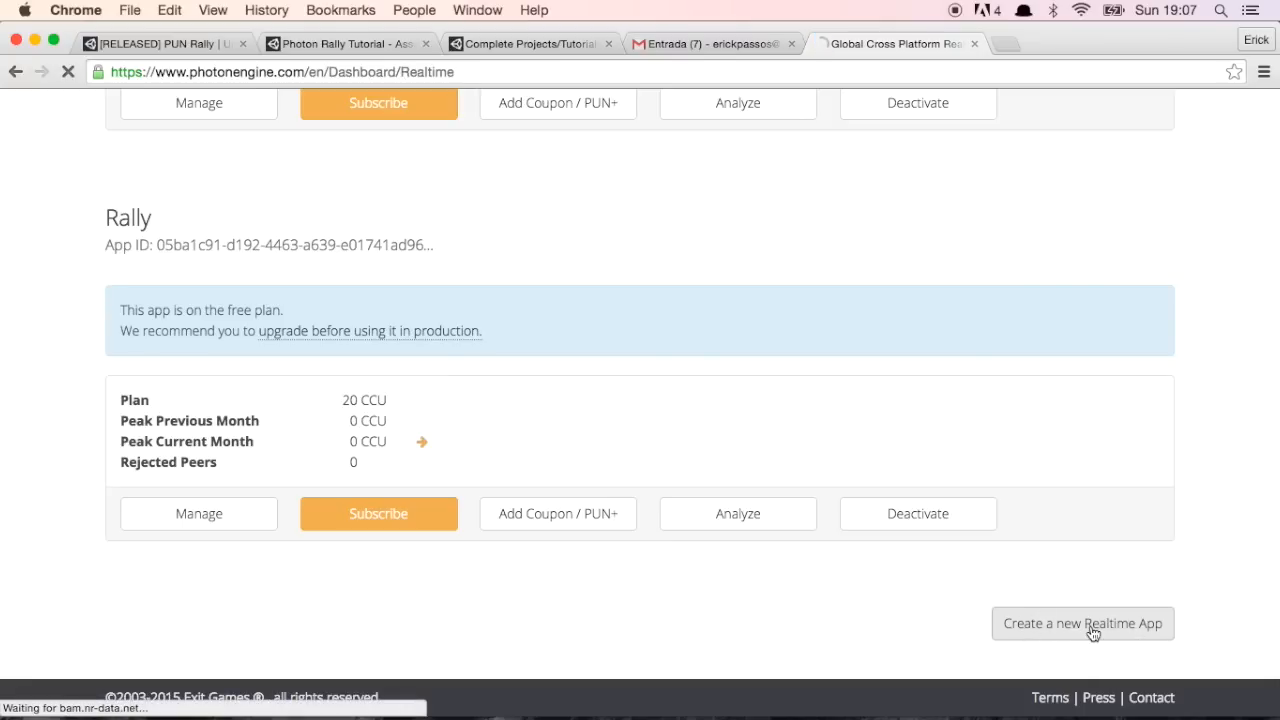
Create the 'Rally Tutorial' Realtime app and select its App ID for copying
left_click(1082, 623)
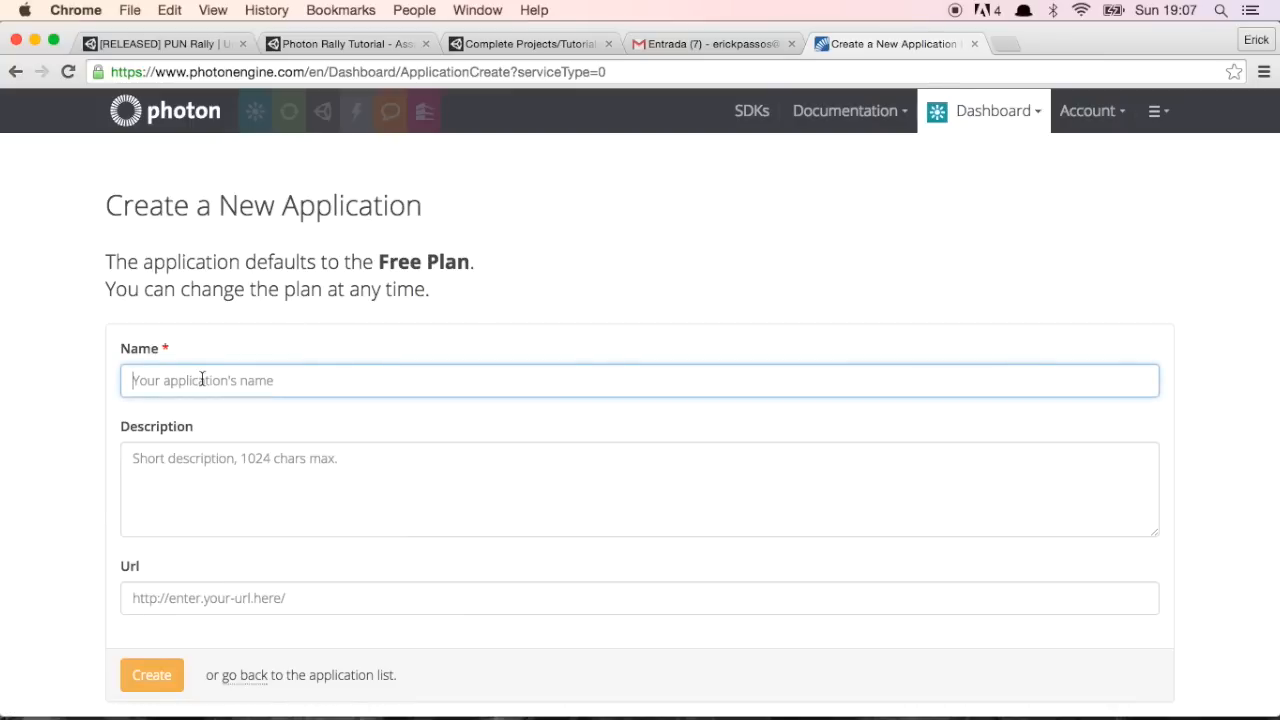
type("Rally Tutorial")
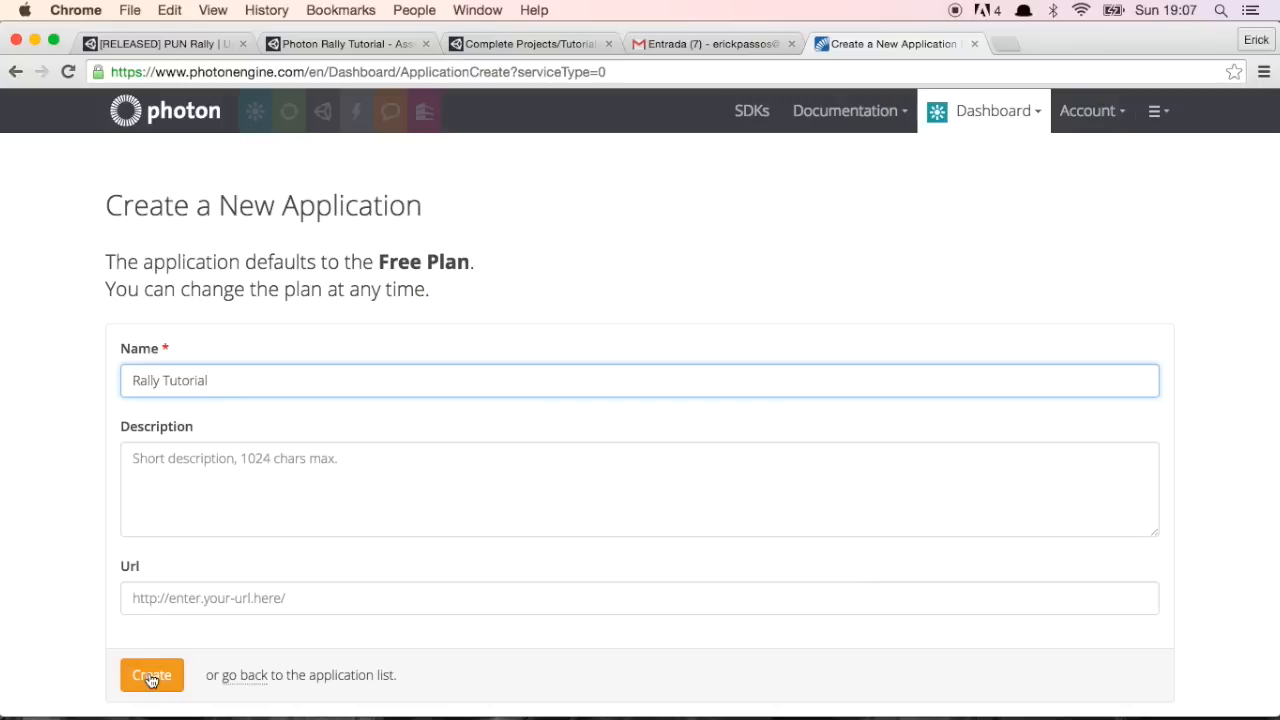
mouse_move(146, 598)
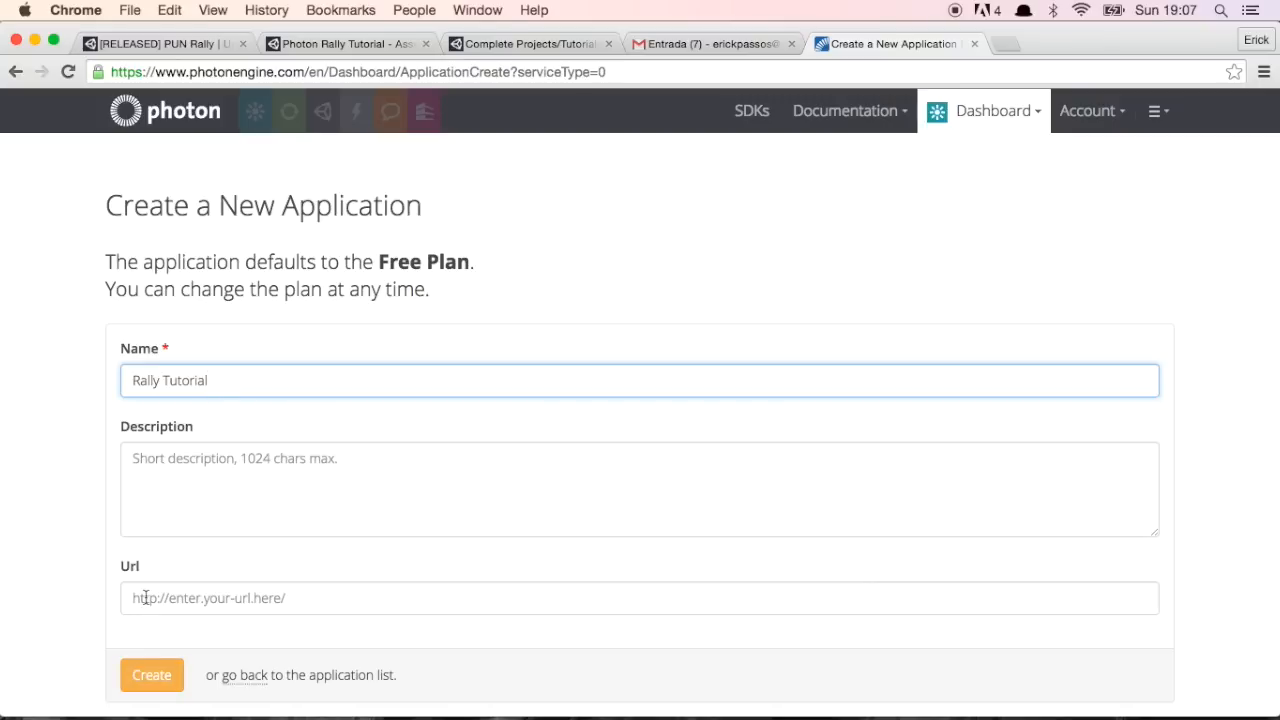
left_click(151, 674)
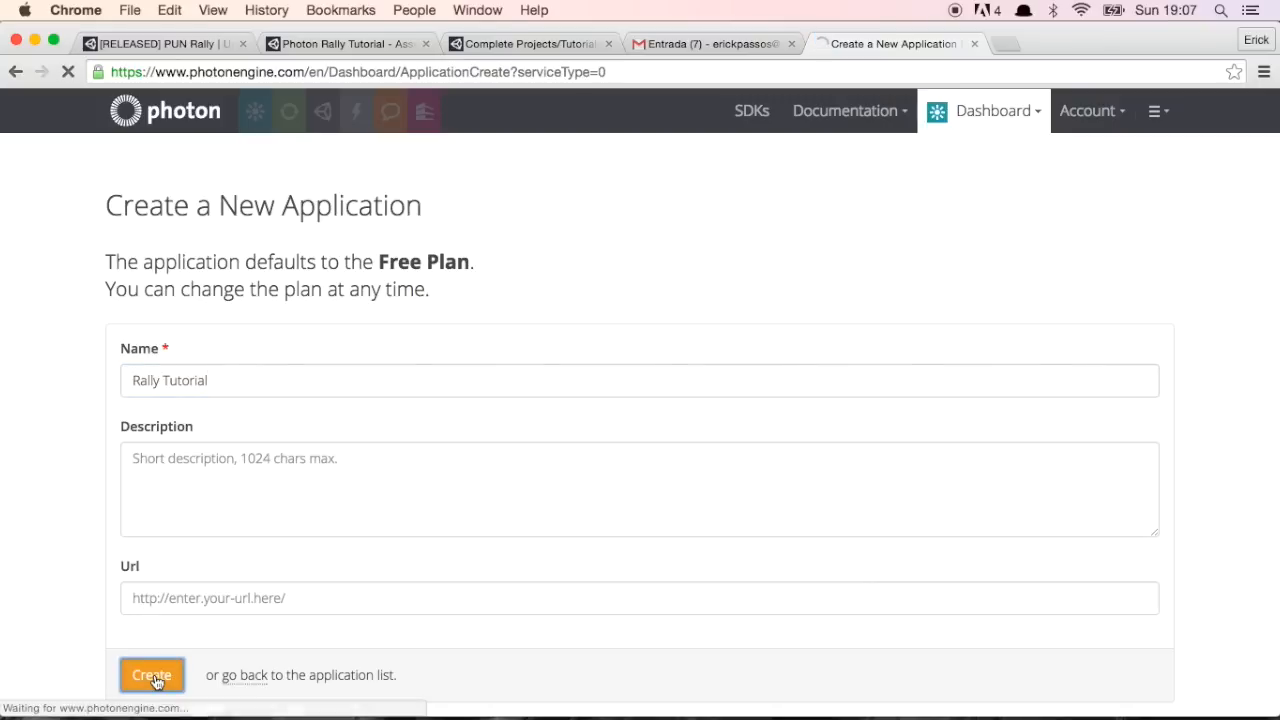
left_click(151, 675)
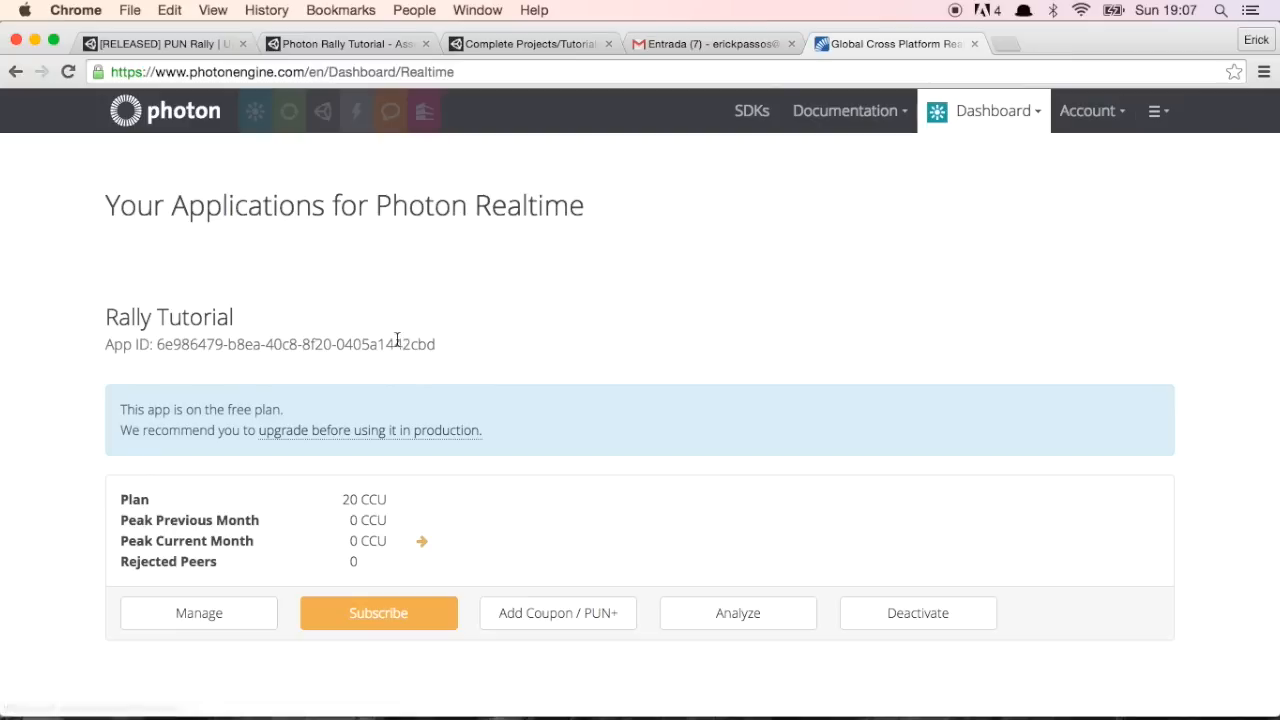
double_click(295, 344)
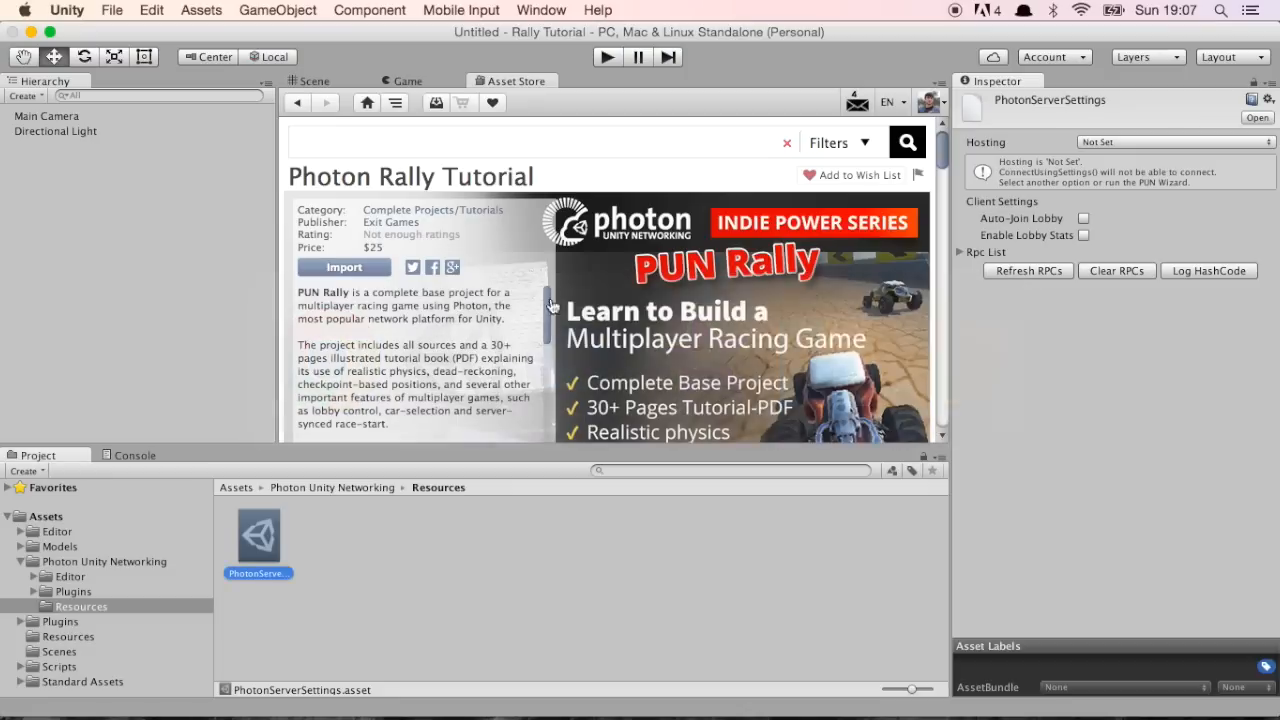
Set Hosting to Photon Cloud, Region to Us, and paste the Rally Tutorial App ID
left_click(1175, 142)
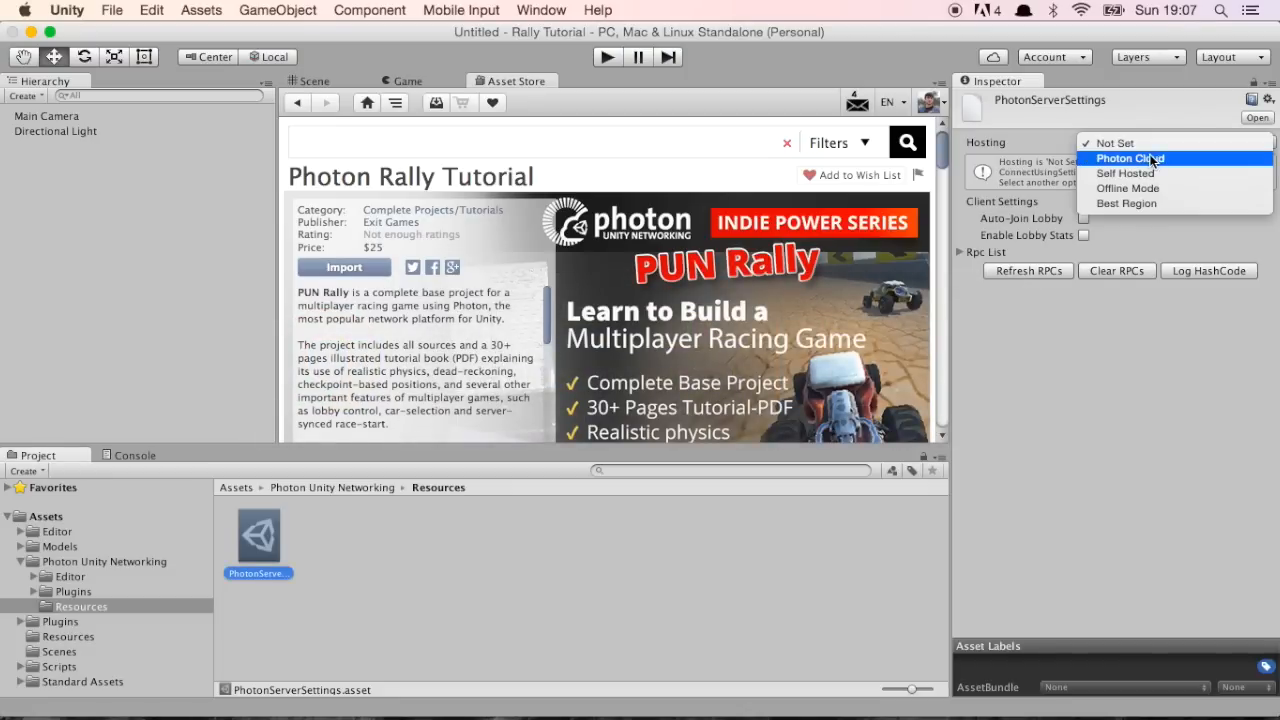
left_click(1128, 158)
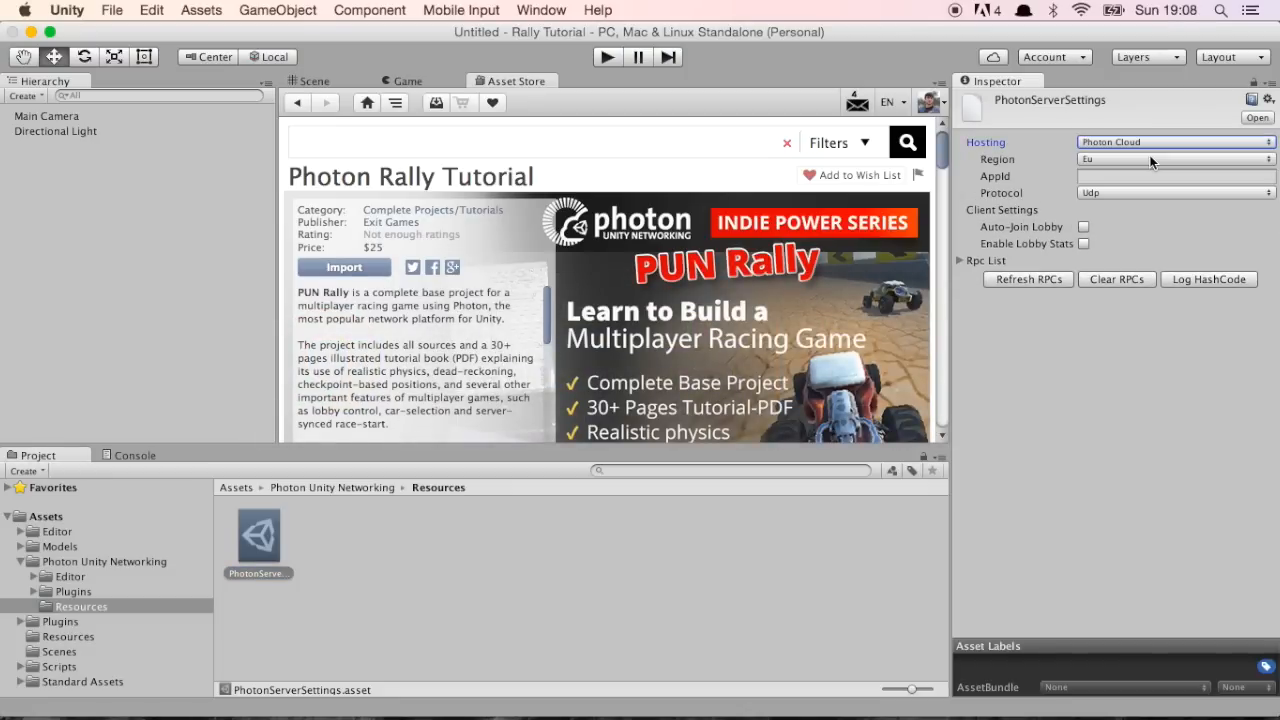
left_click(1175, 159)
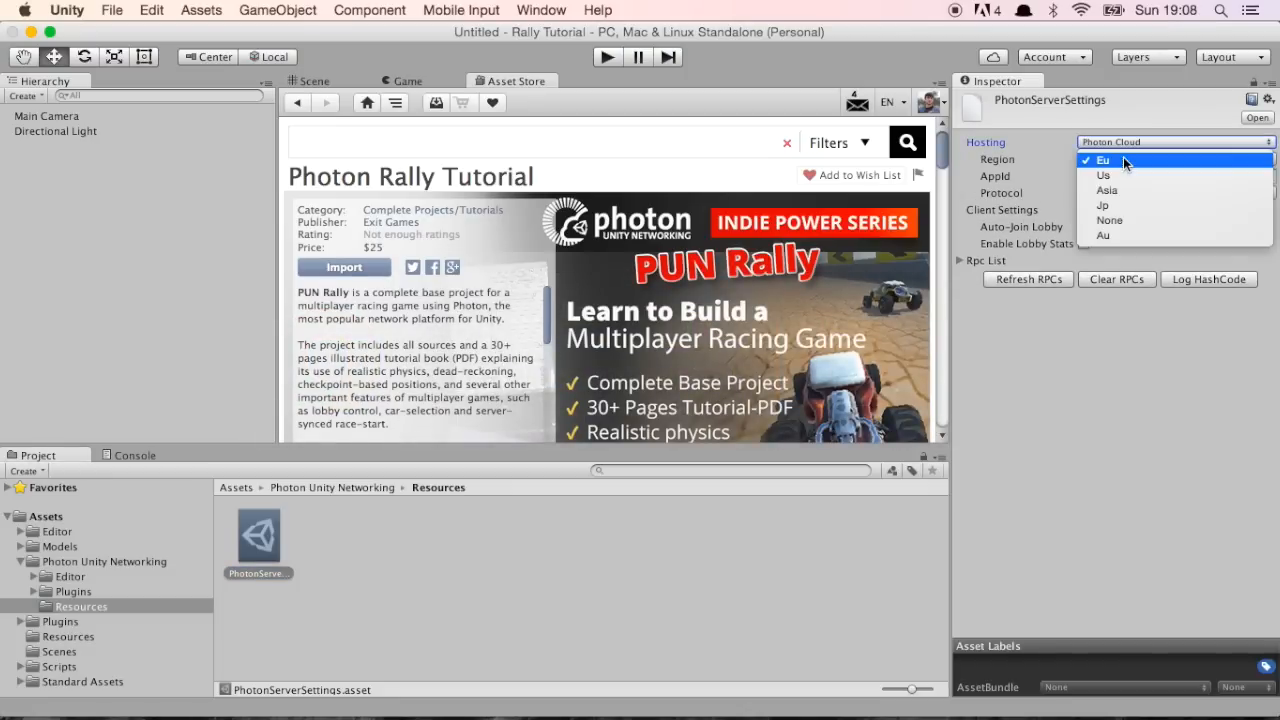
left_click(1104, 175)
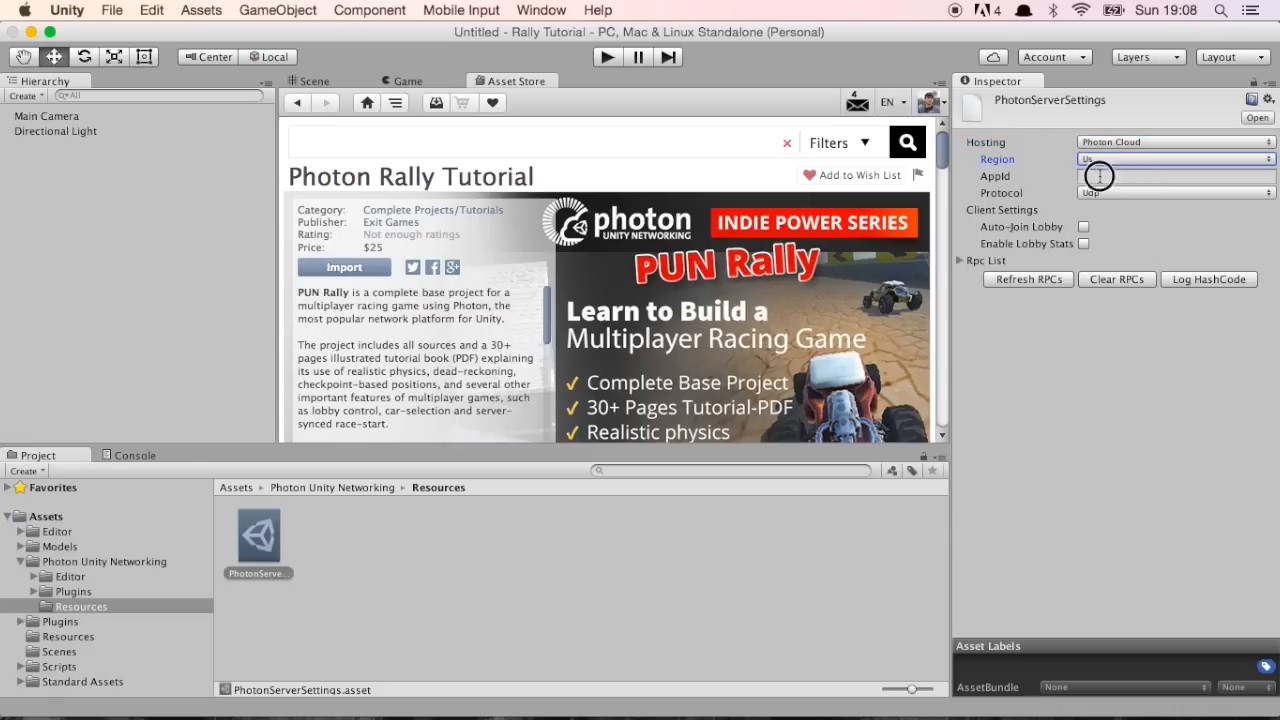
left_click(1175, 176)
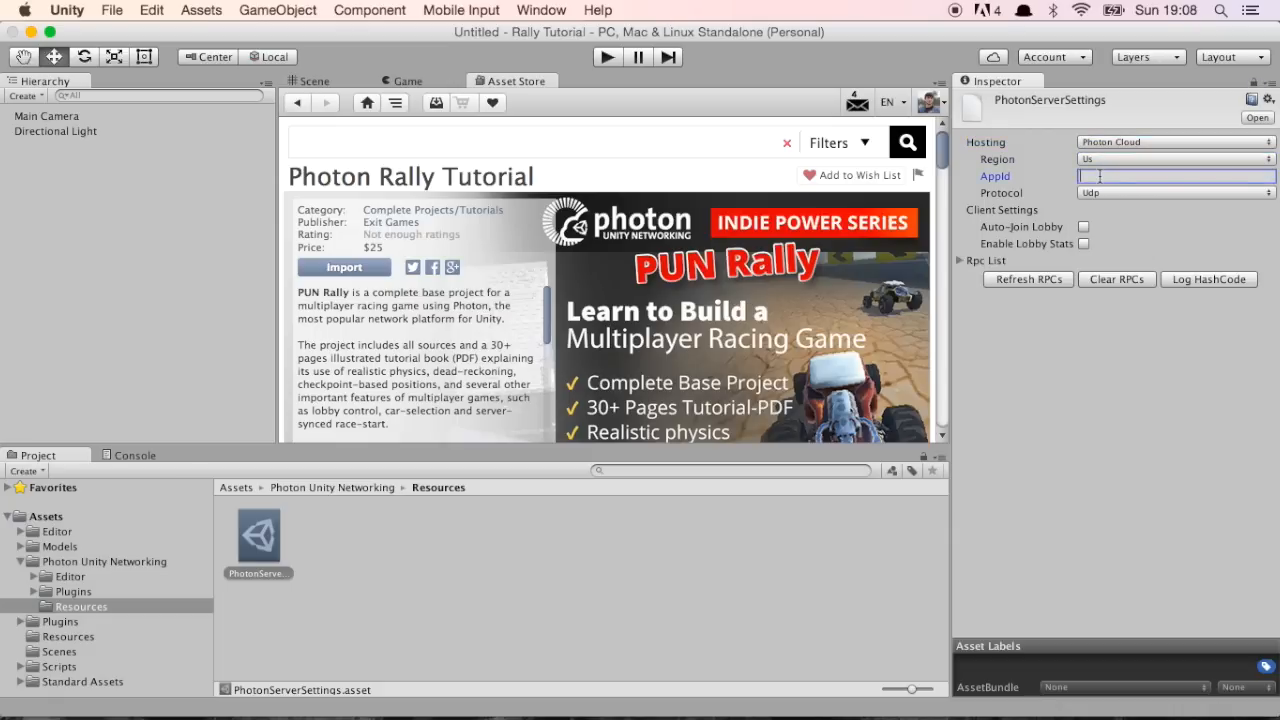
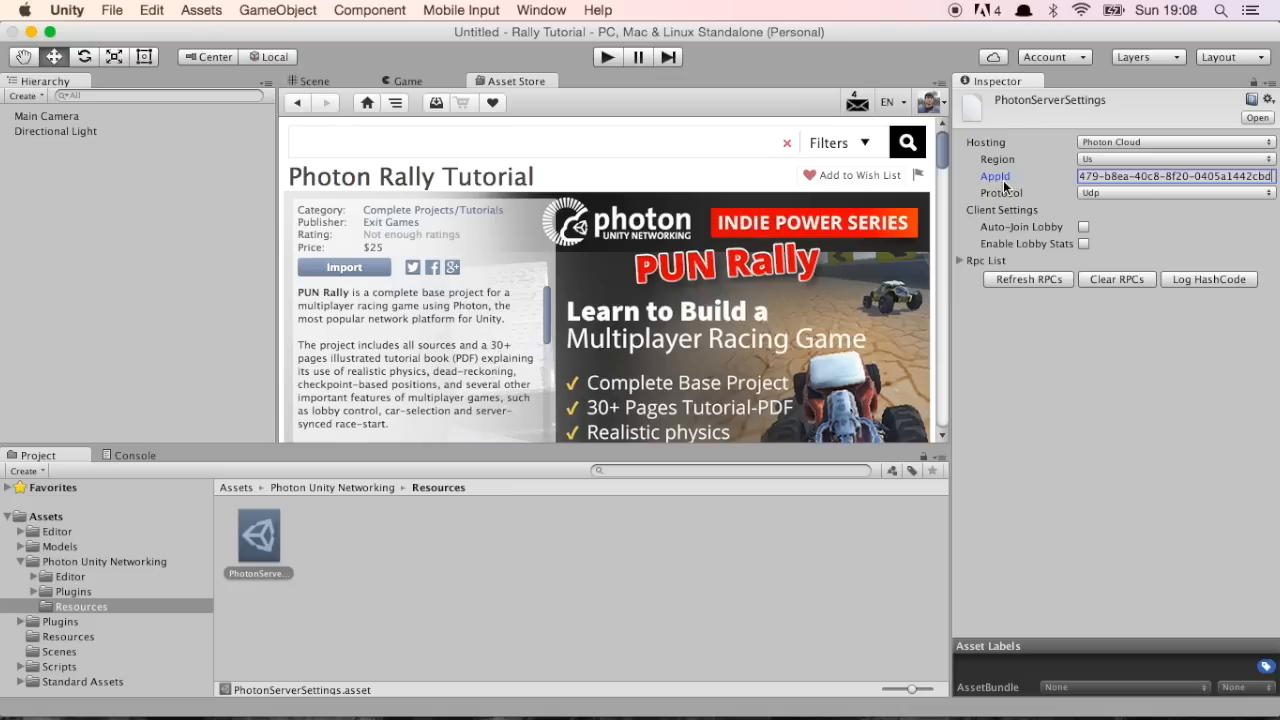
mouse_move(1057, 357)
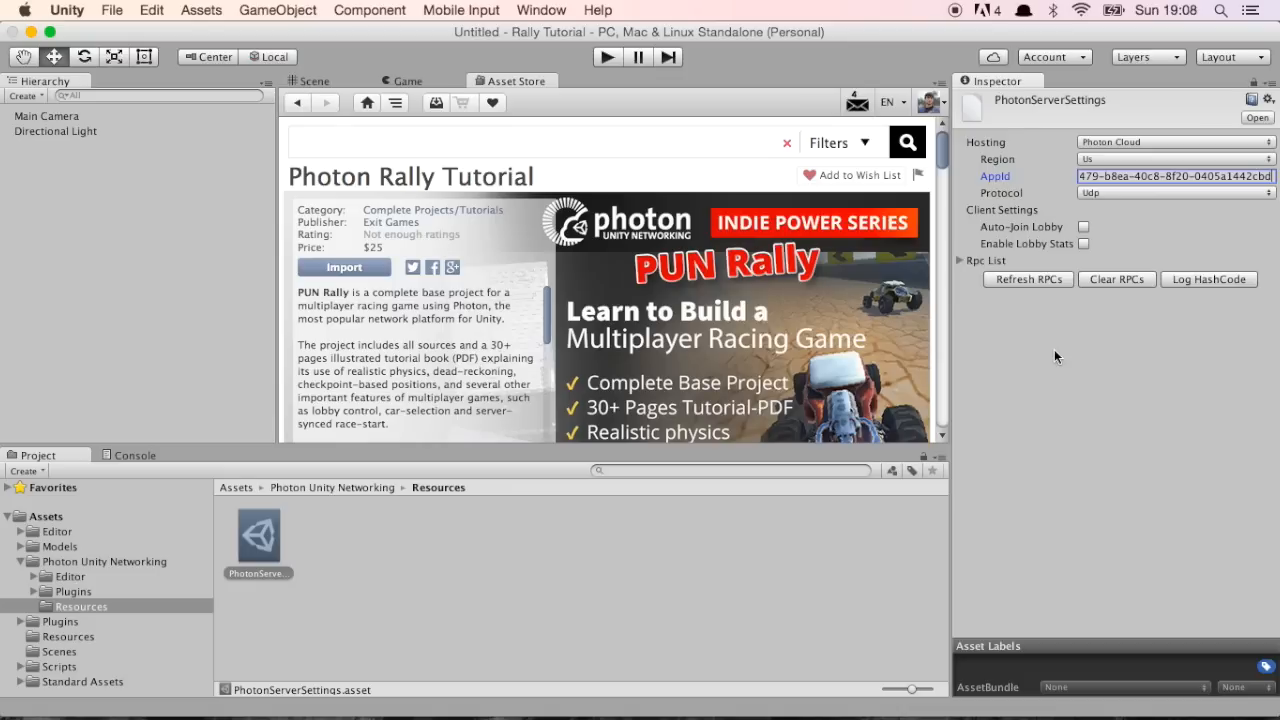
mouse_move(62, 665)
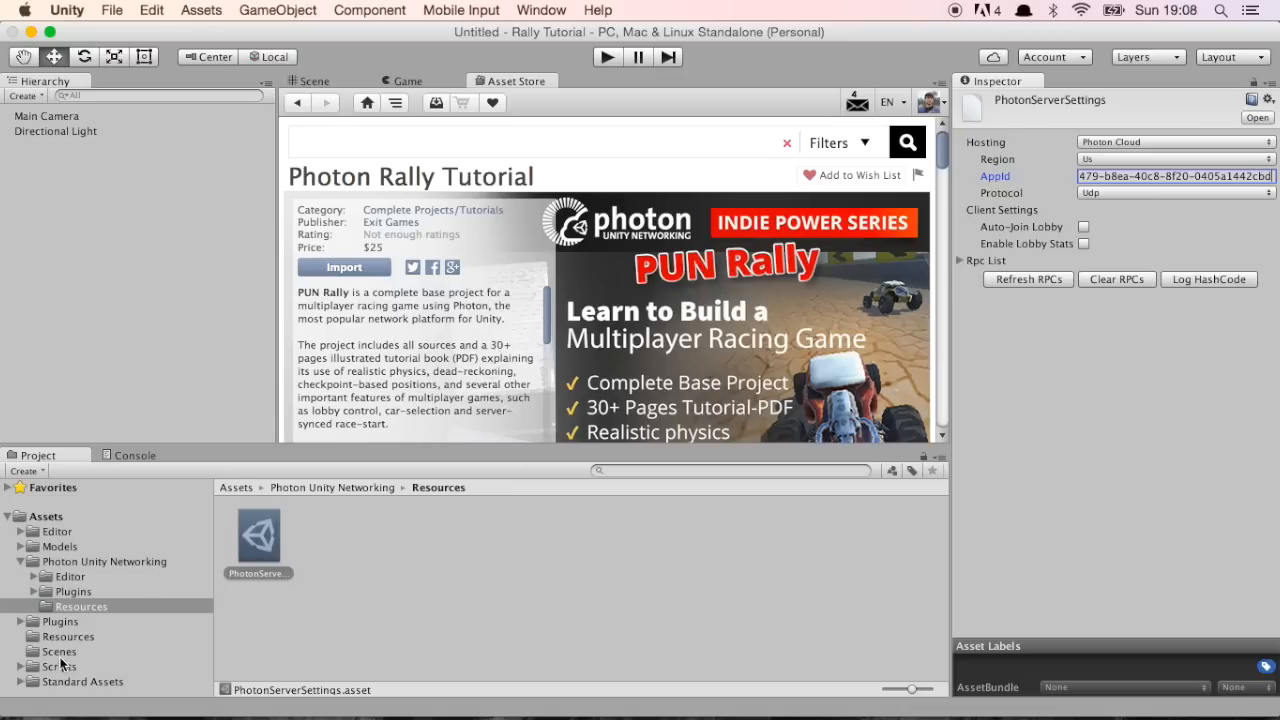
Load the Menu scene from Assets/Scenes, play it, and submit the nickname Erick
left_click(59, 651)
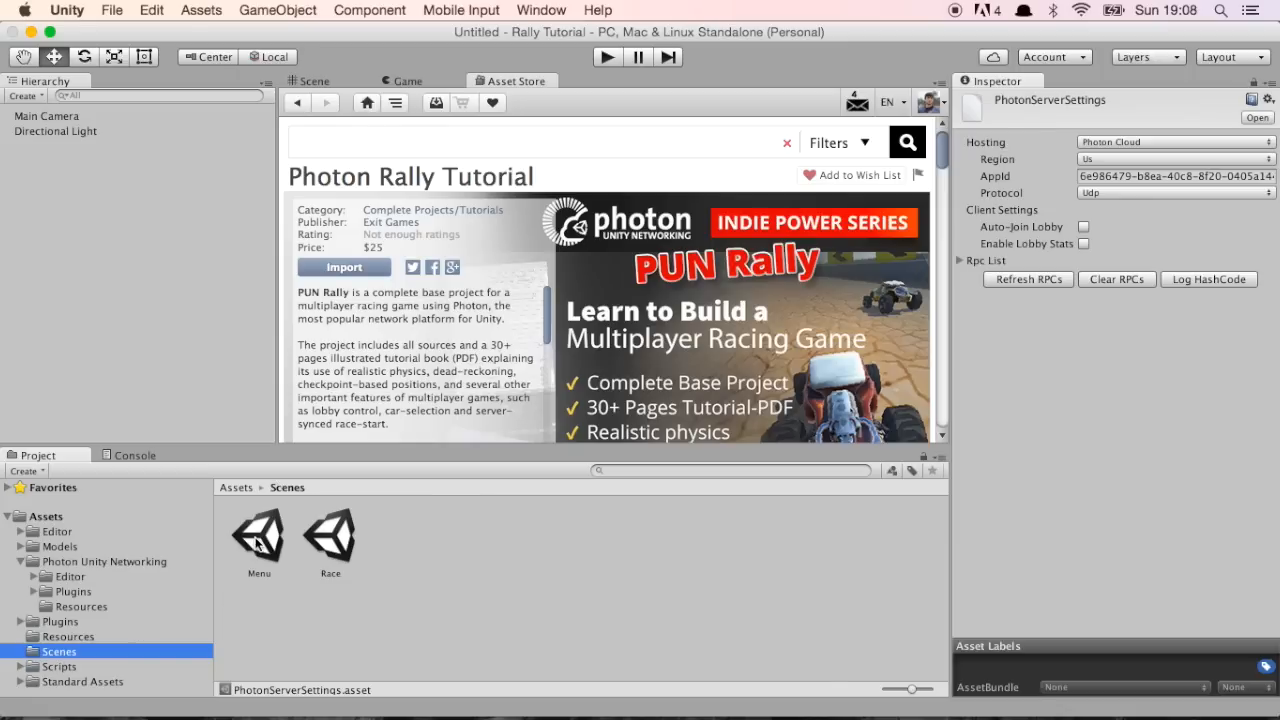
double_click(258, 533)
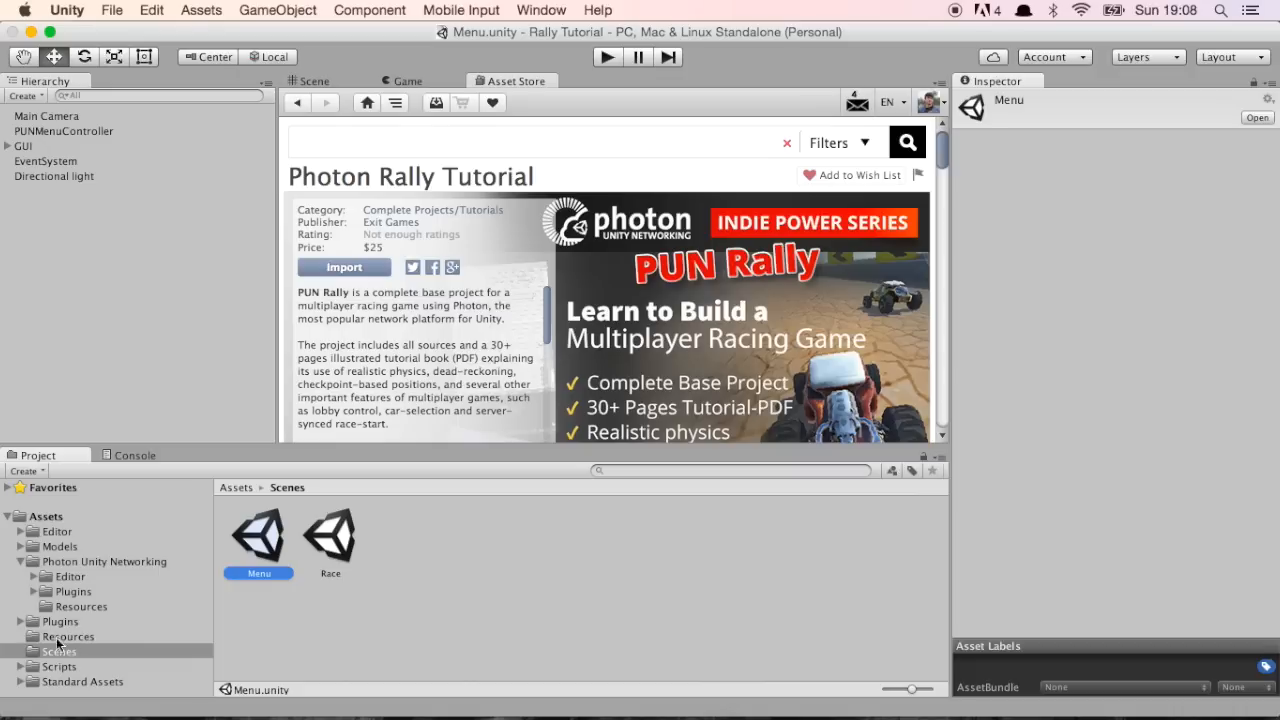
mouse_move(263, 550)
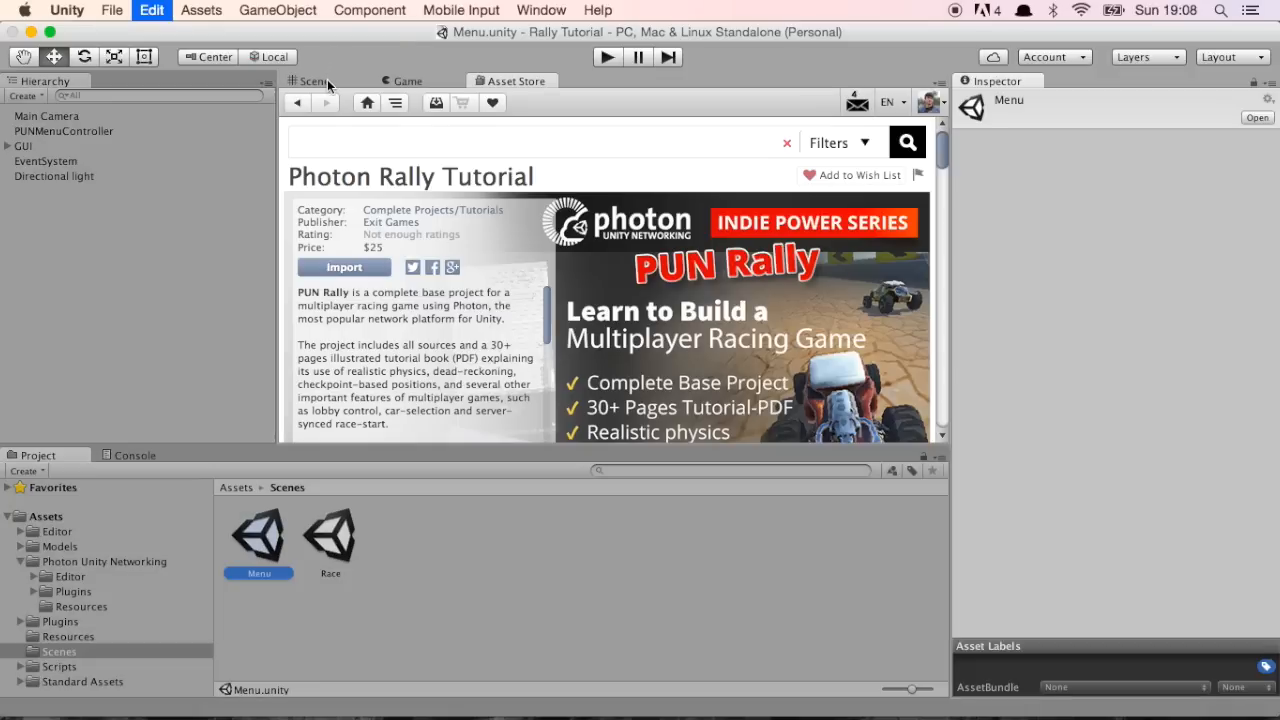
left_click(606, 57)
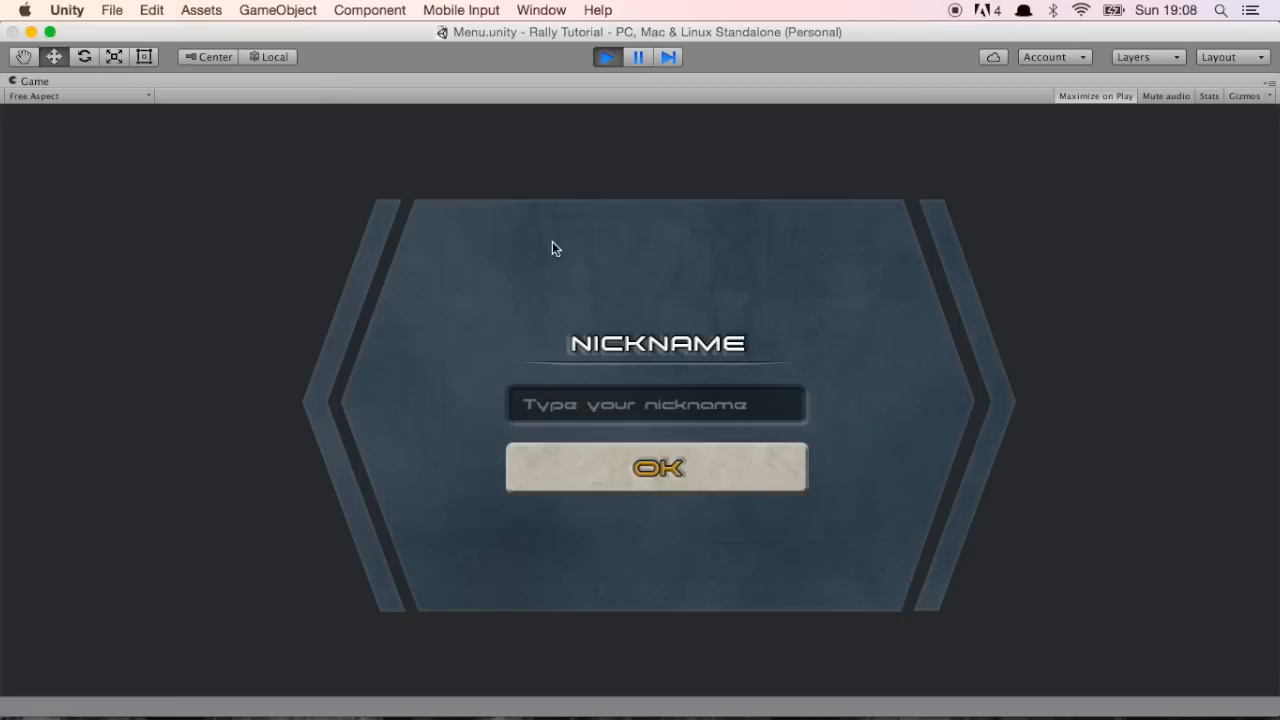
mouse_move(583, 407)
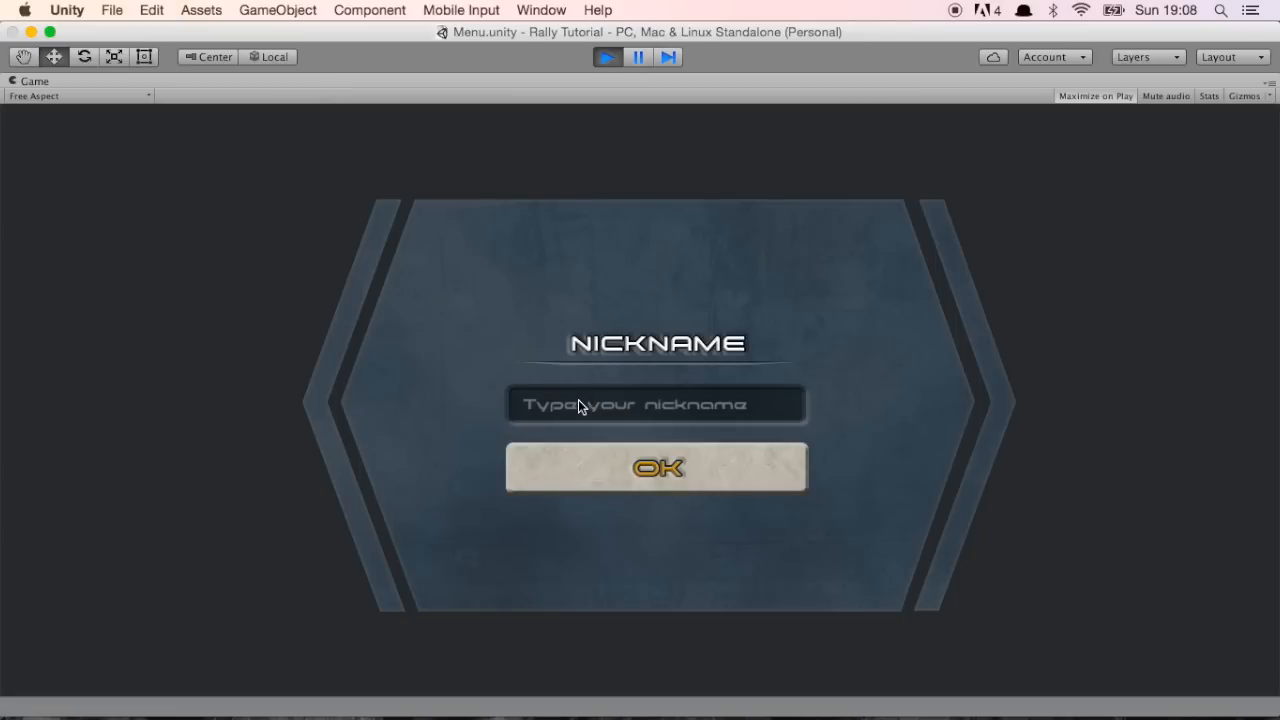
left_click(656, 467)
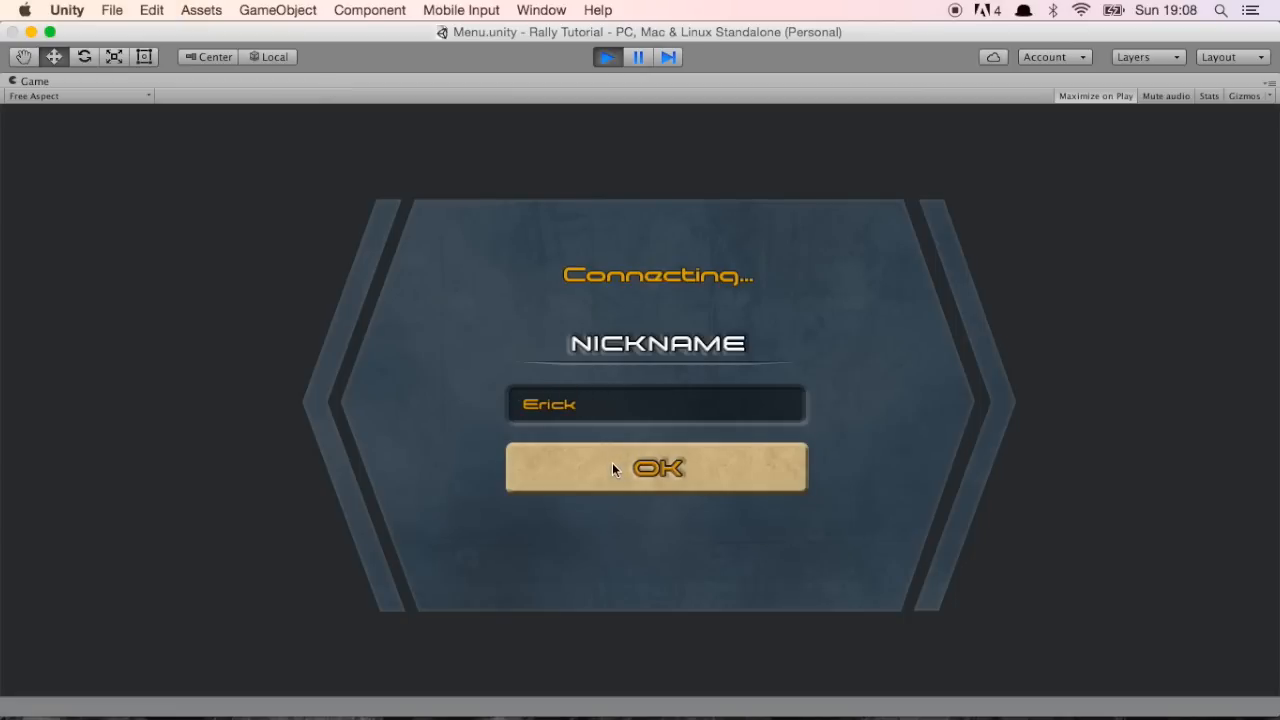
left_click(657, 467)
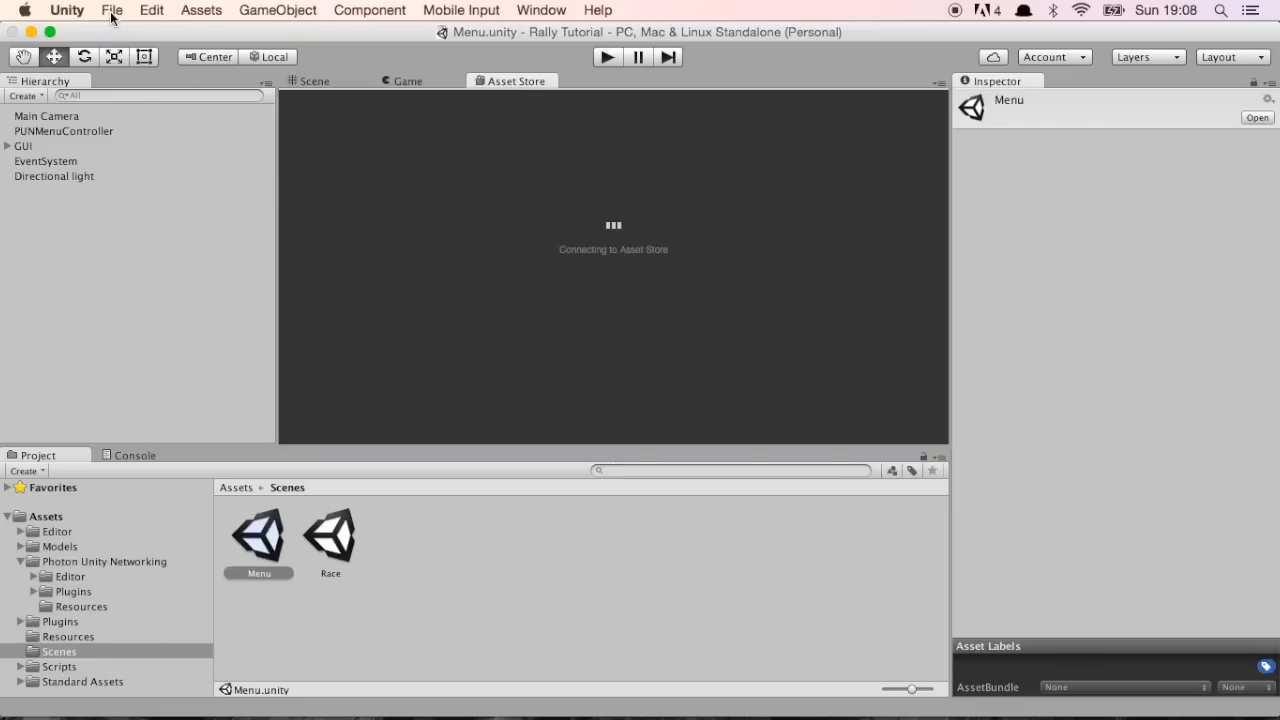
From Build Settings, build a Mac OS X app named Rally onto the Desktop
left_click(112, 10)
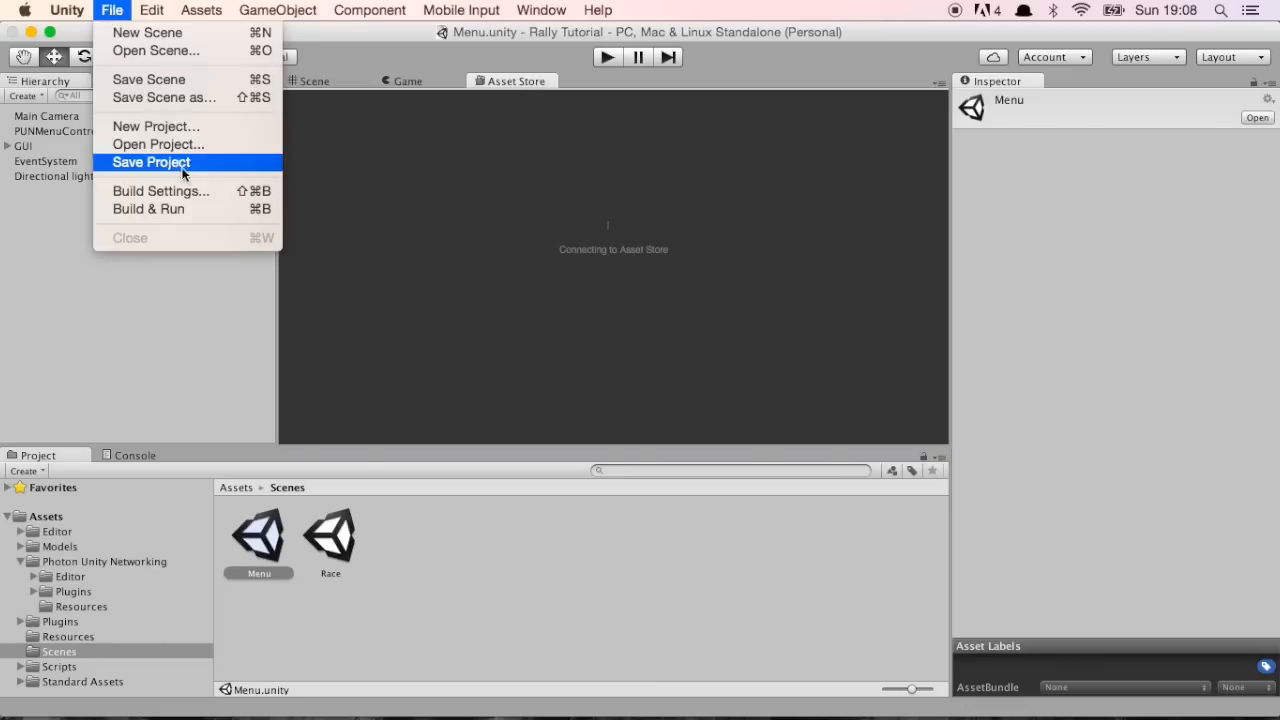
left_click(161, 190)
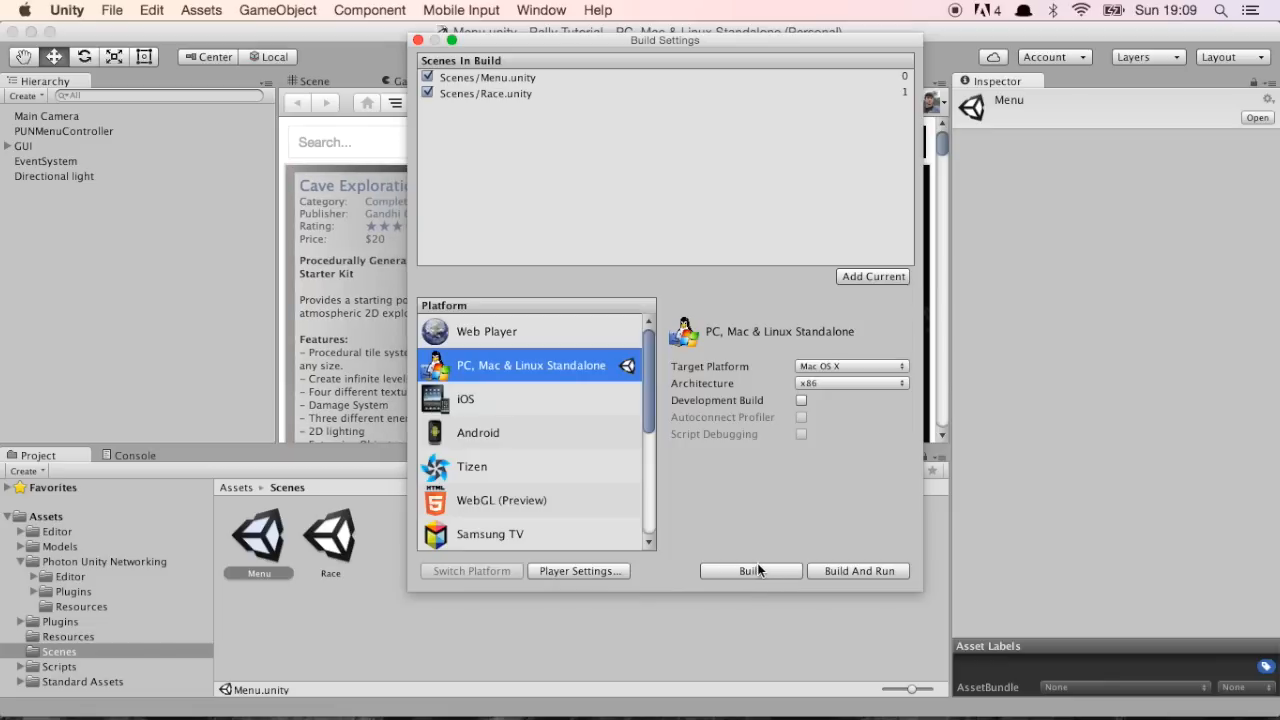
left_click(749, 570)
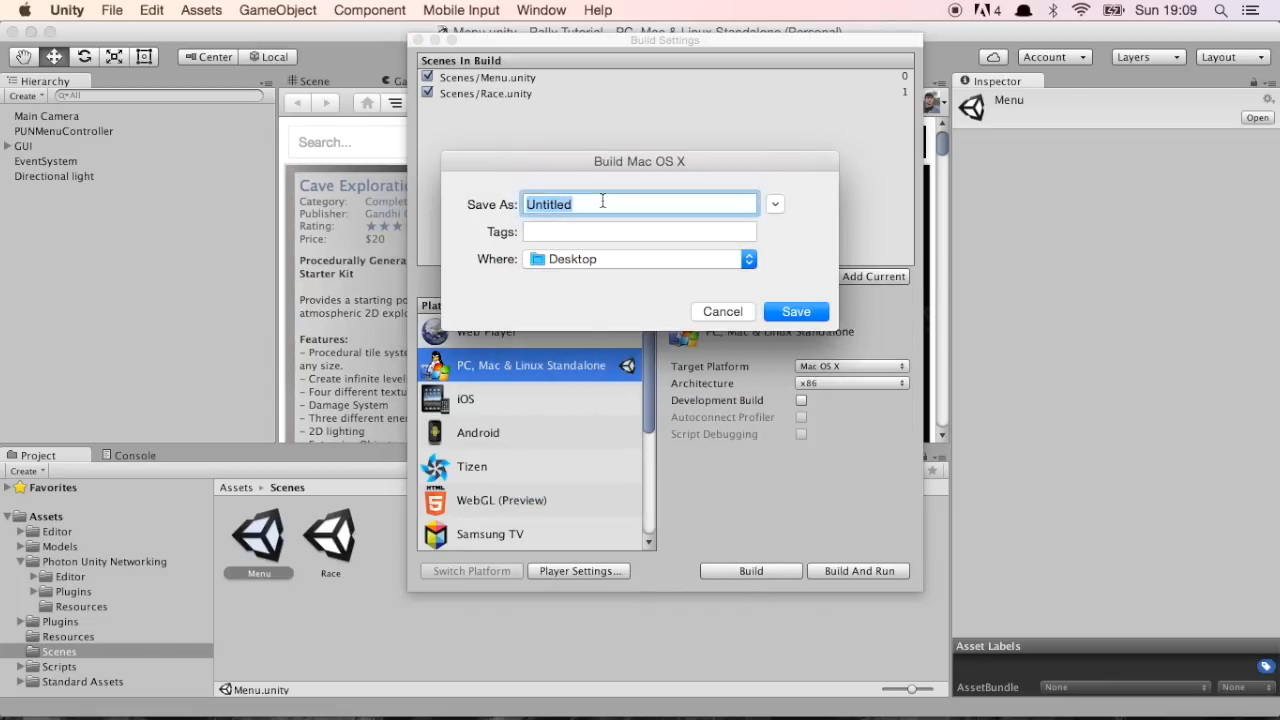
type("Rally")
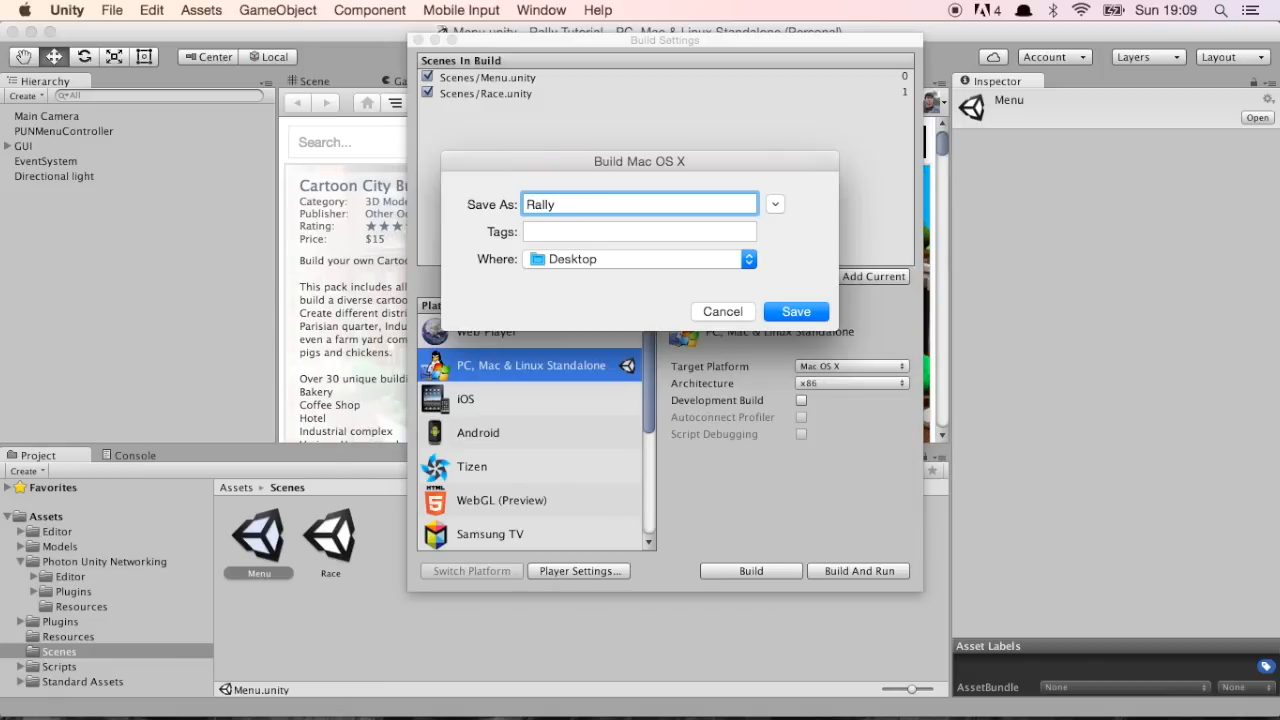
left_click(796, 311)
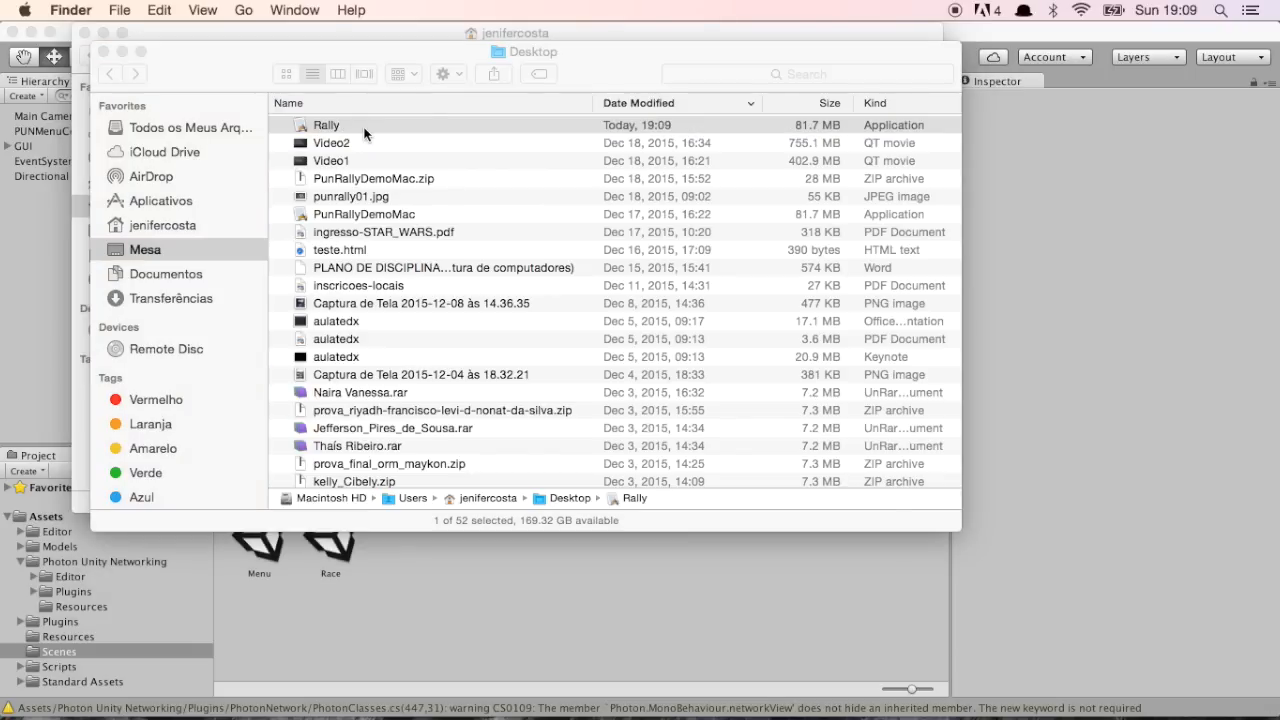
Launch the Desktop Rally app in Windowed mode at 800×500 and play
double_click(325, 124)
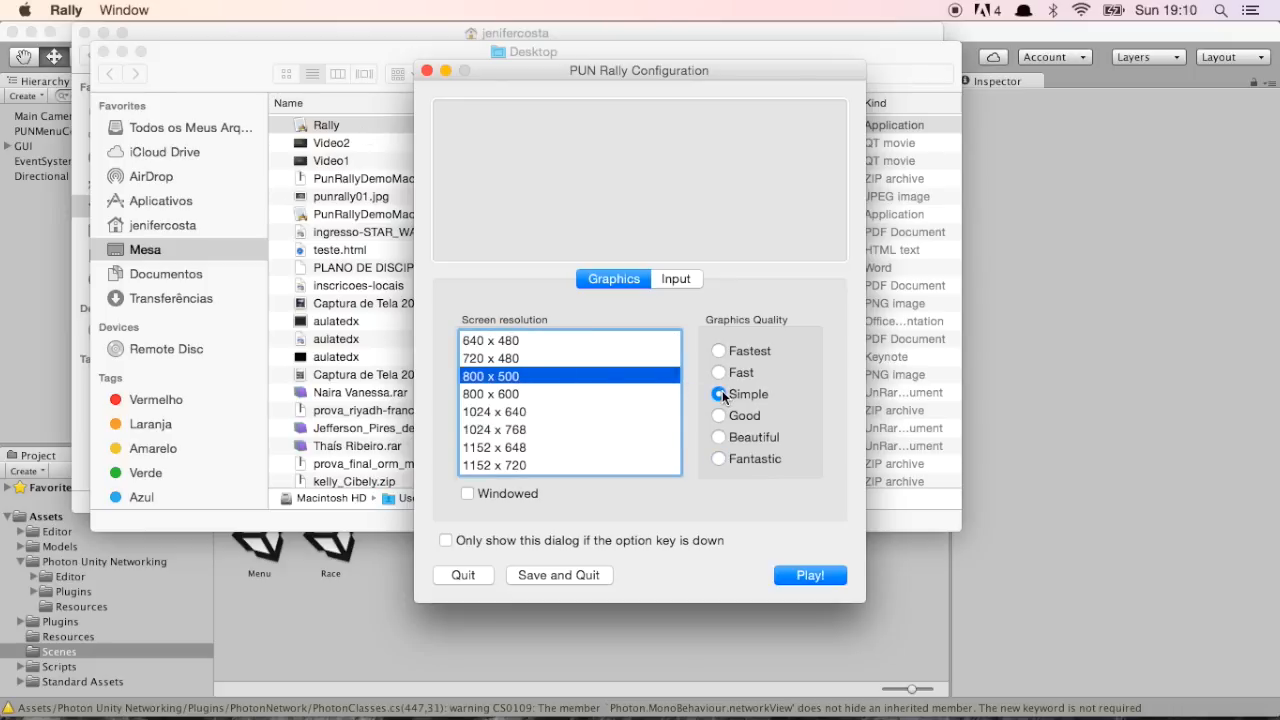
left_click(467, 493)
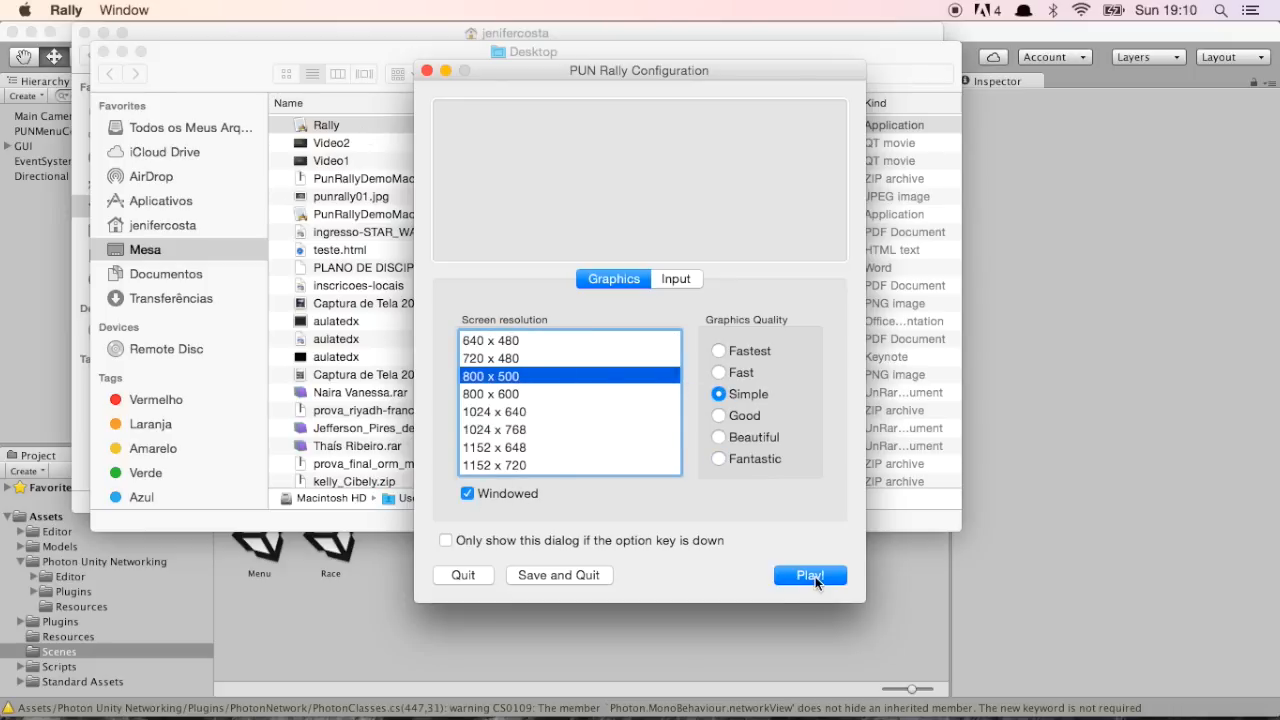
left_click(809, 575)
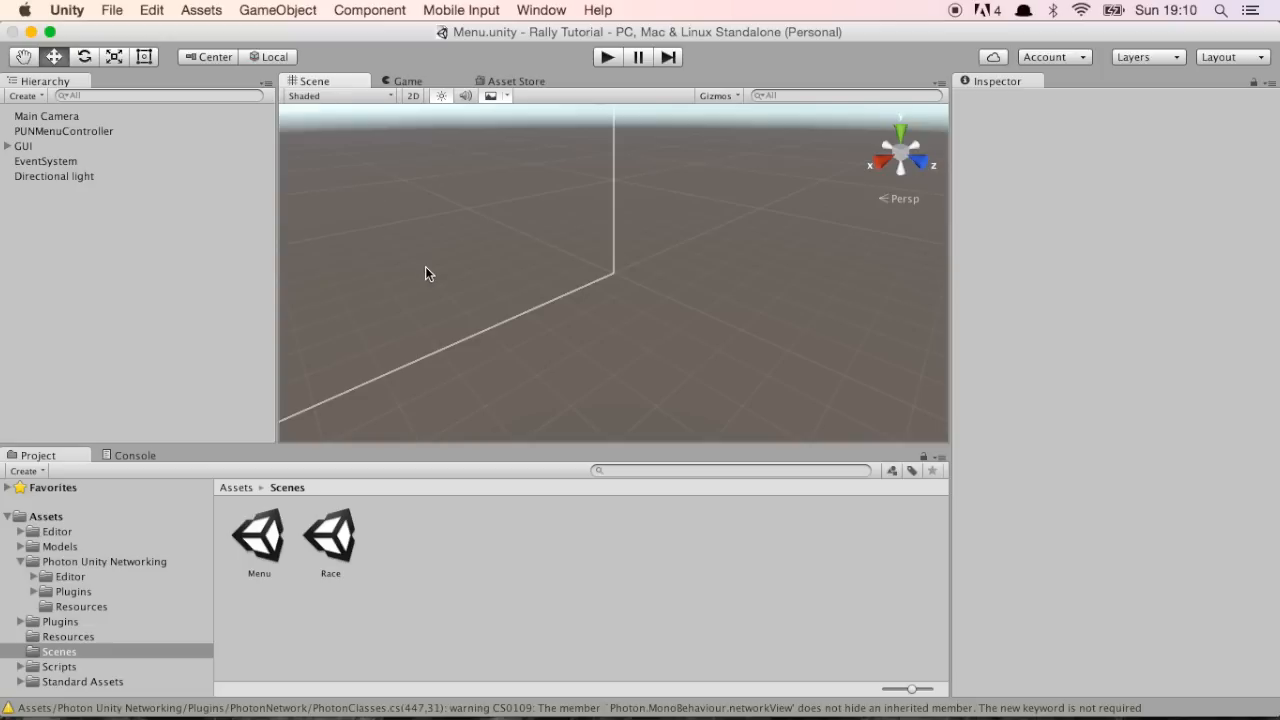
Sign in to Rally as Jose, create a new race and pick the yellow car
left_click(151, 10)
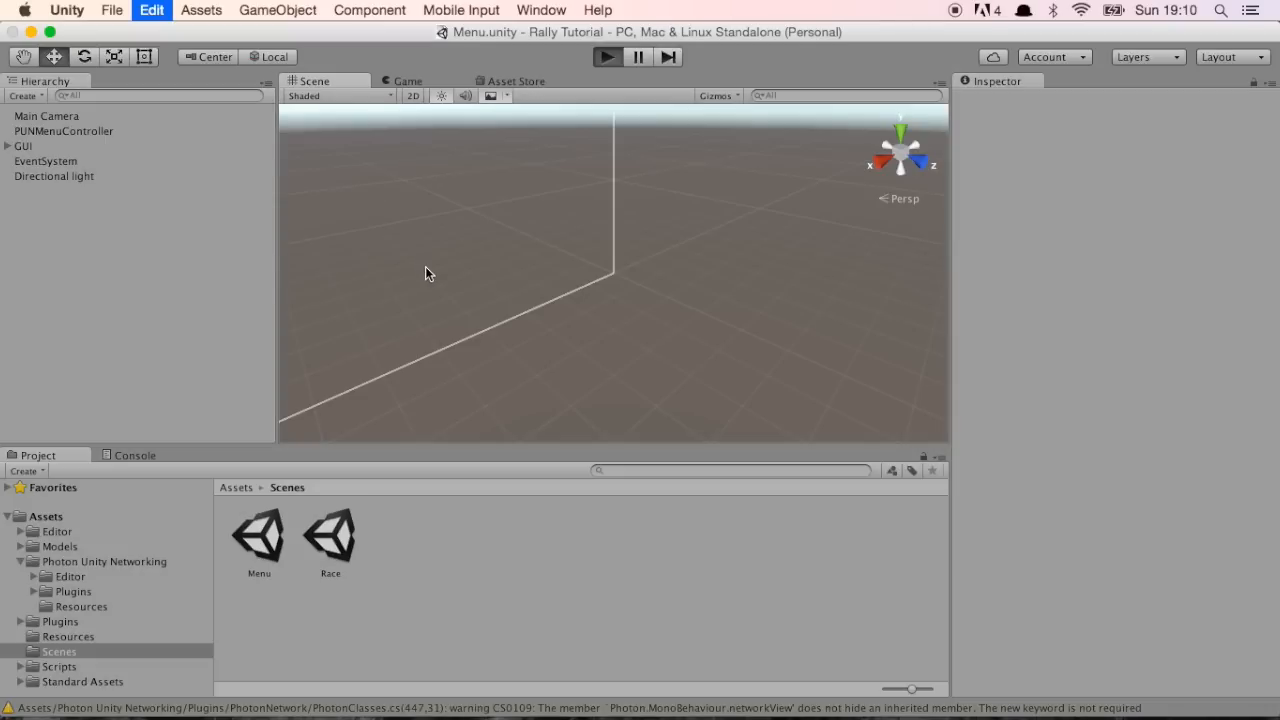
mouse_move(148, 710)
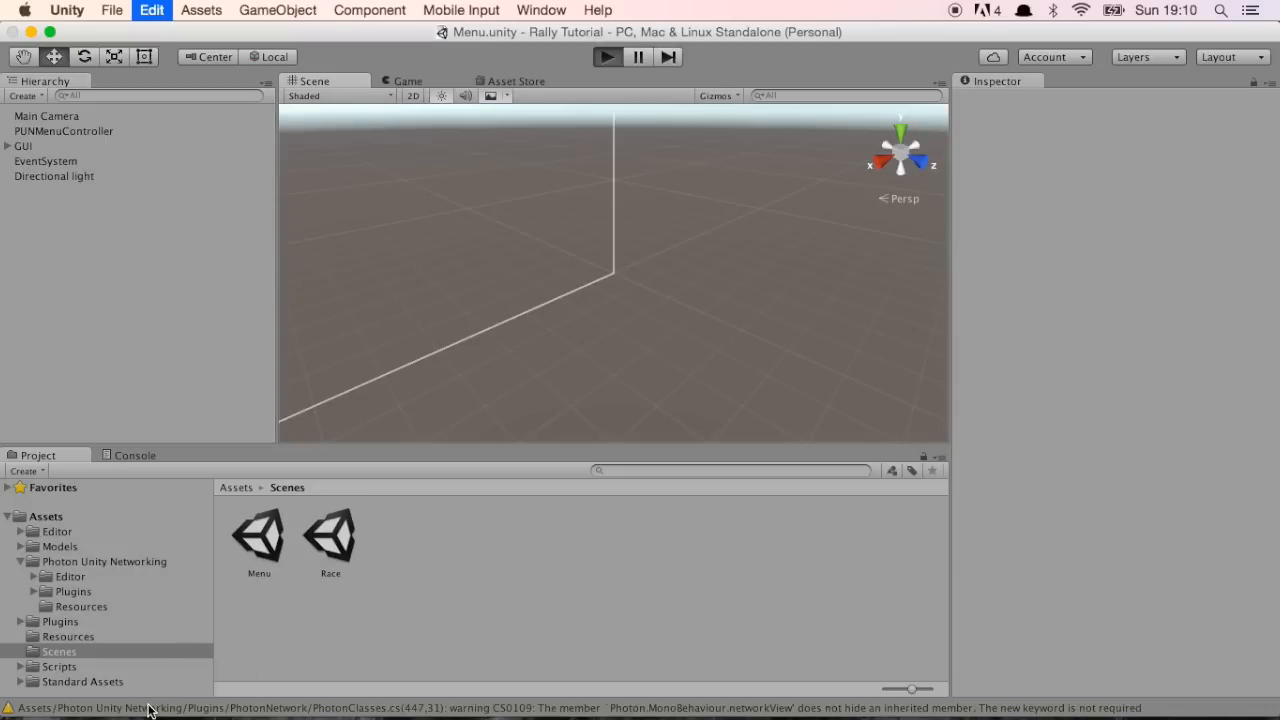
left_click(607, 56)
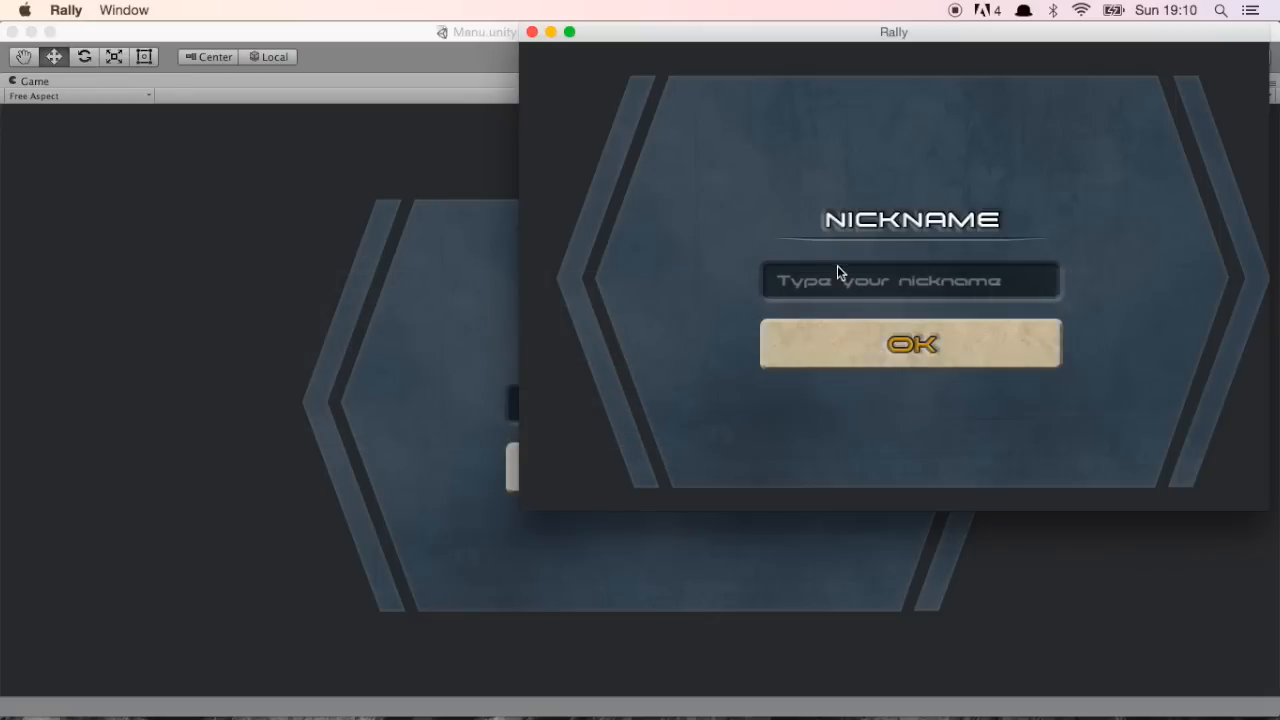
type("Jose")
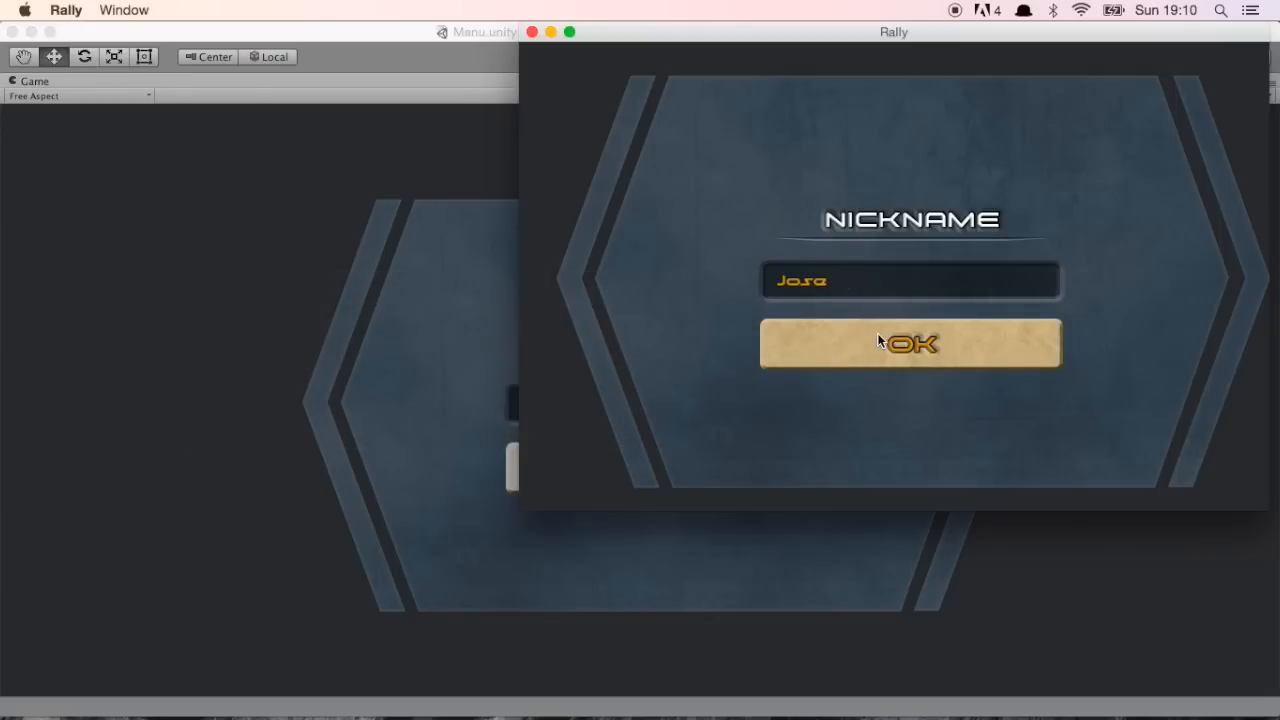
left_click(909, 343)
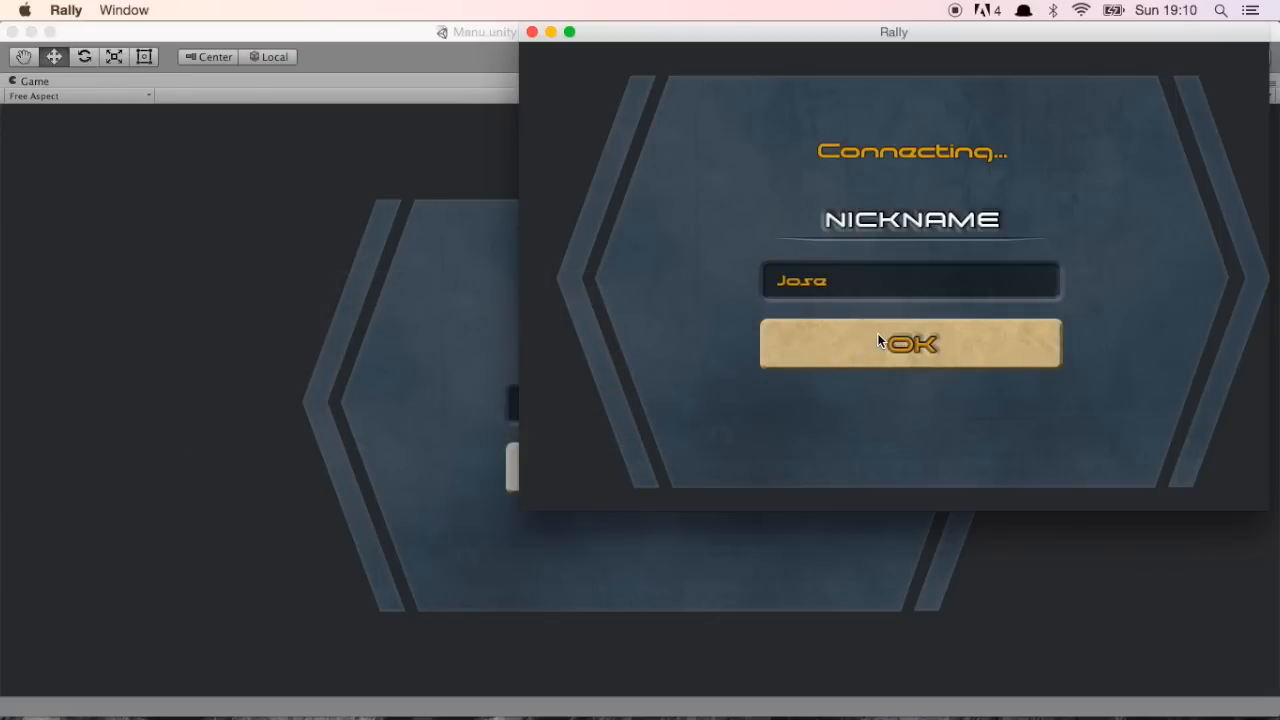
left_click(910, 343)
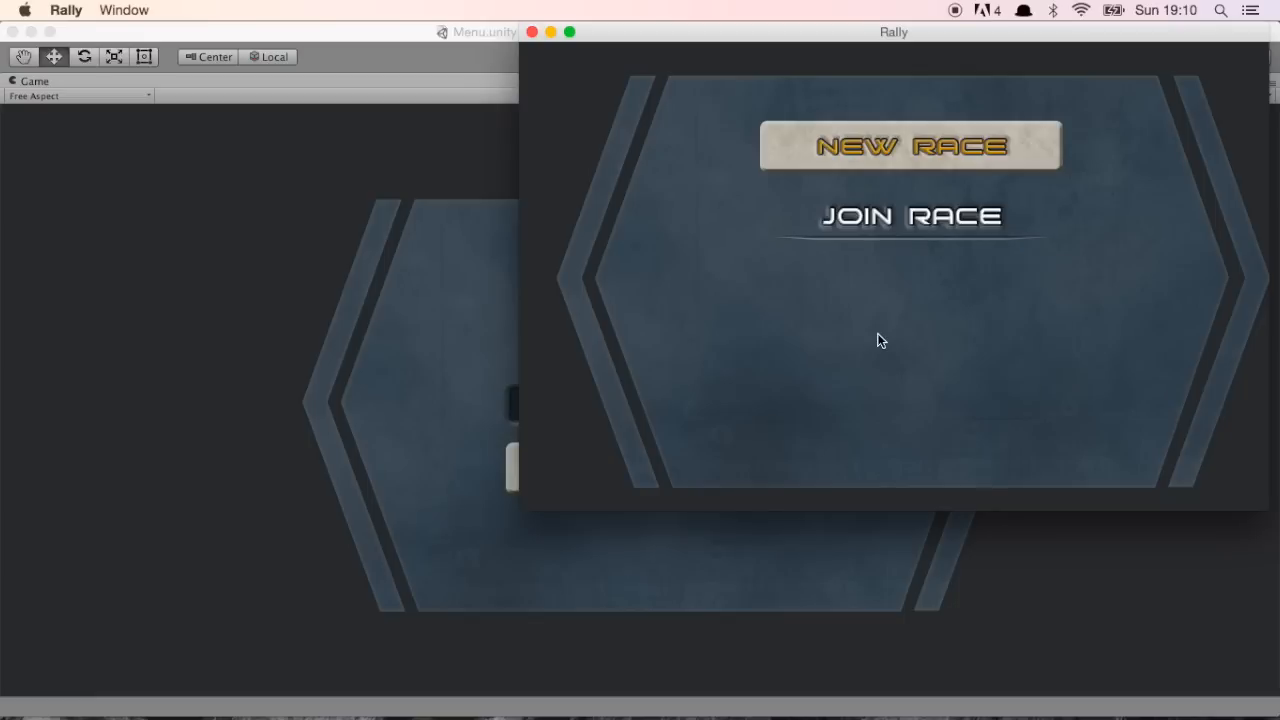
mouse_move(840, 148)
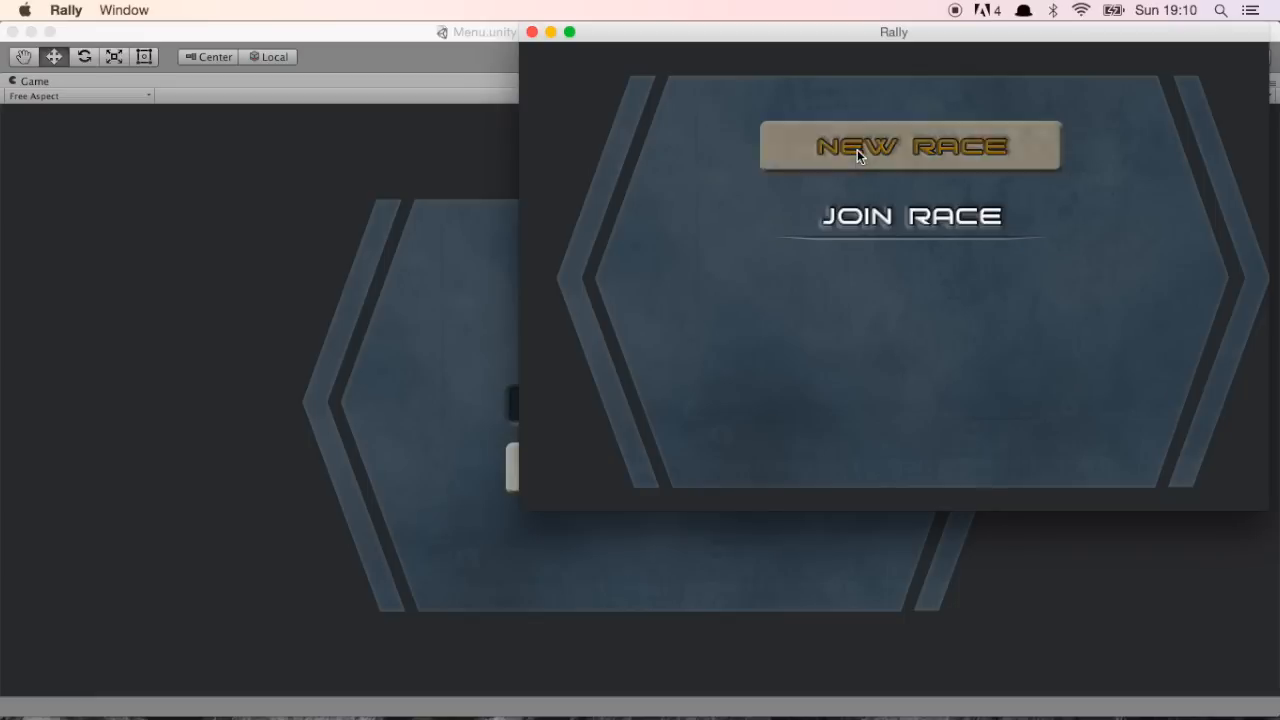
left_click(908, 146)
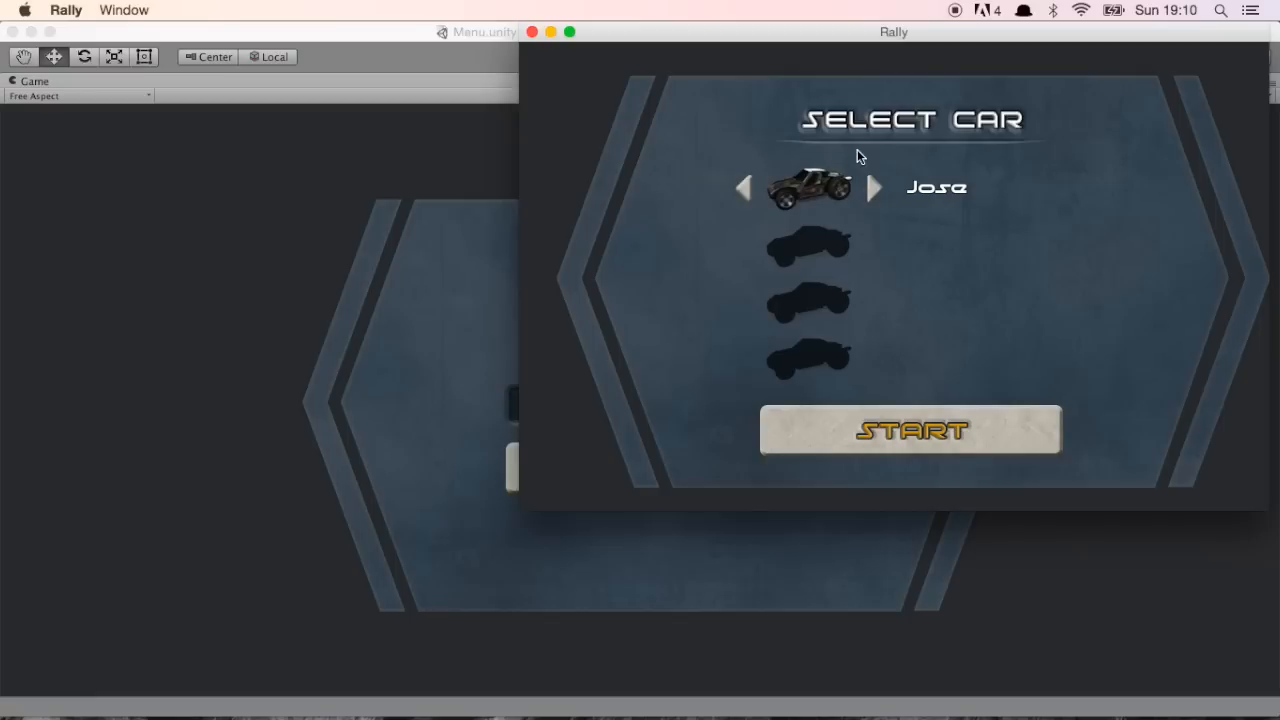
mouse_move(875, 188)
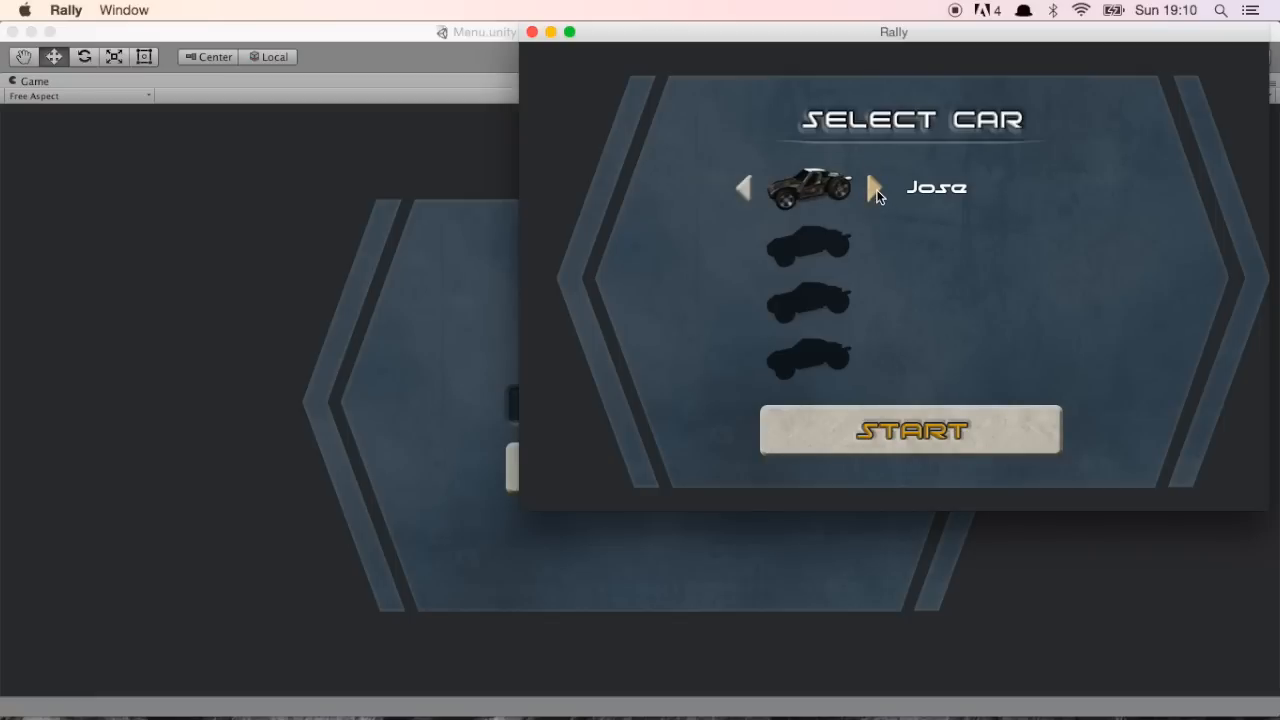
left_click(873, 188)
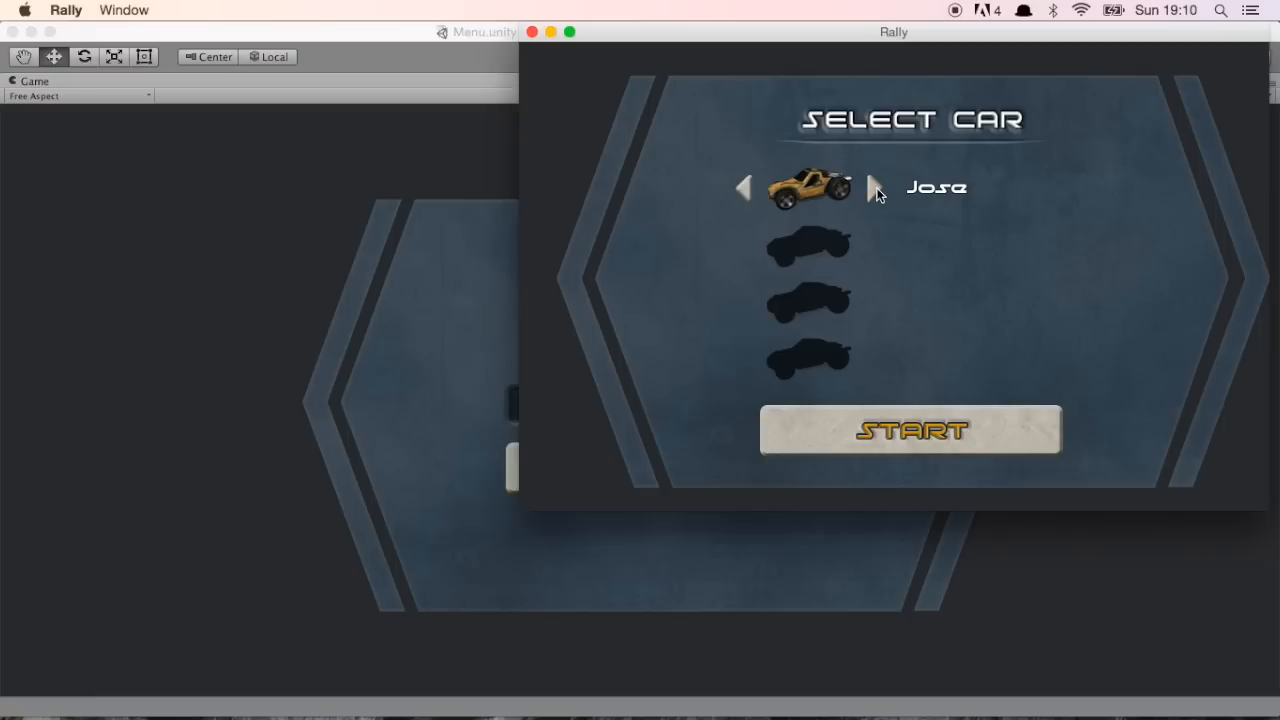
mouse_move(893, 275)
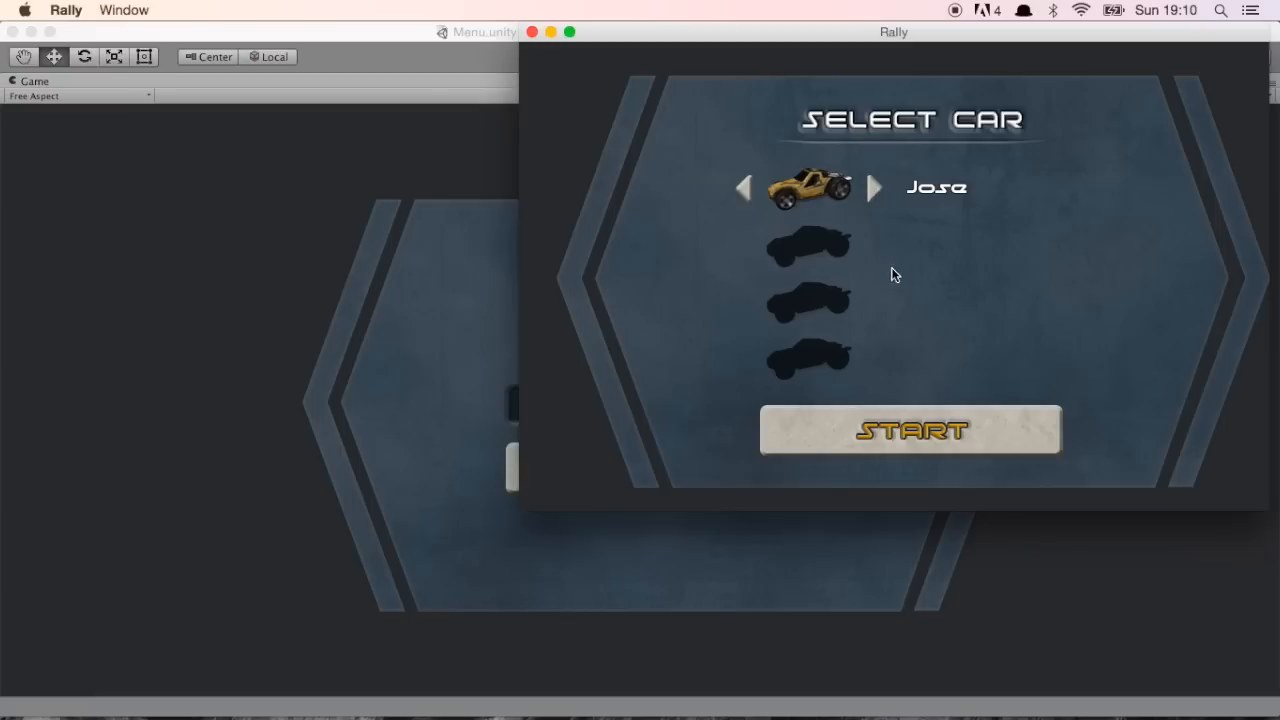
mouse_move(1047, 313)
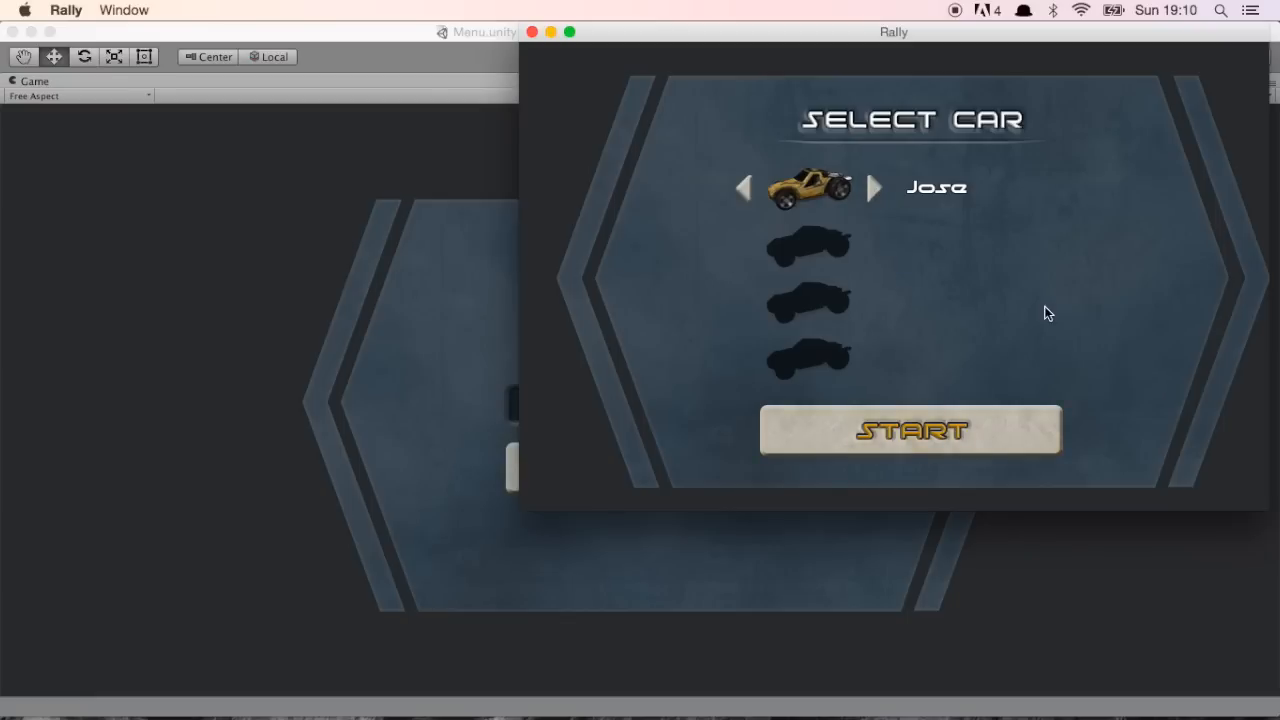
mouse_move(927, 351)
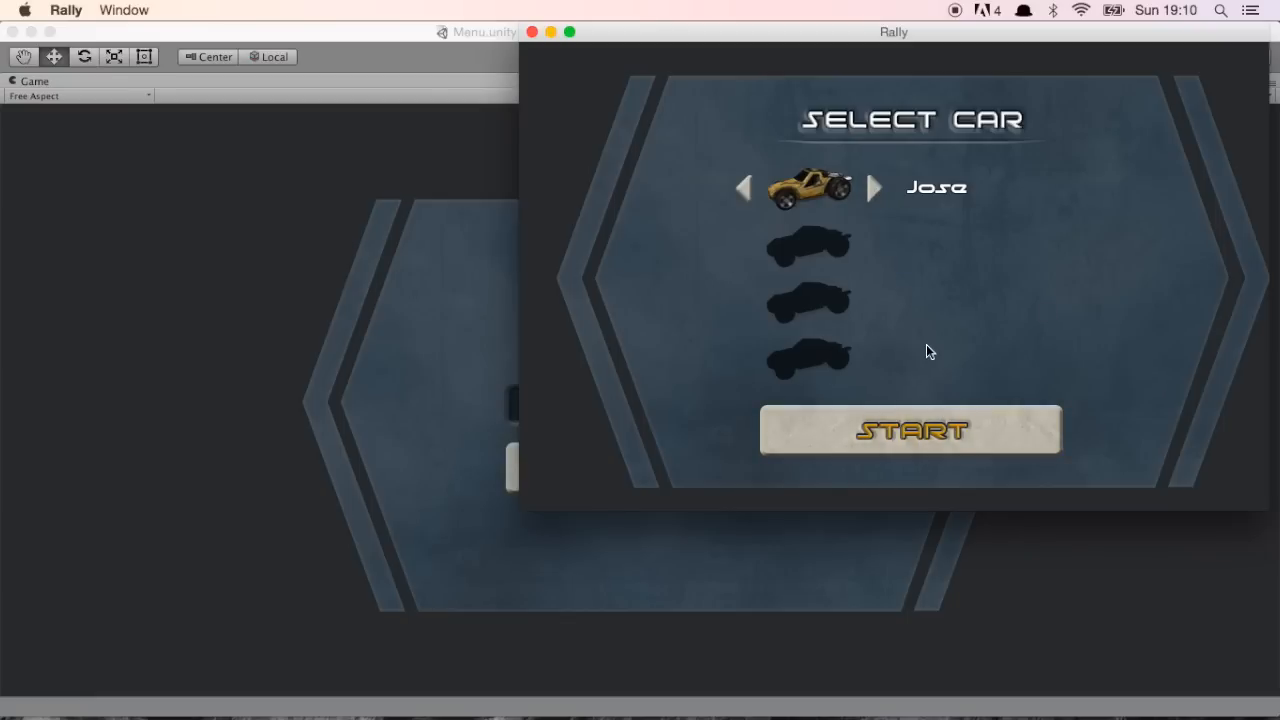
mouse_move(651, 286)
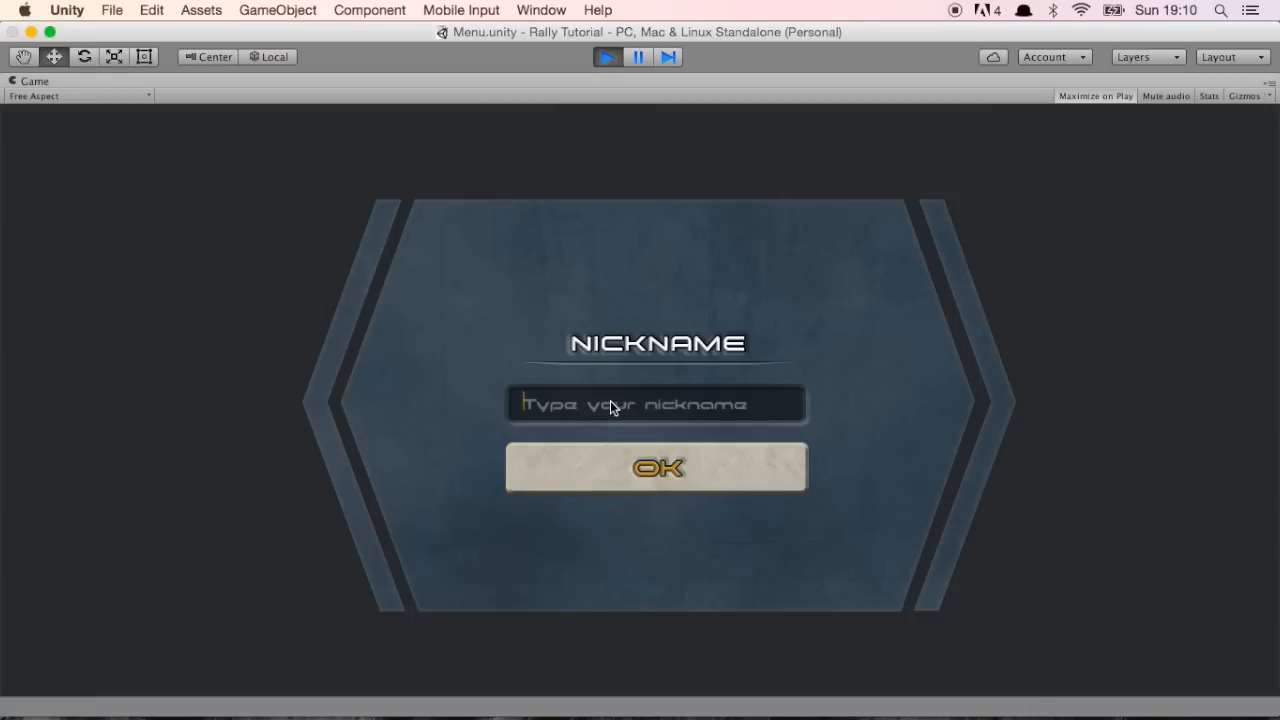
In Play mode, connect as Erick and move the standalone window aside
type("Erick")
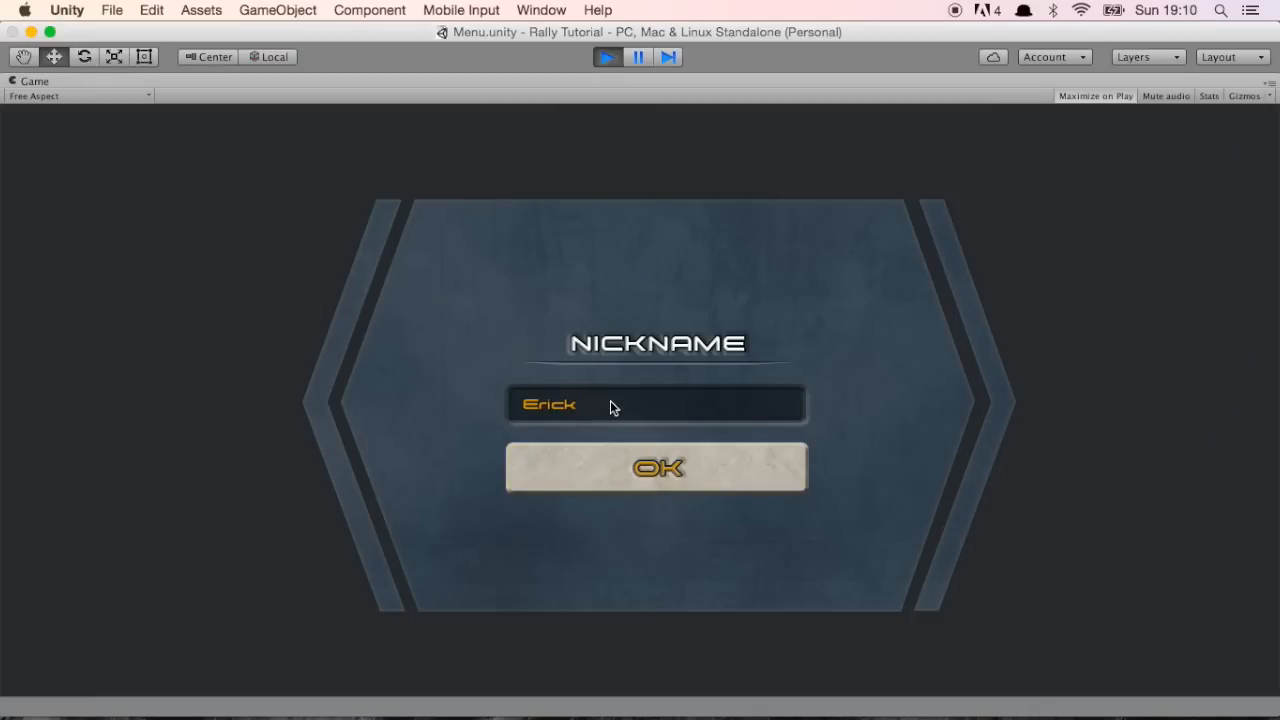
left_click(656, 467)
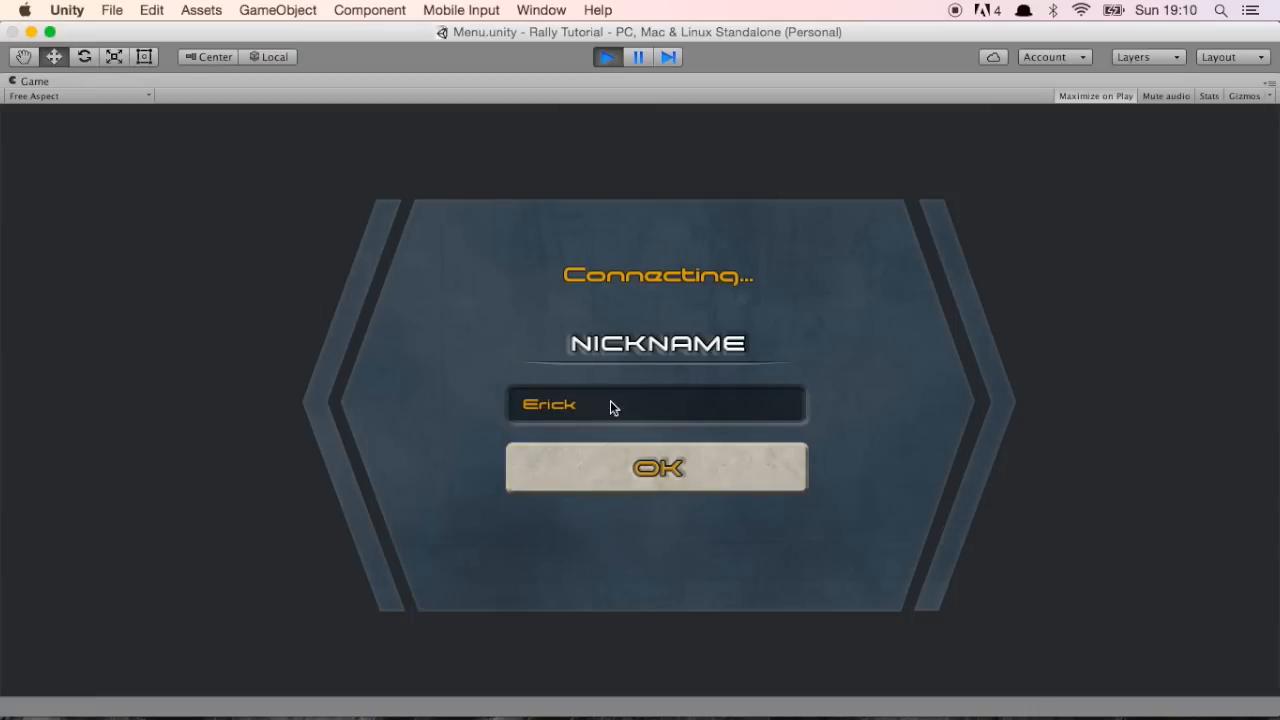
left_click(657, 467)
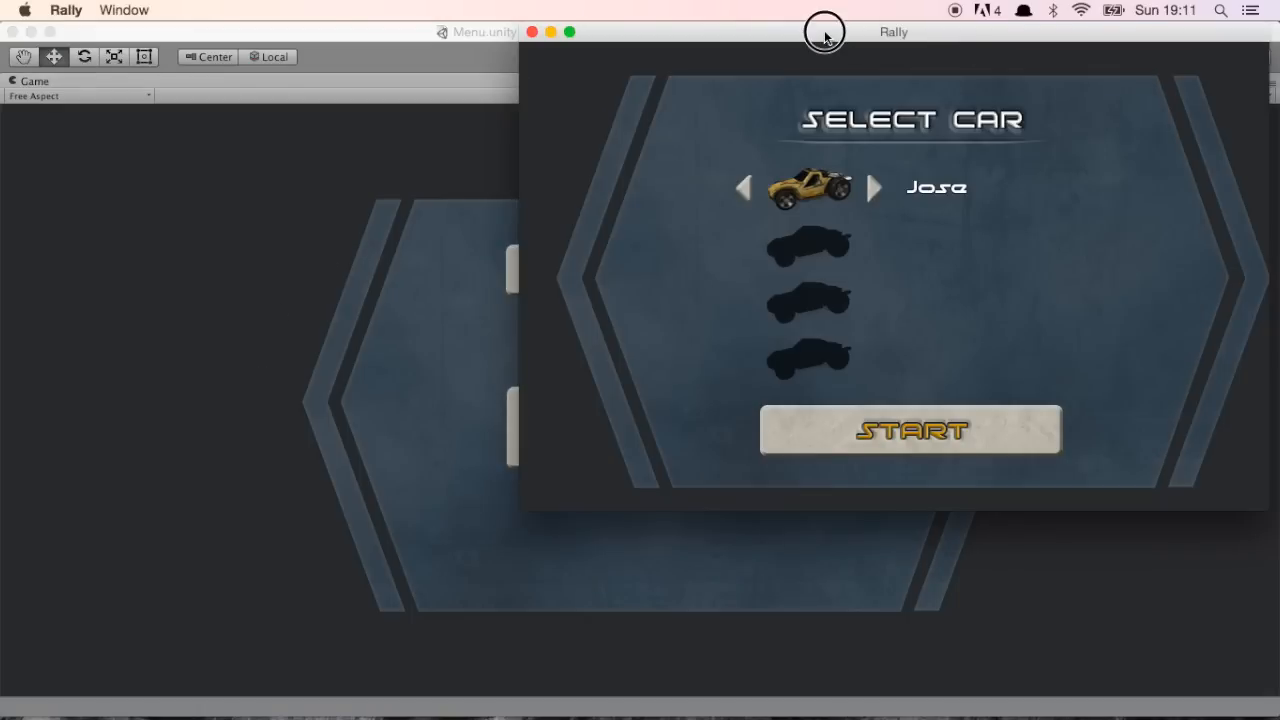
left_click_drag(825, 32, 852, 30)
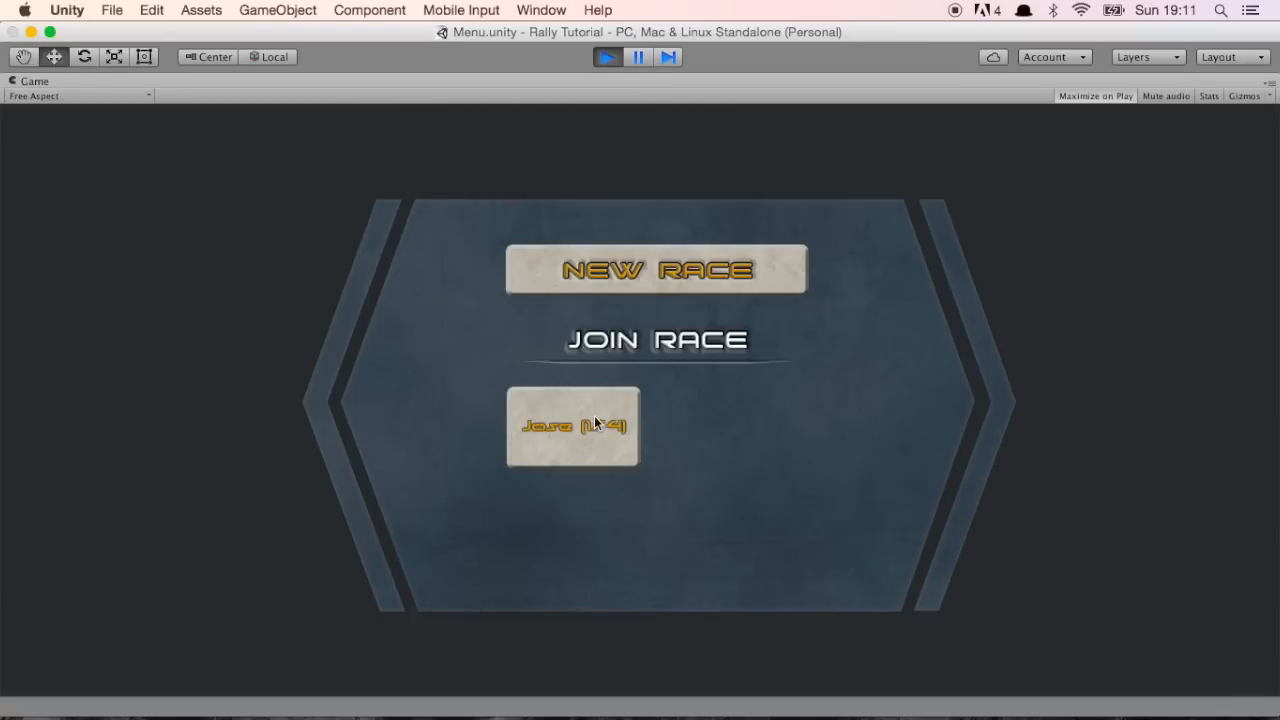
Join Jose's hosted race and switch Erick to the red car
left_click(572, 426)
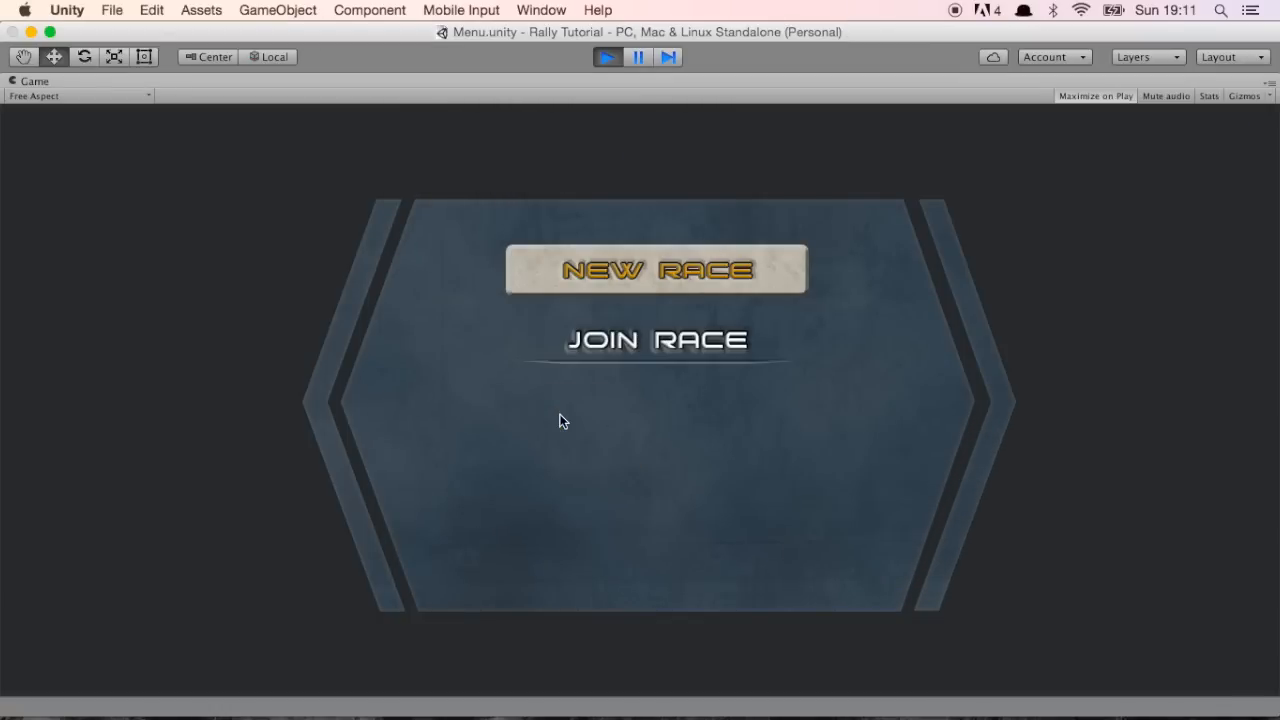
left_click(655, 268)
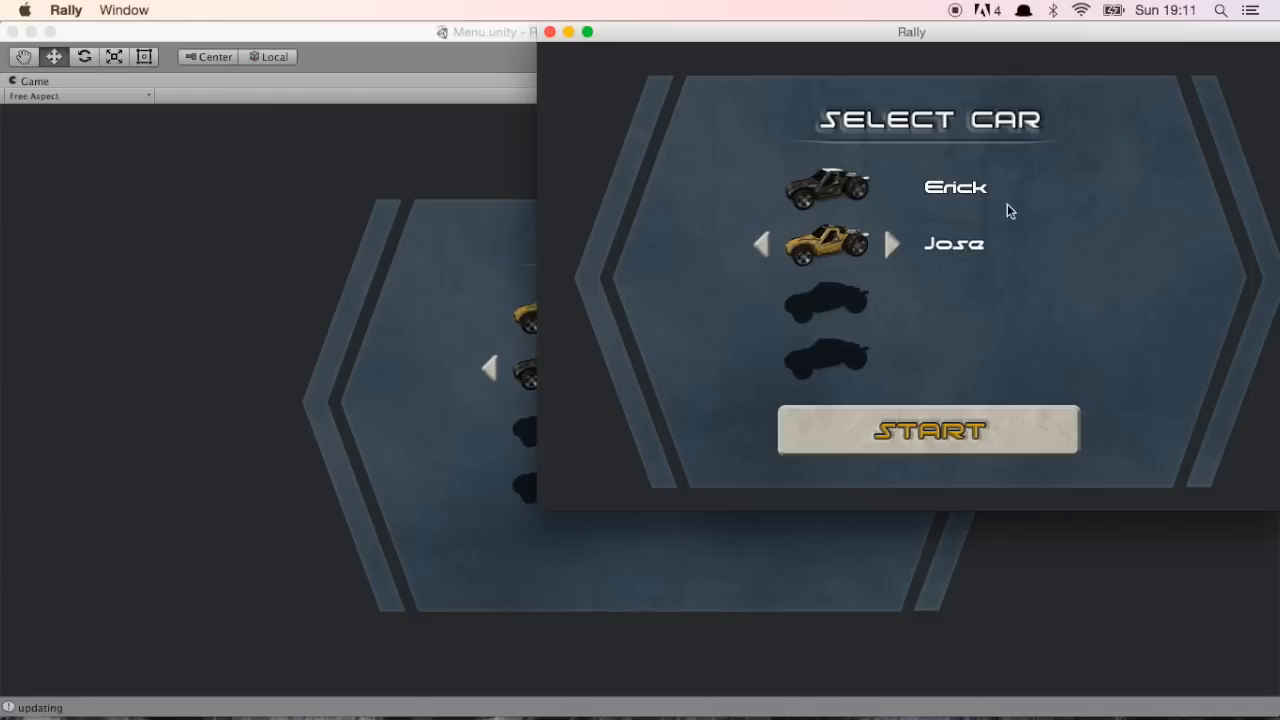
mouse_move(948, 263)
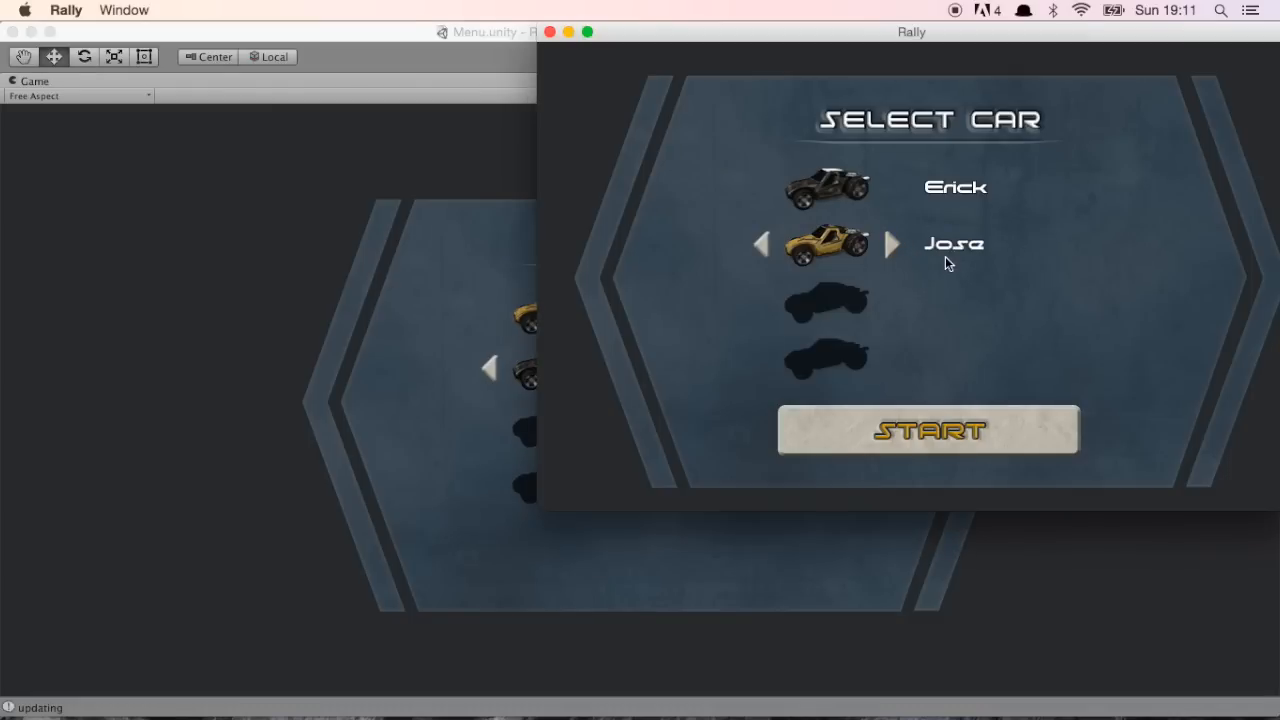
left_click(762, 243)
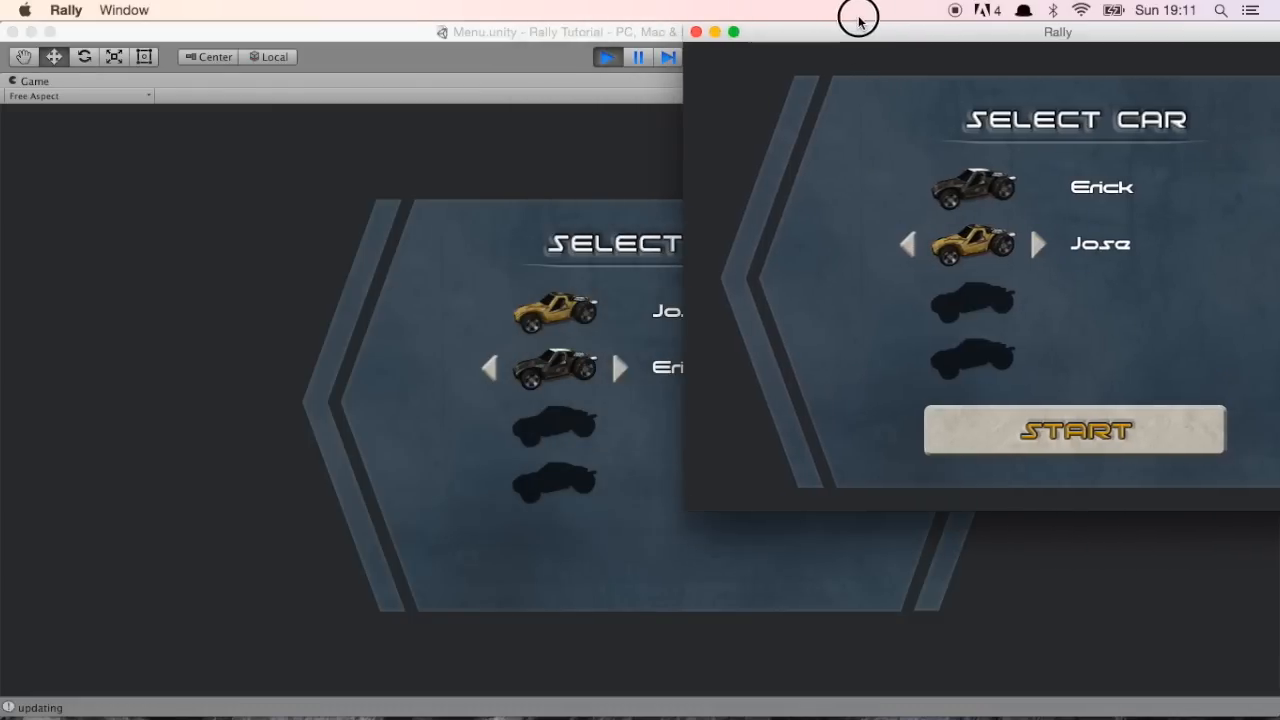
left_click(908, 243)
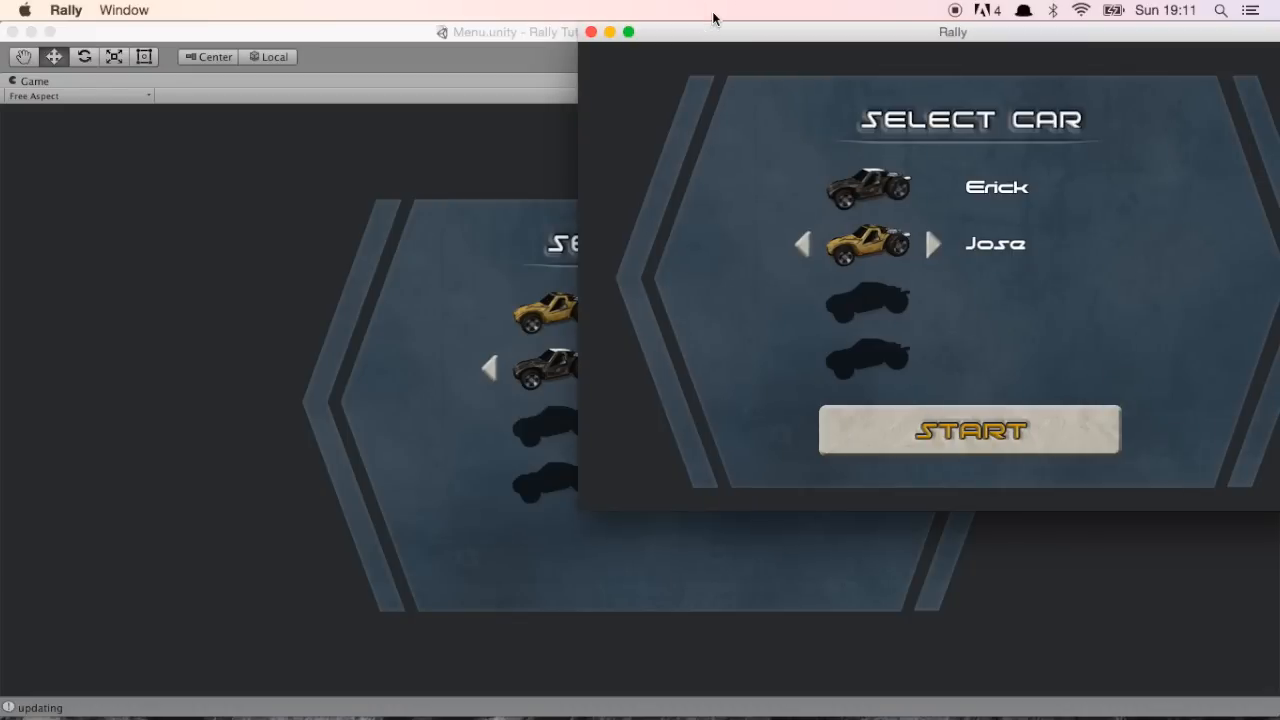
mouse_move(359, 215)
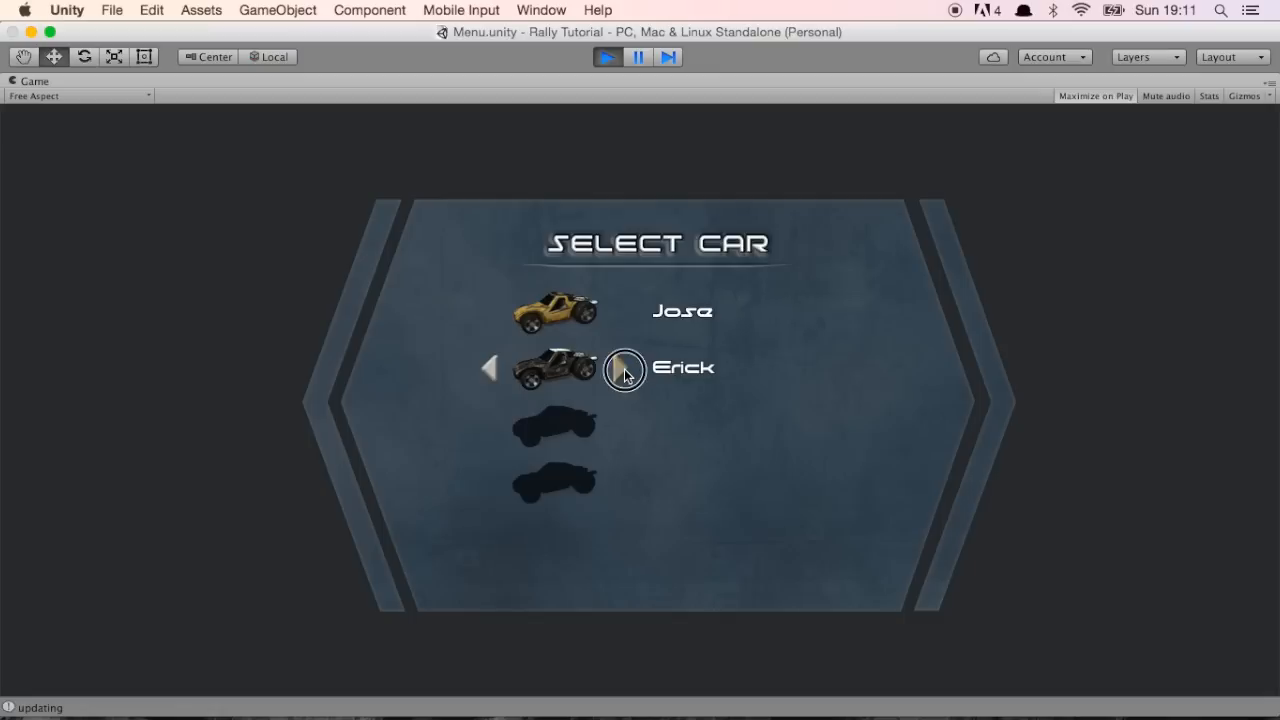
left_click(620, 367)
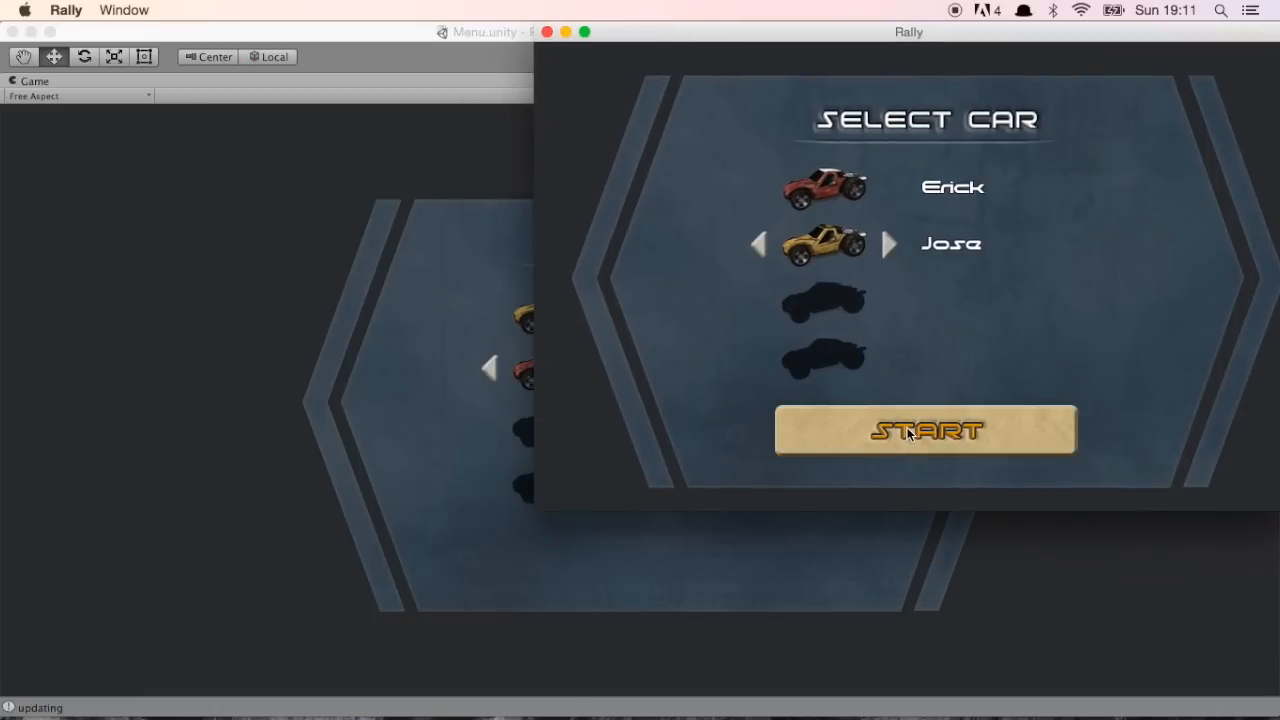
Start the race for Jose and Erick, then close the standalone Rally window
left_click(924, 430)
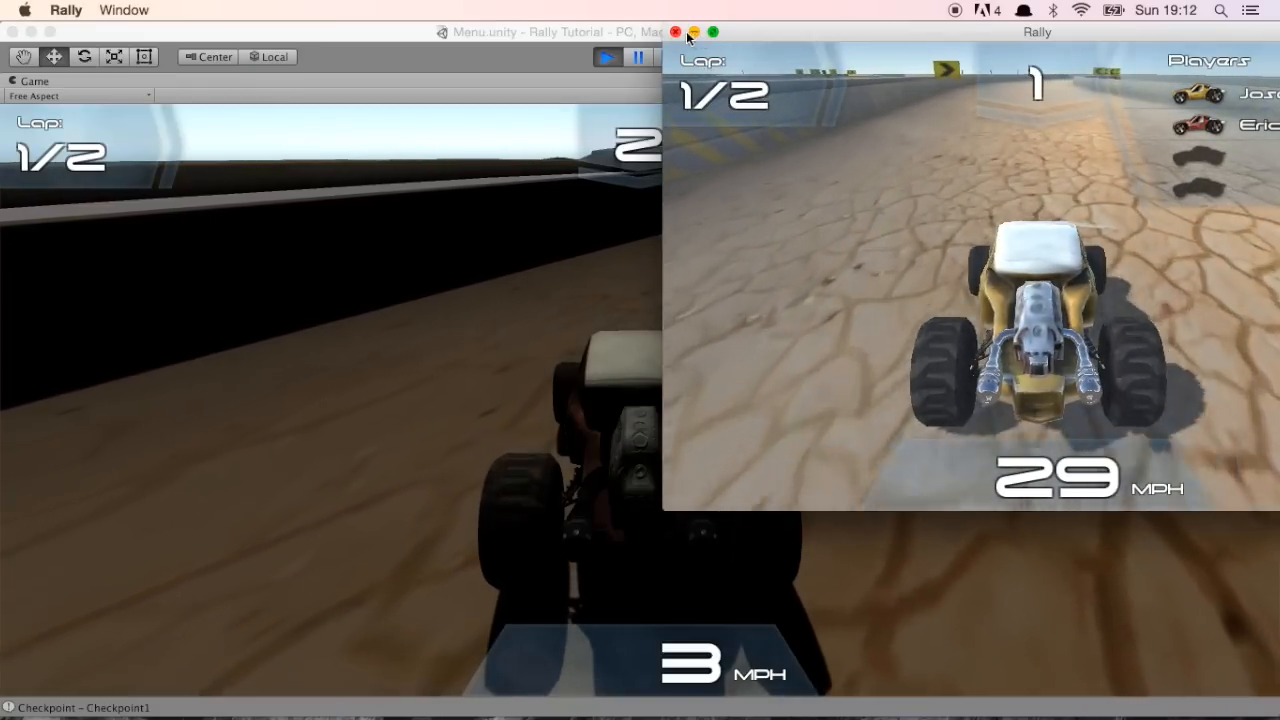
left_click(677, 32)
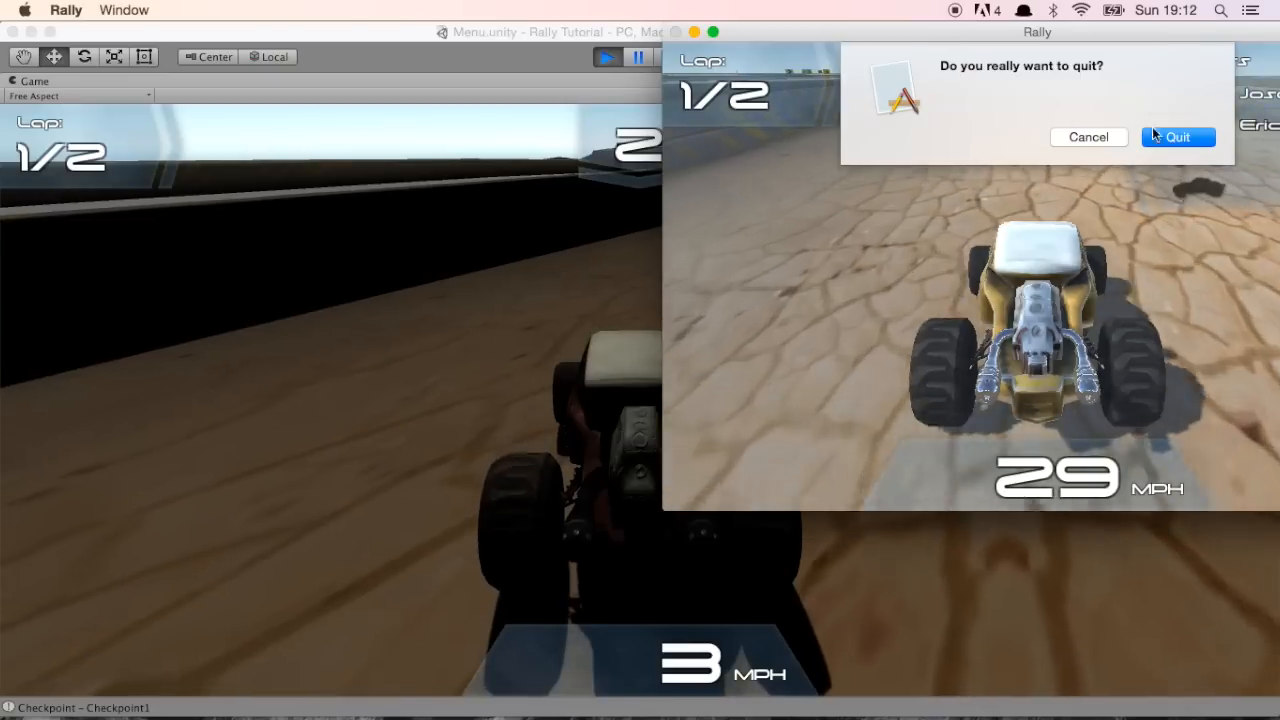
Confirm Quit in Rally so Jose disconnects, then stop Unity's Play mode
left_click(1088, 137)
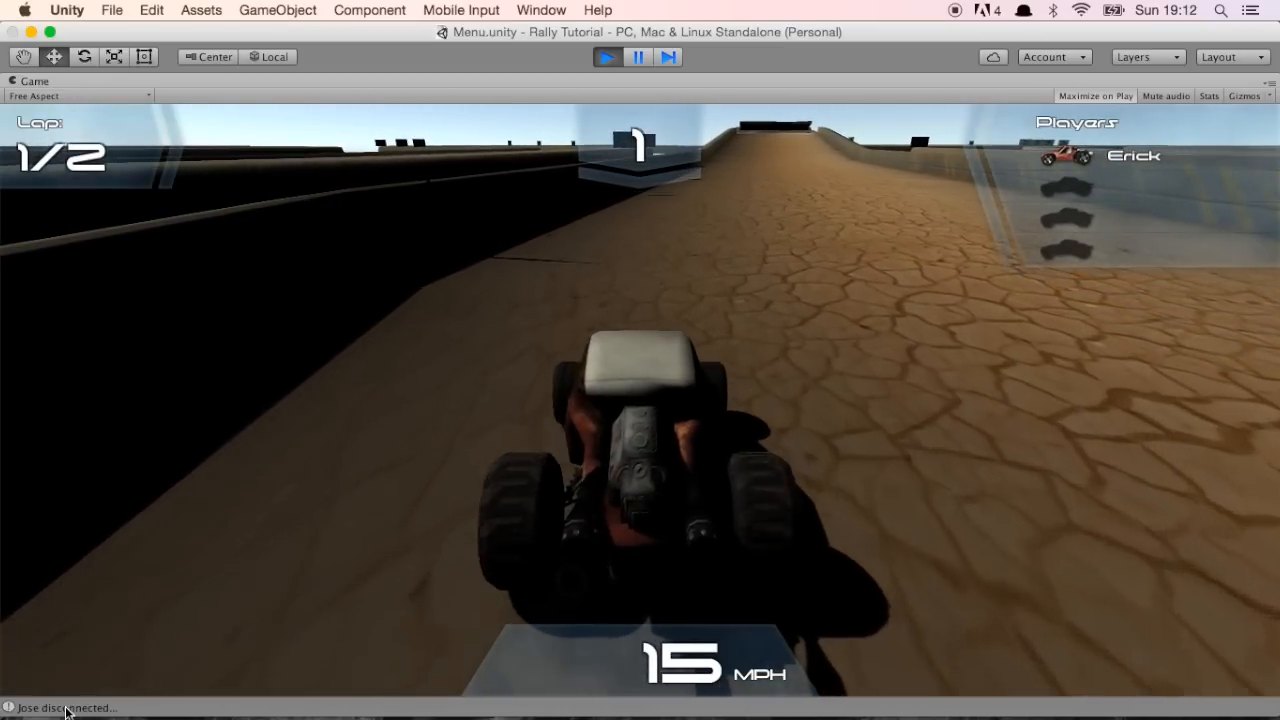
left_click(606, 57)
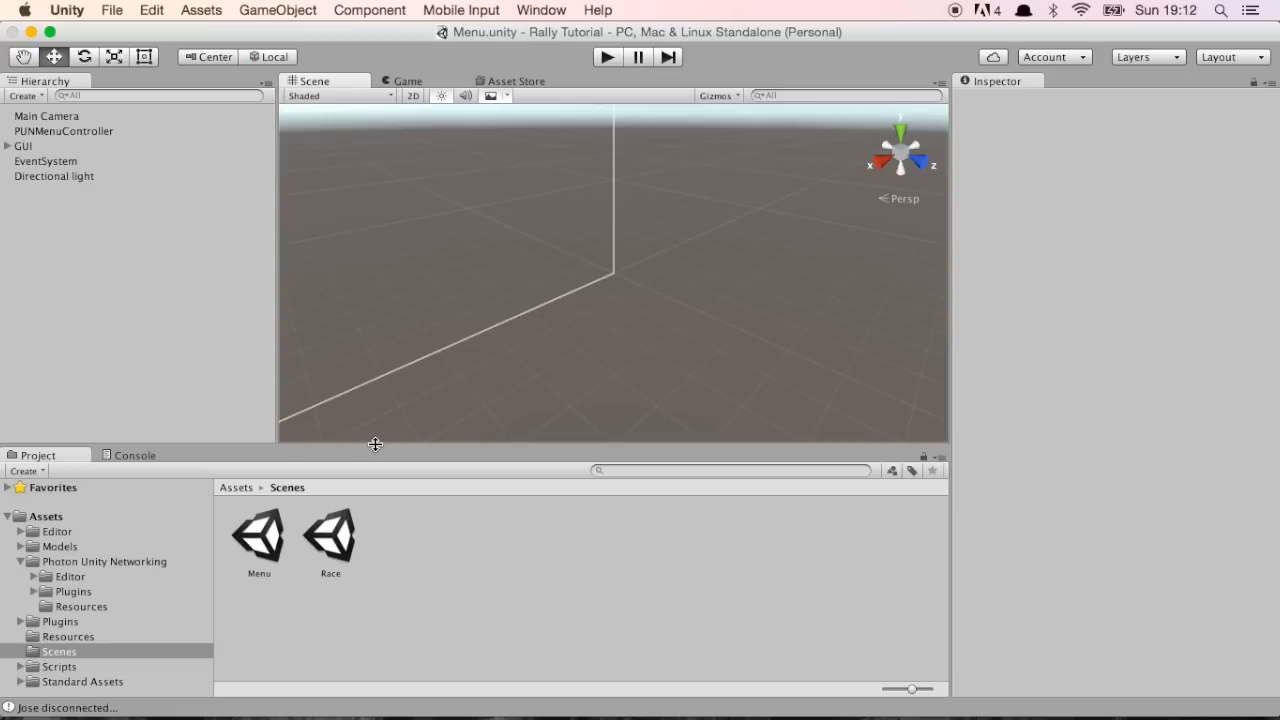
Browse the Race Scripts and Editor folders, including CrossPlatformInput
left_click(58, 666)
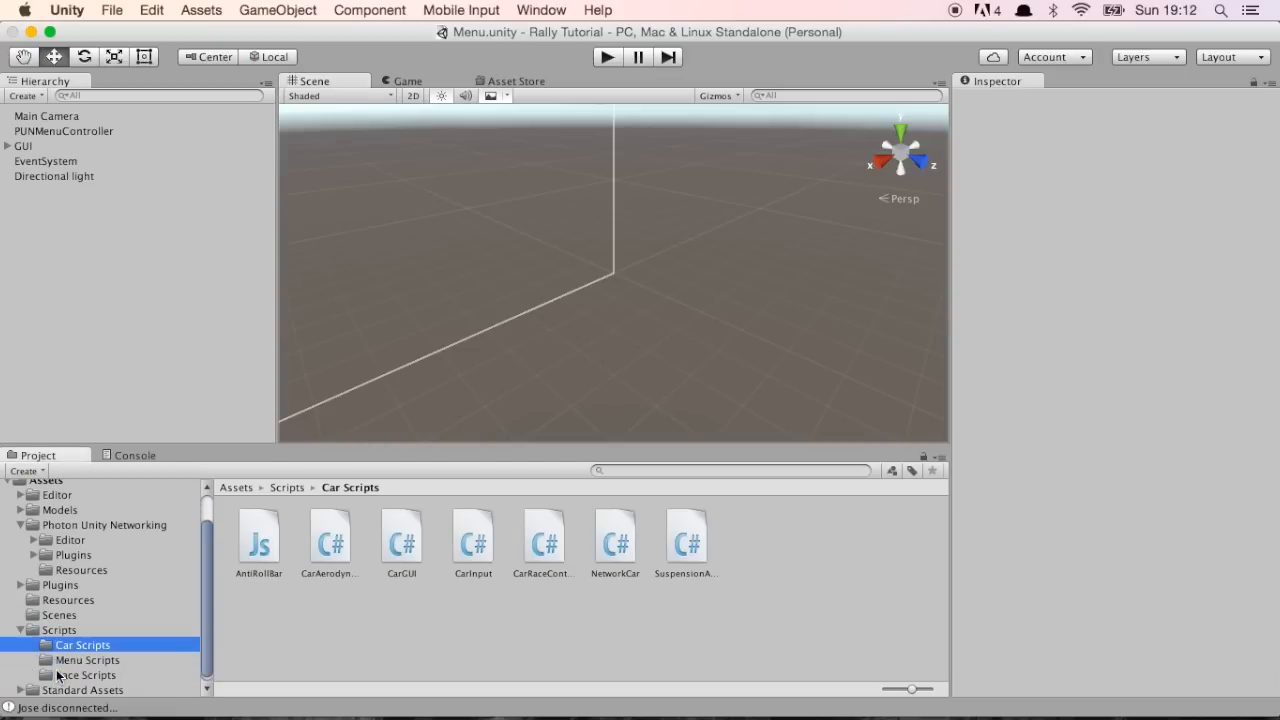
left_click(57, 494)
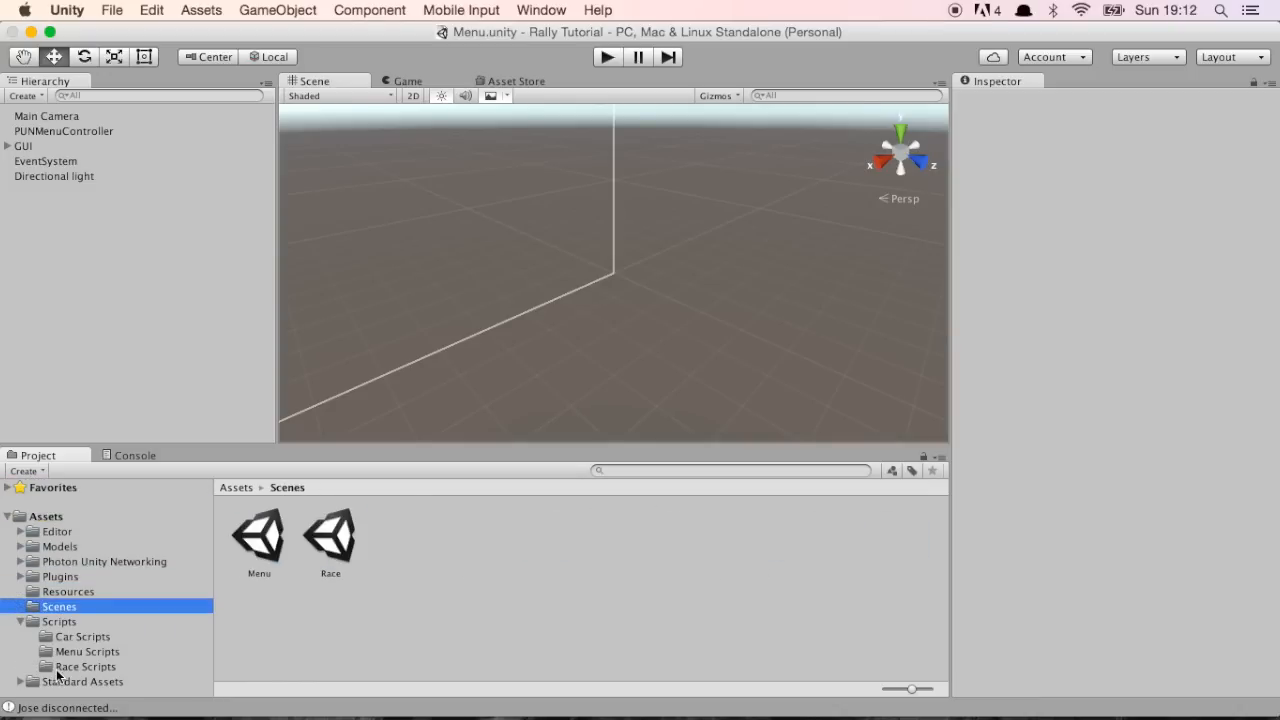
left_click(57, 531)
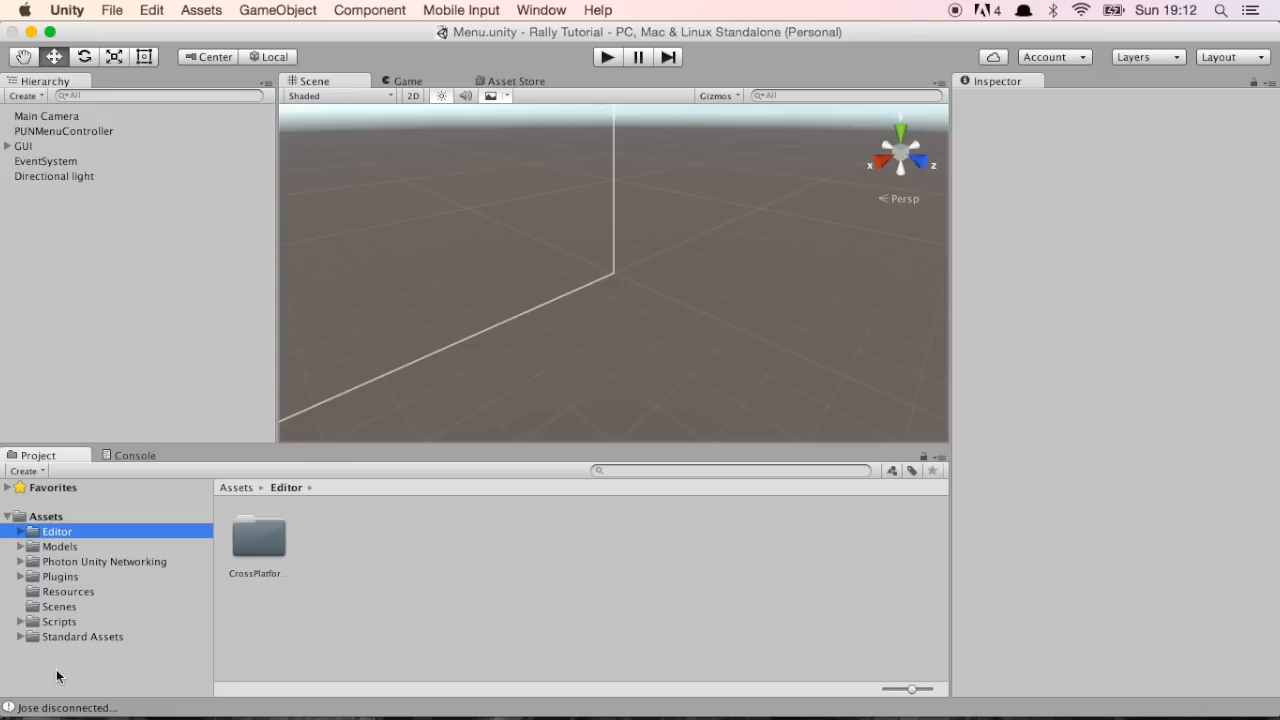
left_click(21, 531)
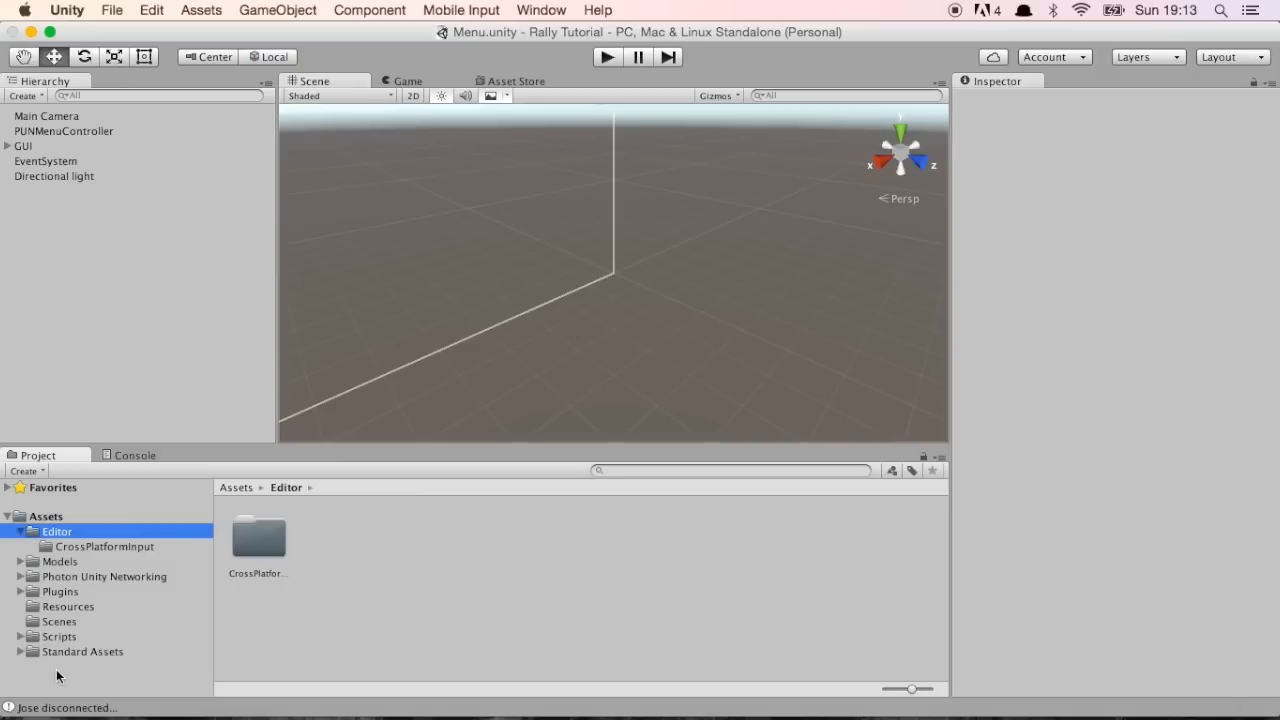
left_click(9, 531)
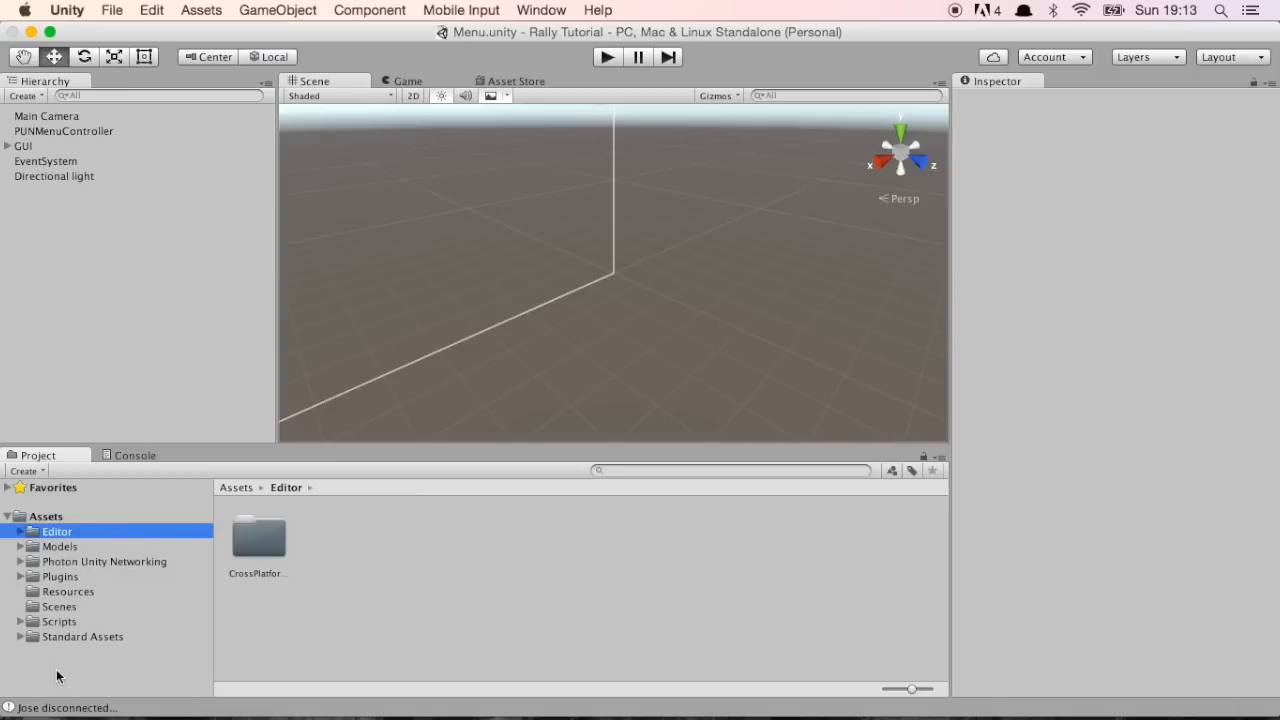
Look through Models, its GUI and Font folders, ending on Photon Unity Networking
left_click(60, 546)
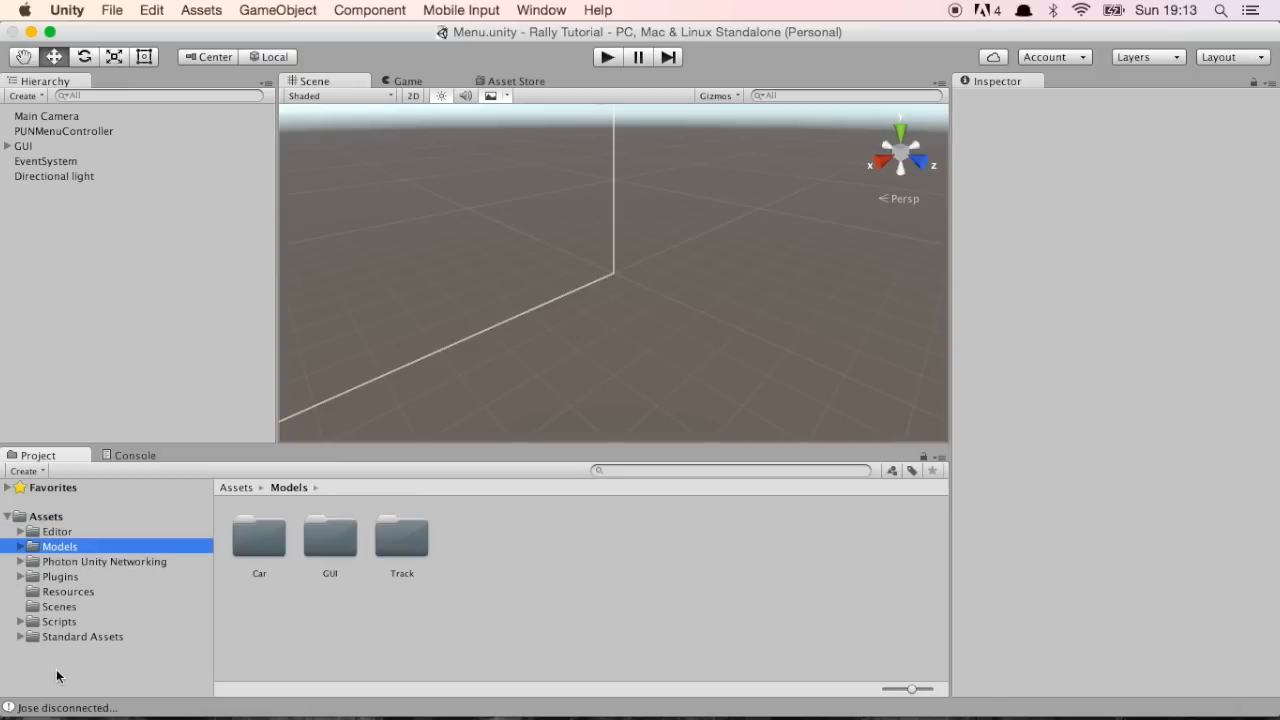
left_click(59, 546)
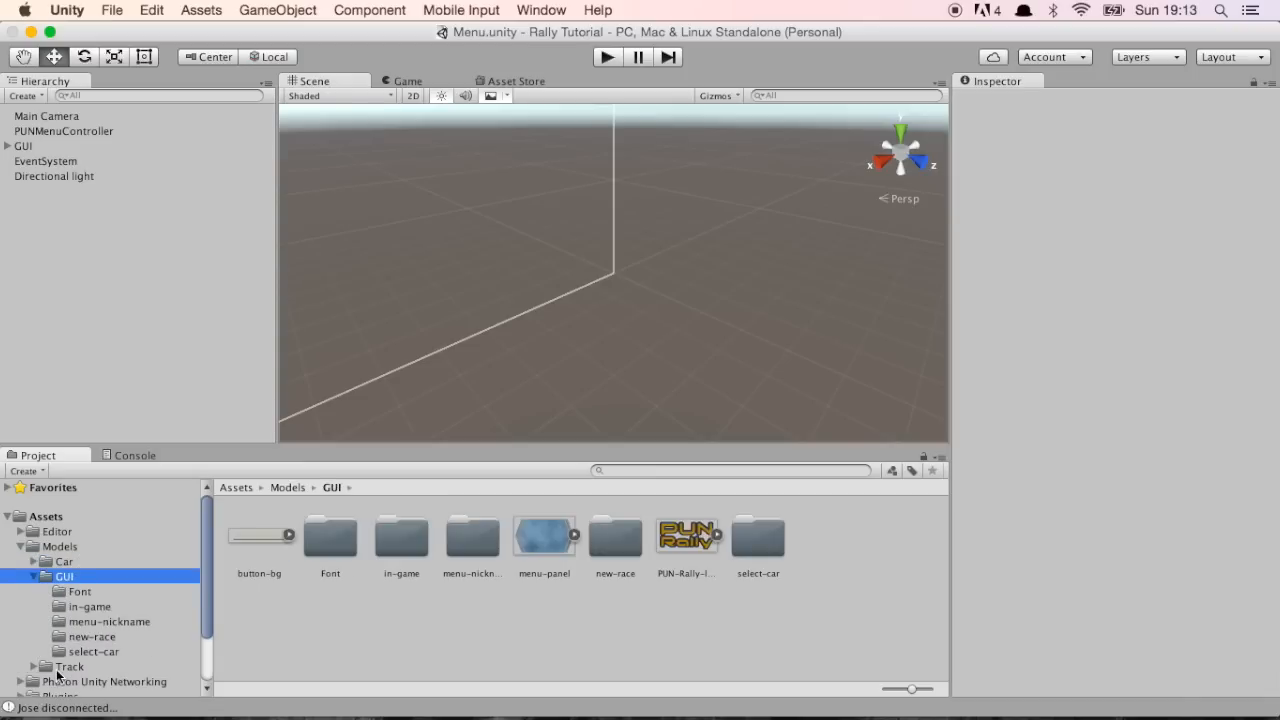
double_click(330, 535)
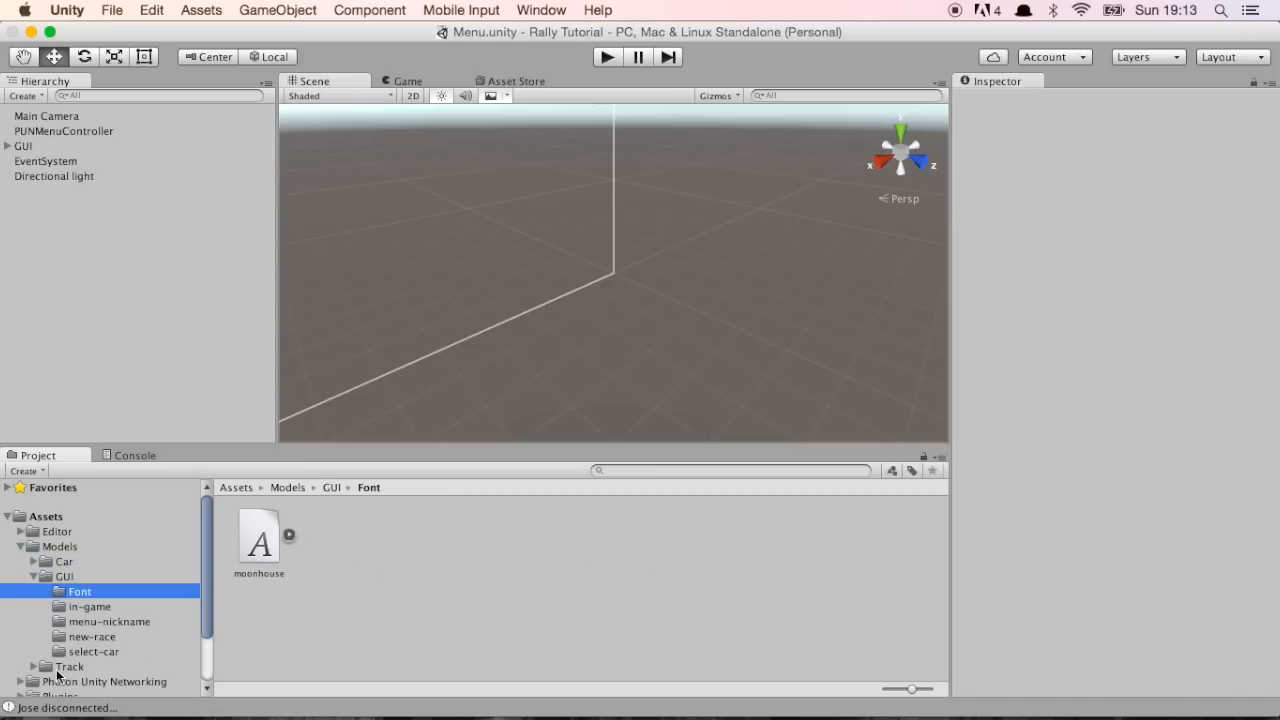
left_click(64, 576)
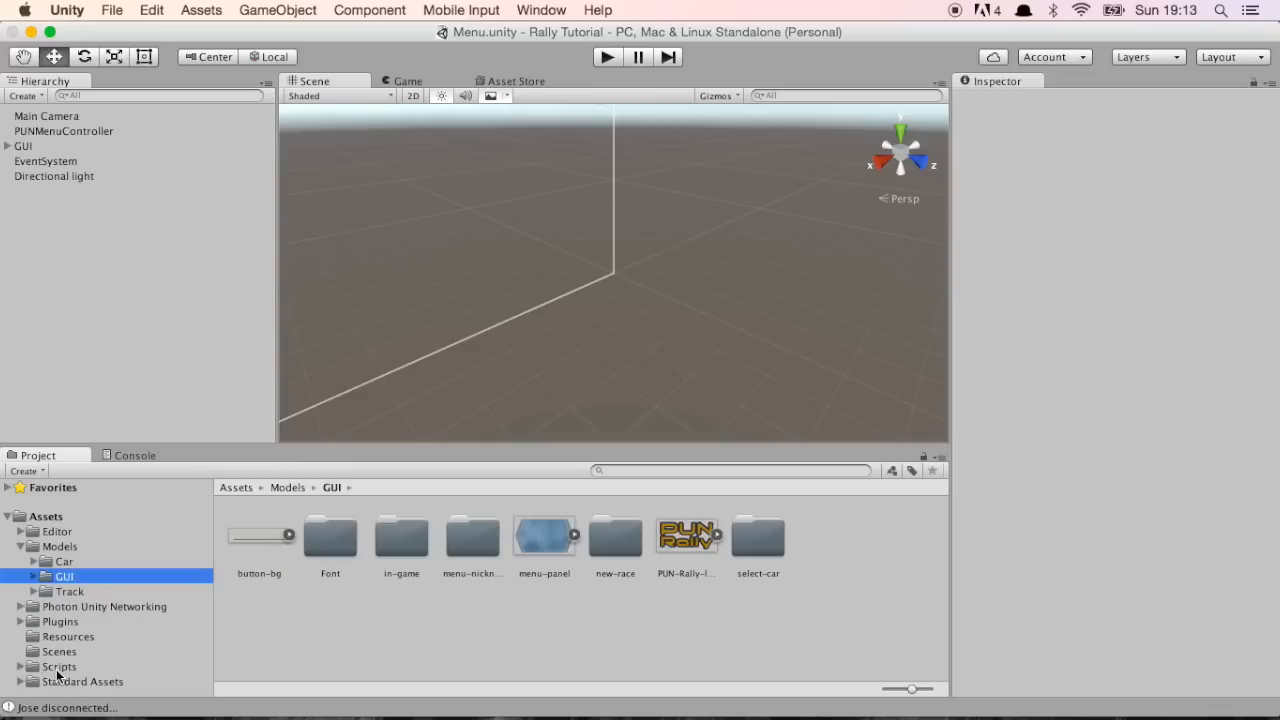
left_click(59, 546)
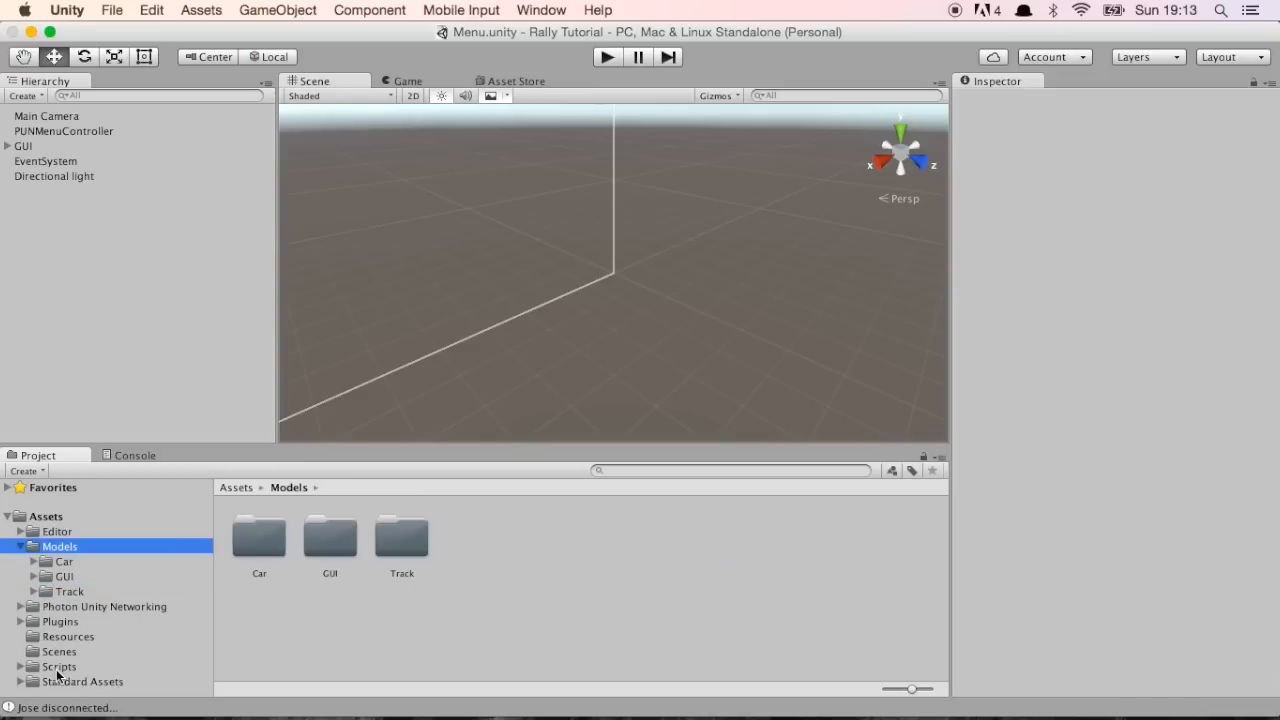
left_click(104, 561)
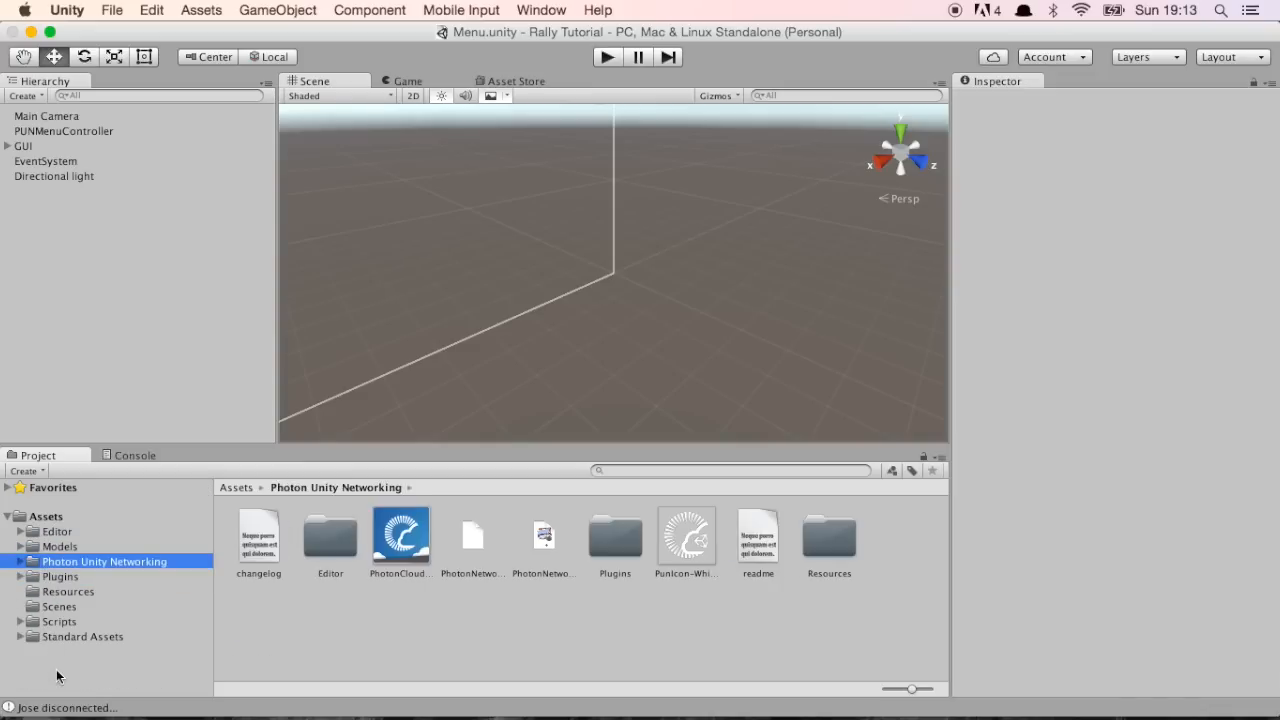
Open Photon's Resources folder and inspect the Car1, Car5 and Car0 prefabs
left_click(60, 576)
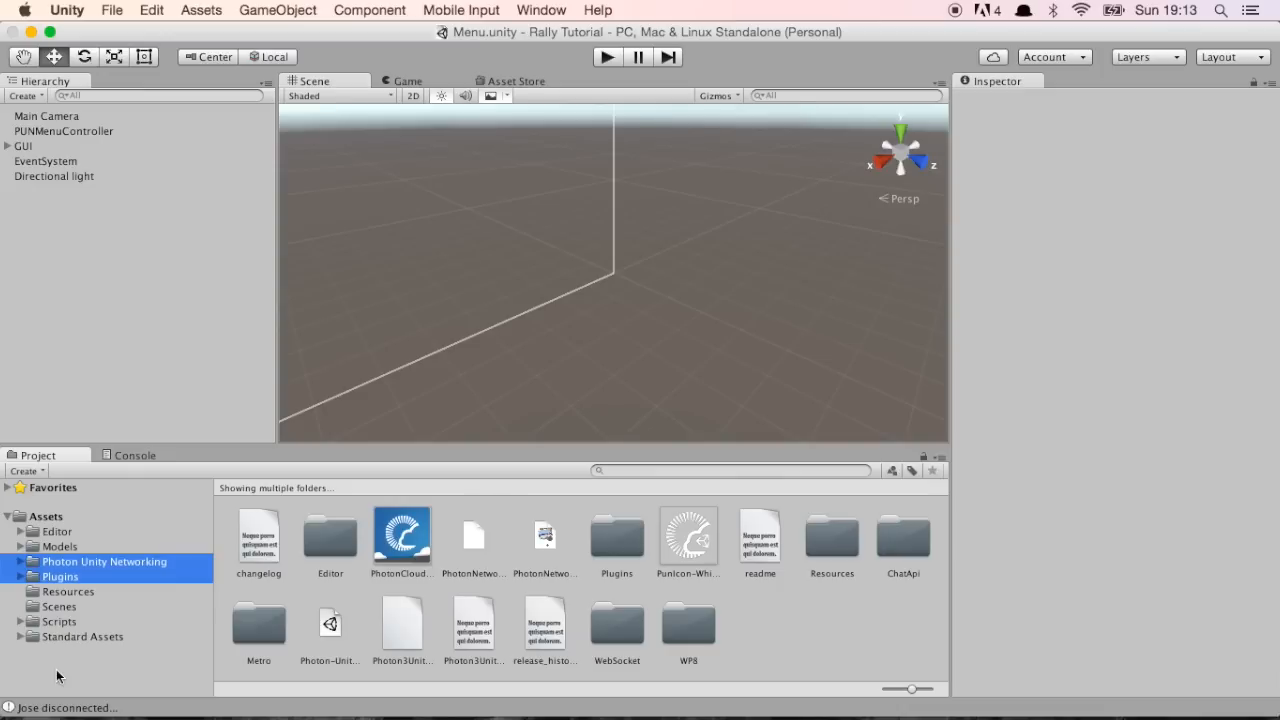
left_click(104, 561)
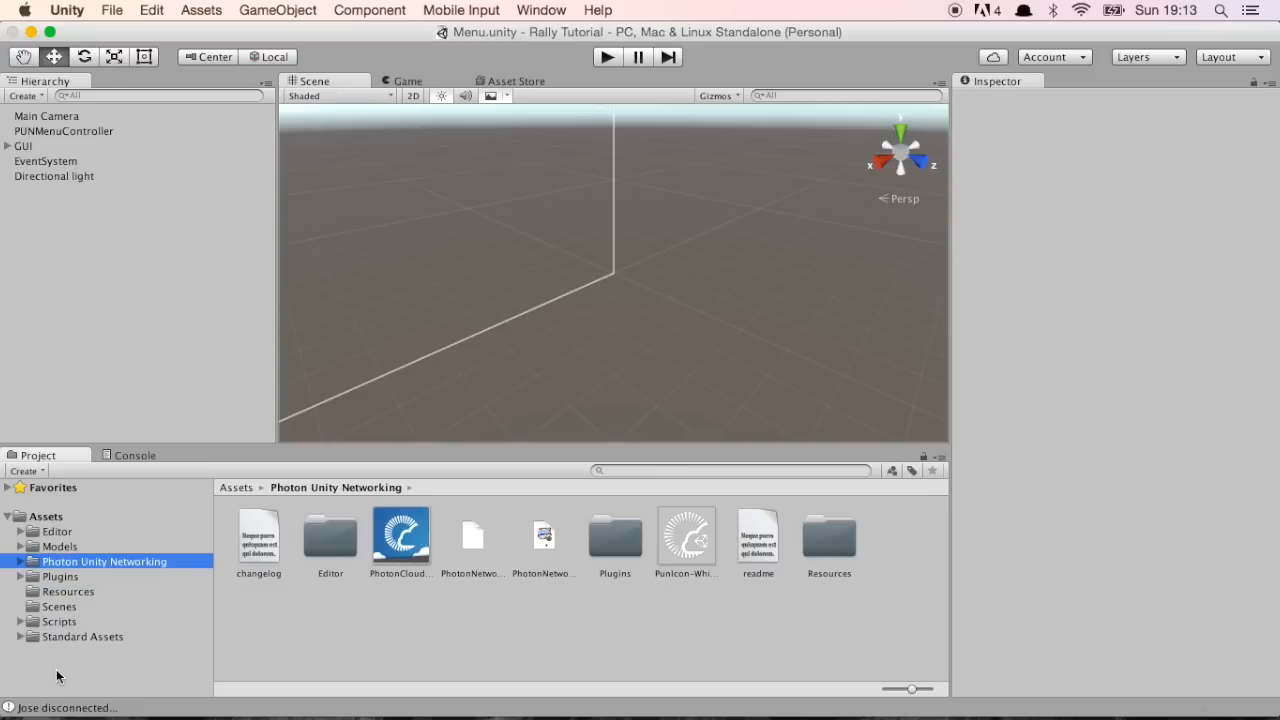
left_click(60, 576)
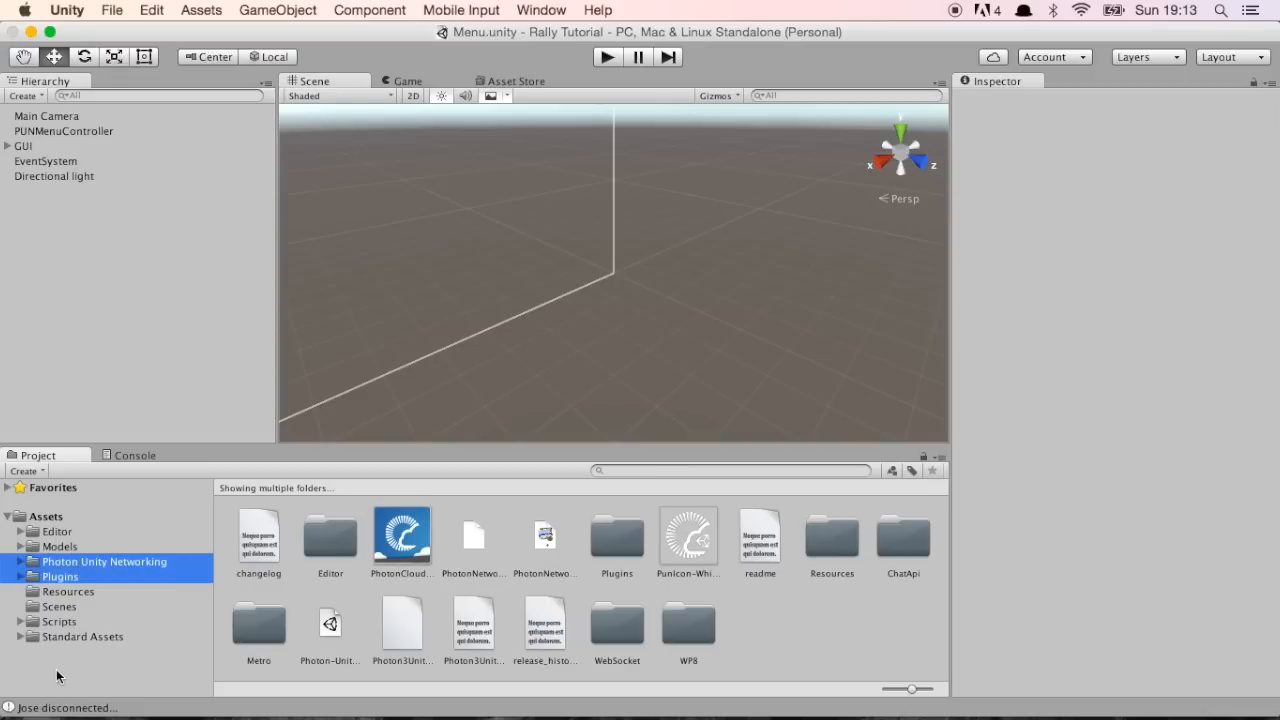
left_click(68, 591)
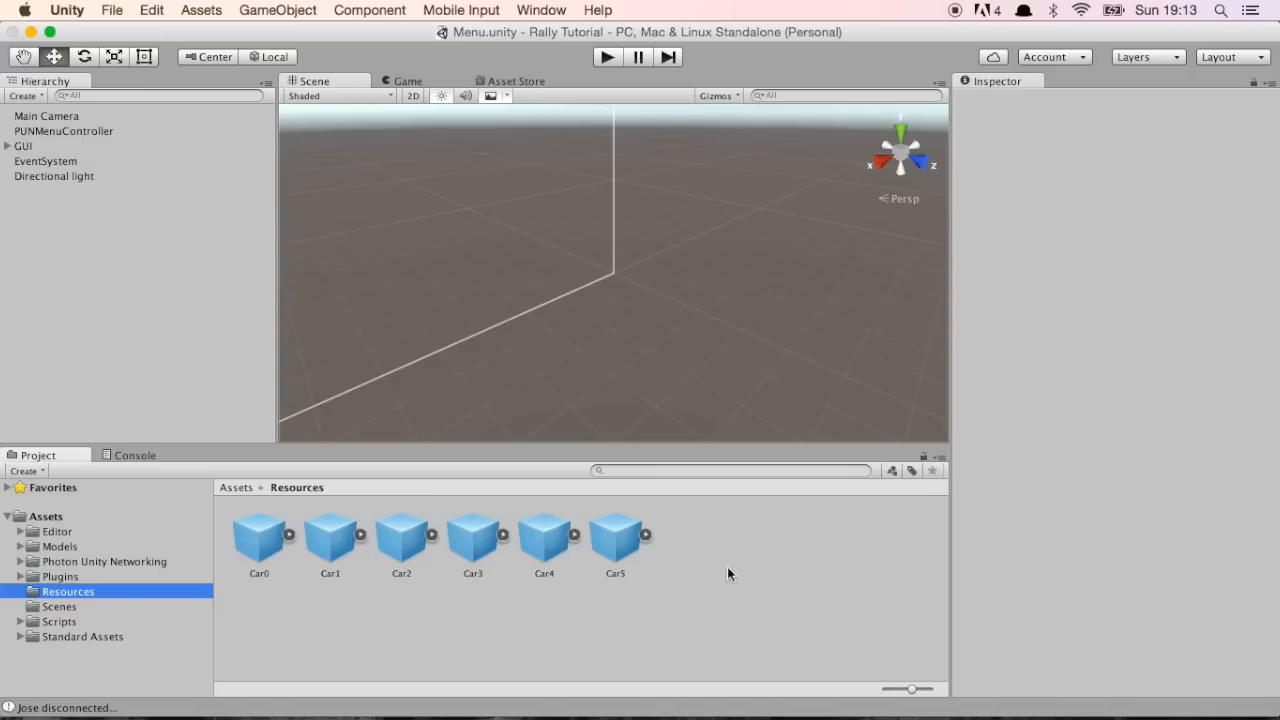
mouse_move(252, 545)
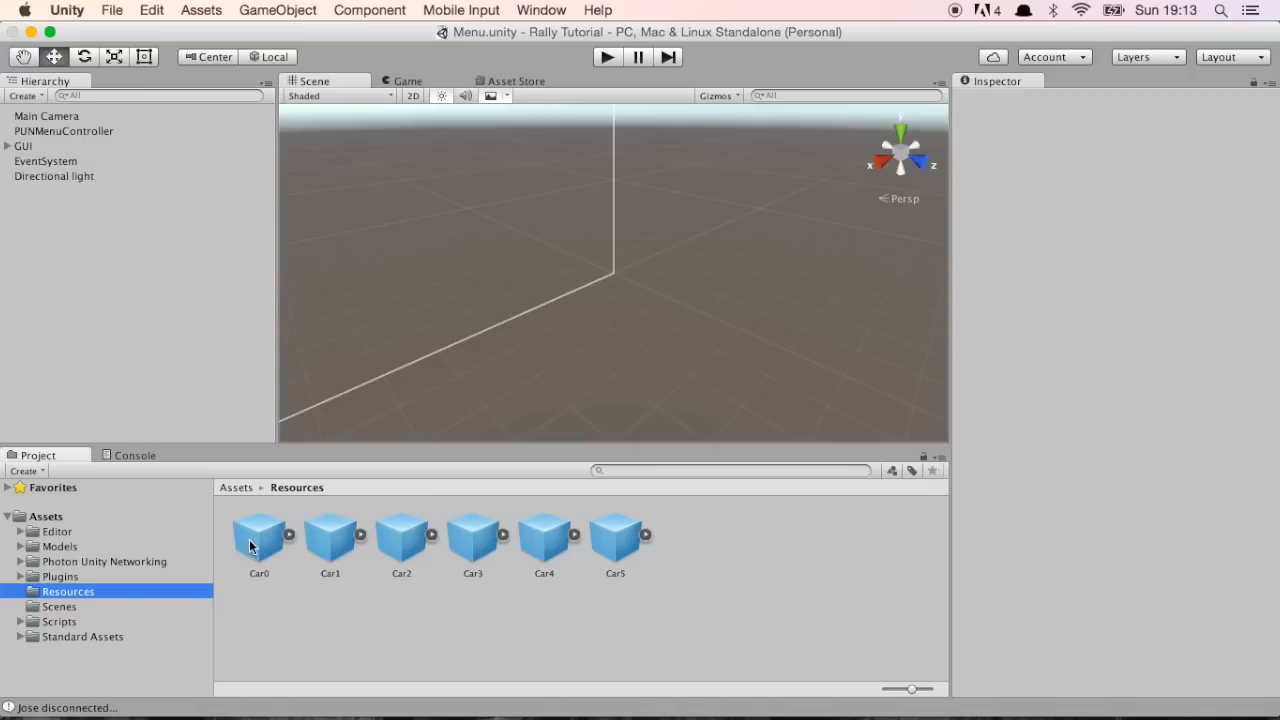
left_click(330, 535)
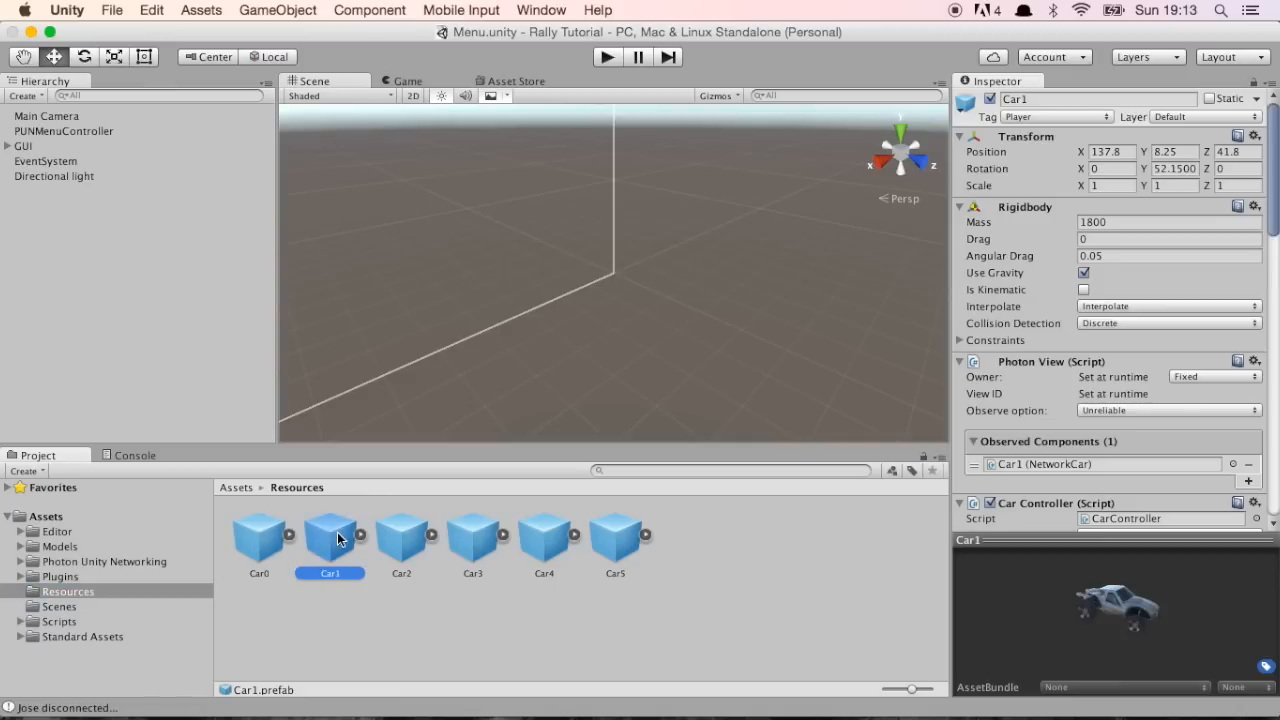
left_click(615, 540)
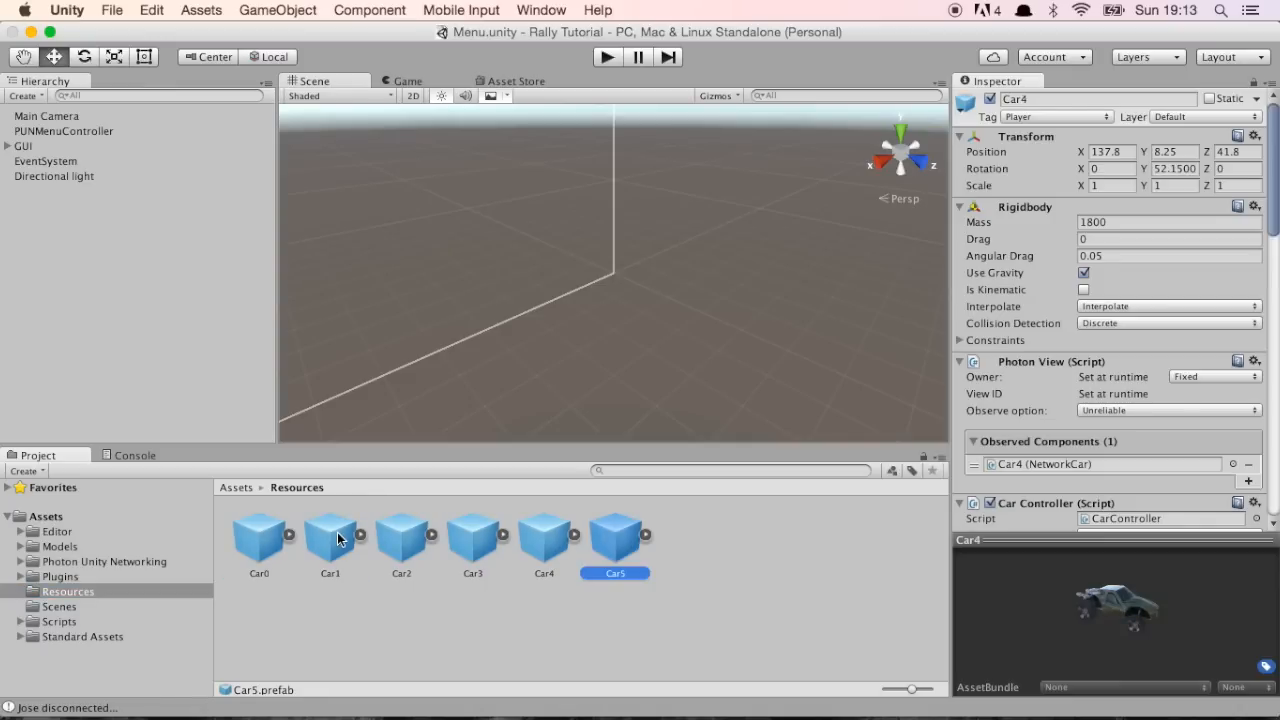
left_click(259, 540)
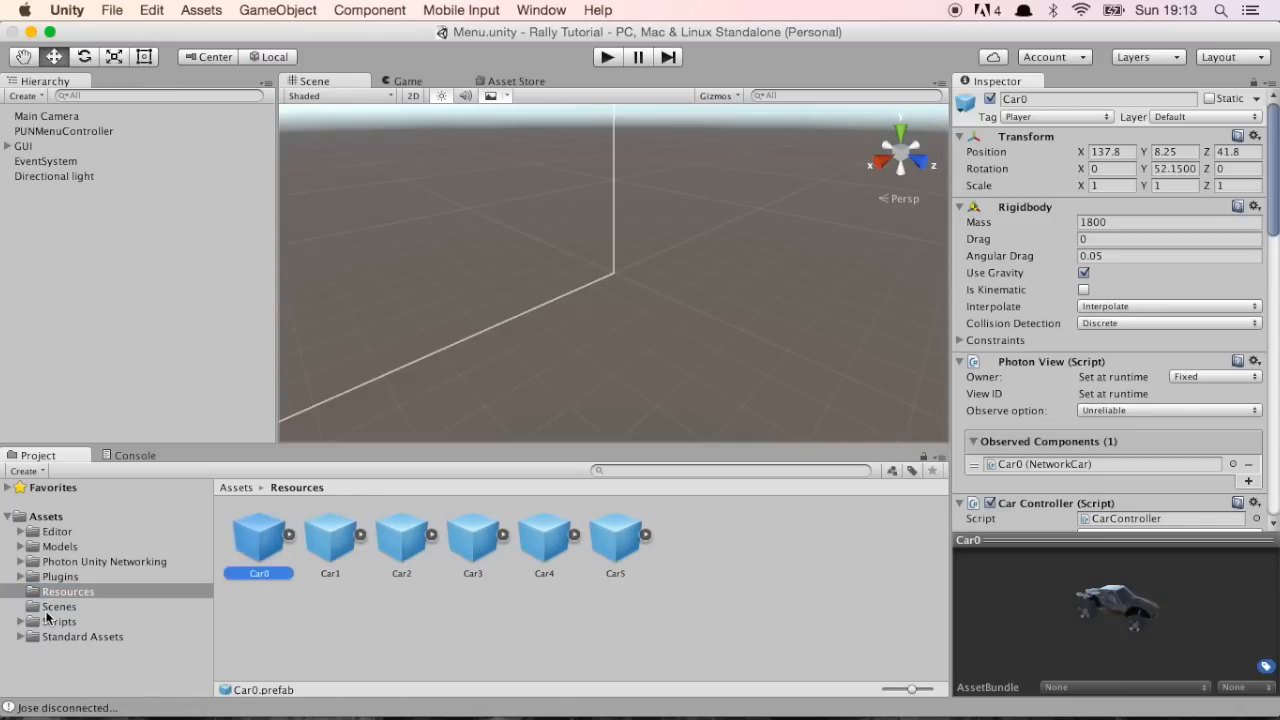
From the Scenes folder, open the Race scene asset
left_click(59, 606)
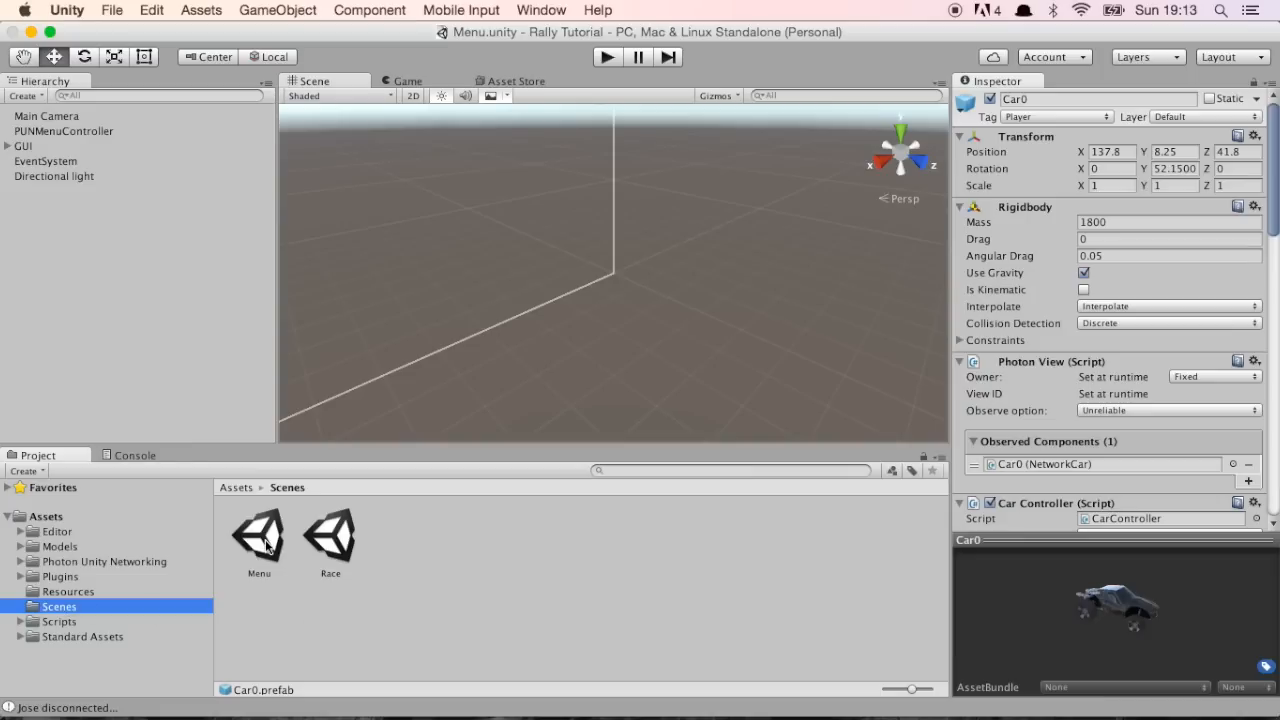
left_click(258, 535)
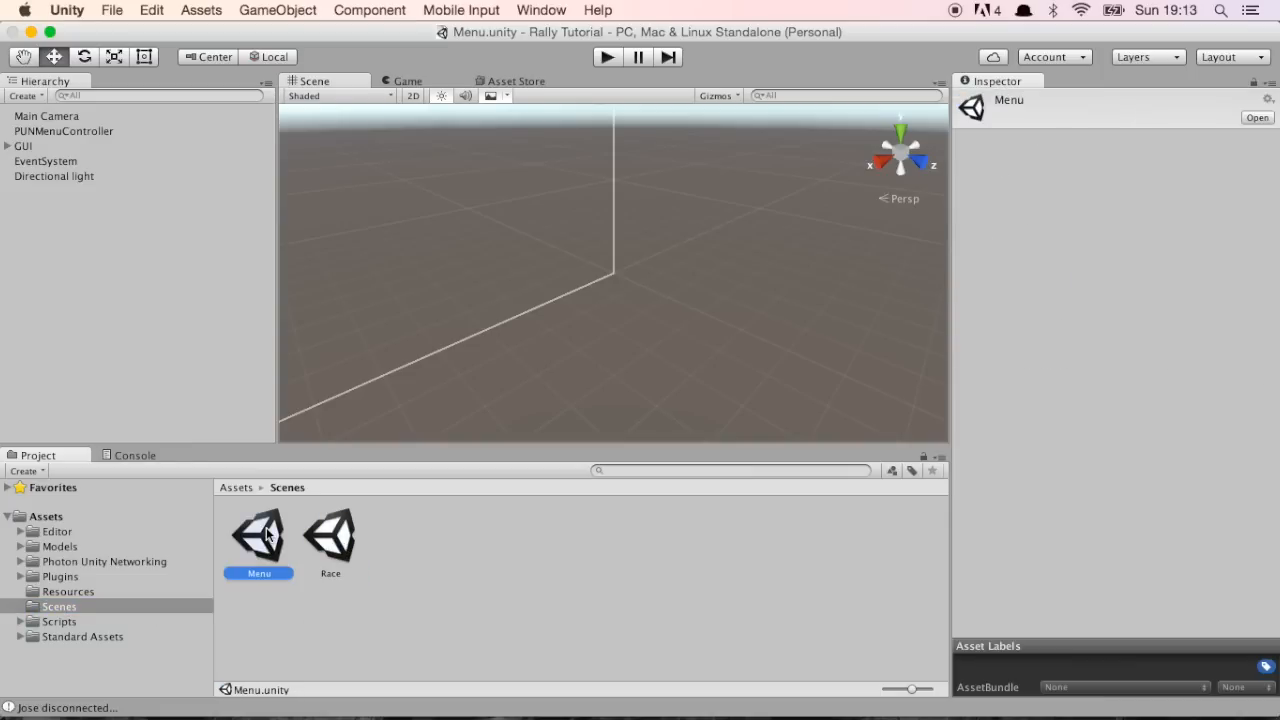
double_click(330, 535)
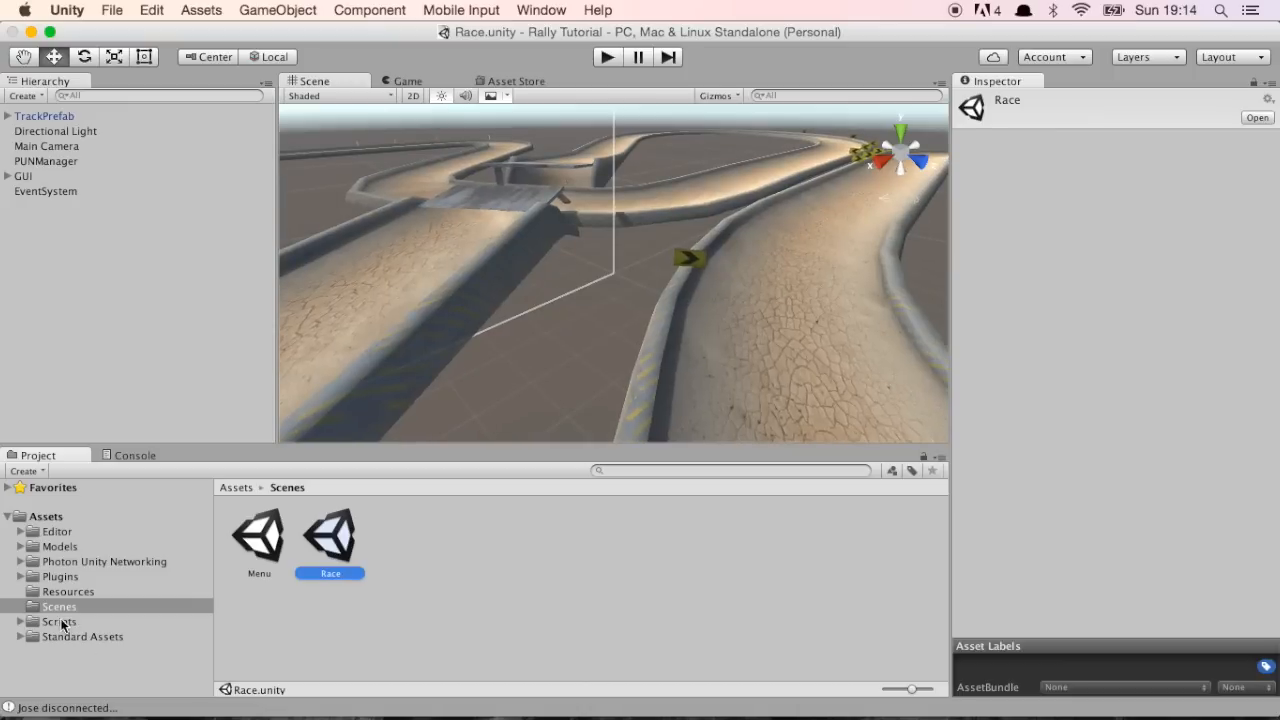
Browse the Car, Menu and Race script folders
left_click(59, 621)
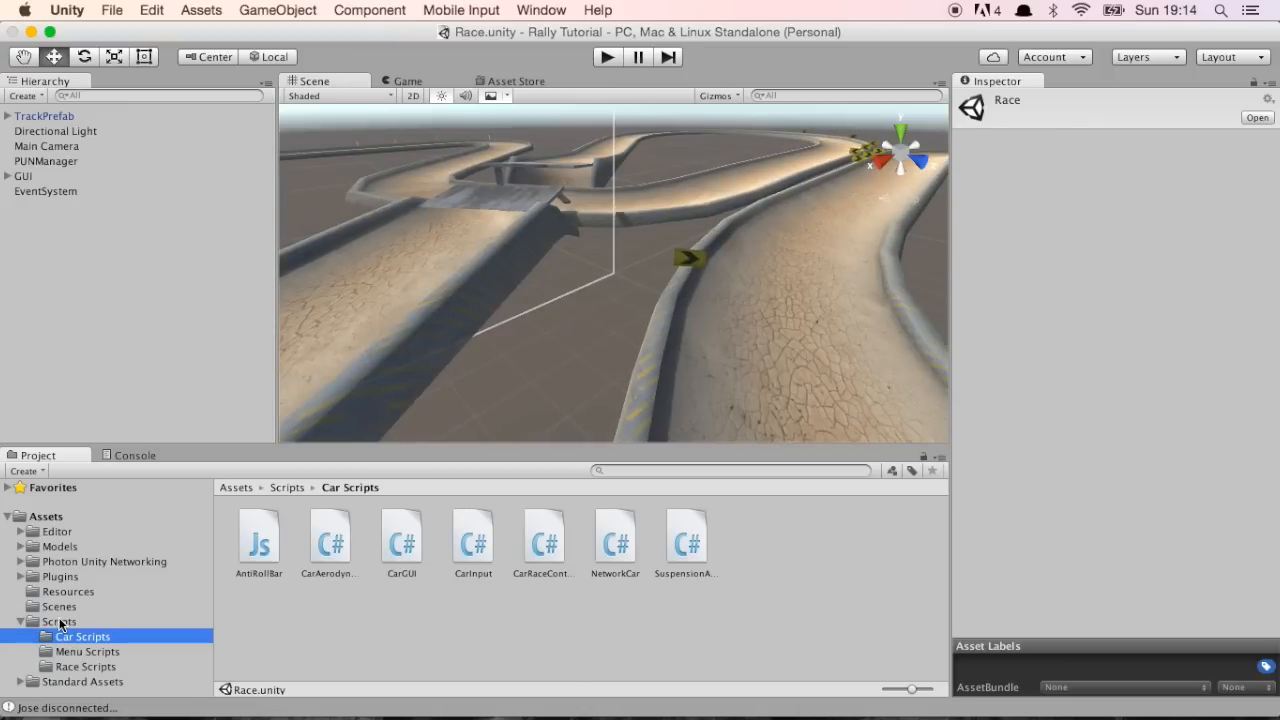
left_click(87, 651)
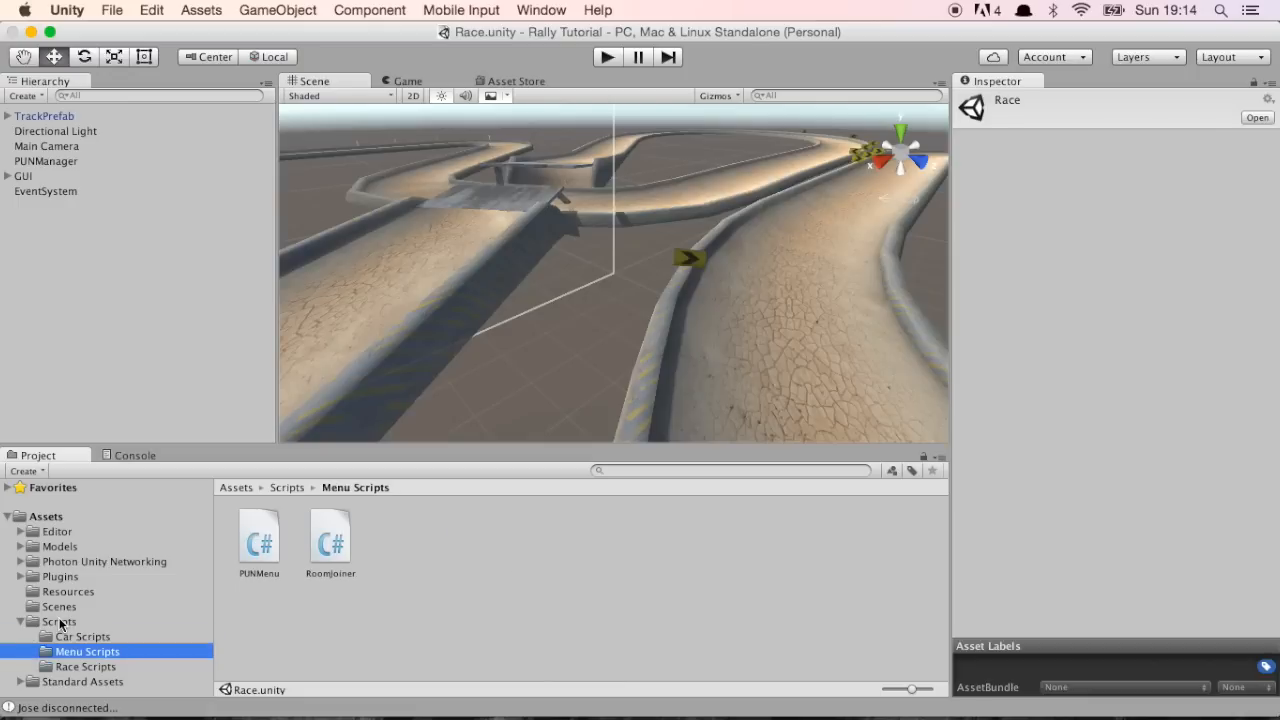
left_click(85, 666)
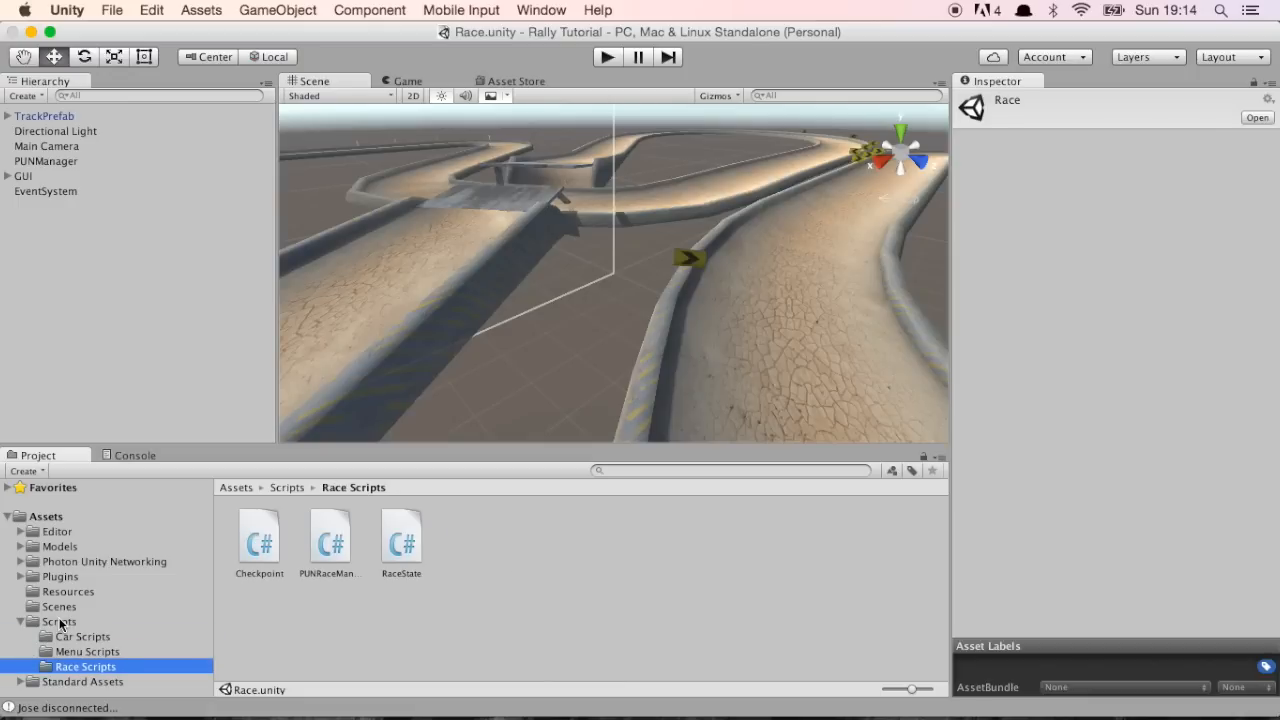
left_click(60, 621)
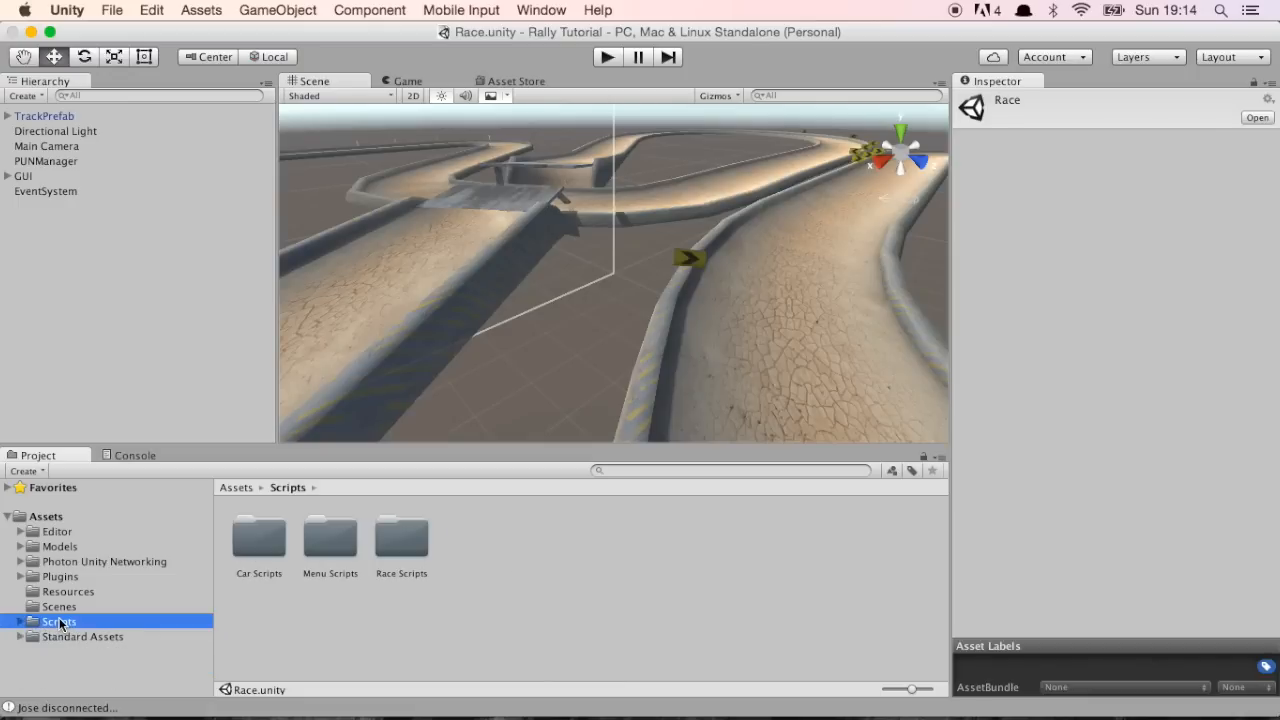
Browse Standard Assets' Scripts and Vehicles > Car, then its top-level folders
left_click(82, 636)
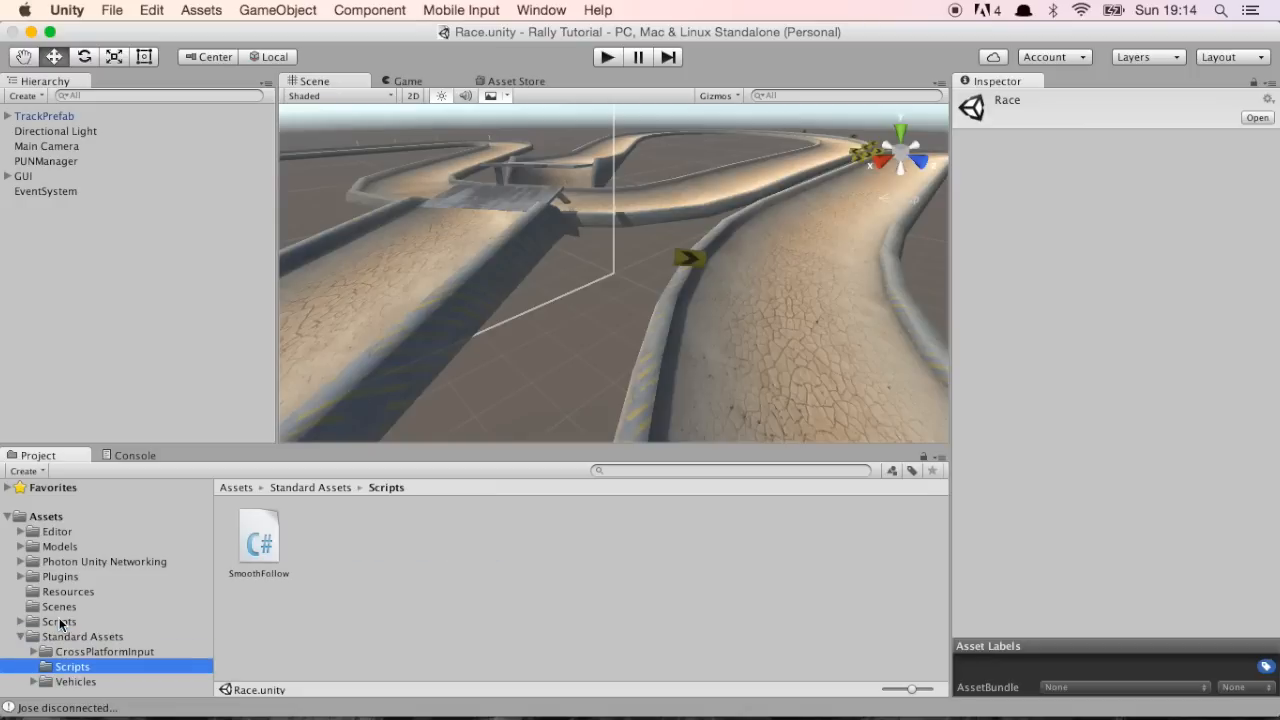
left_click(76, 681)
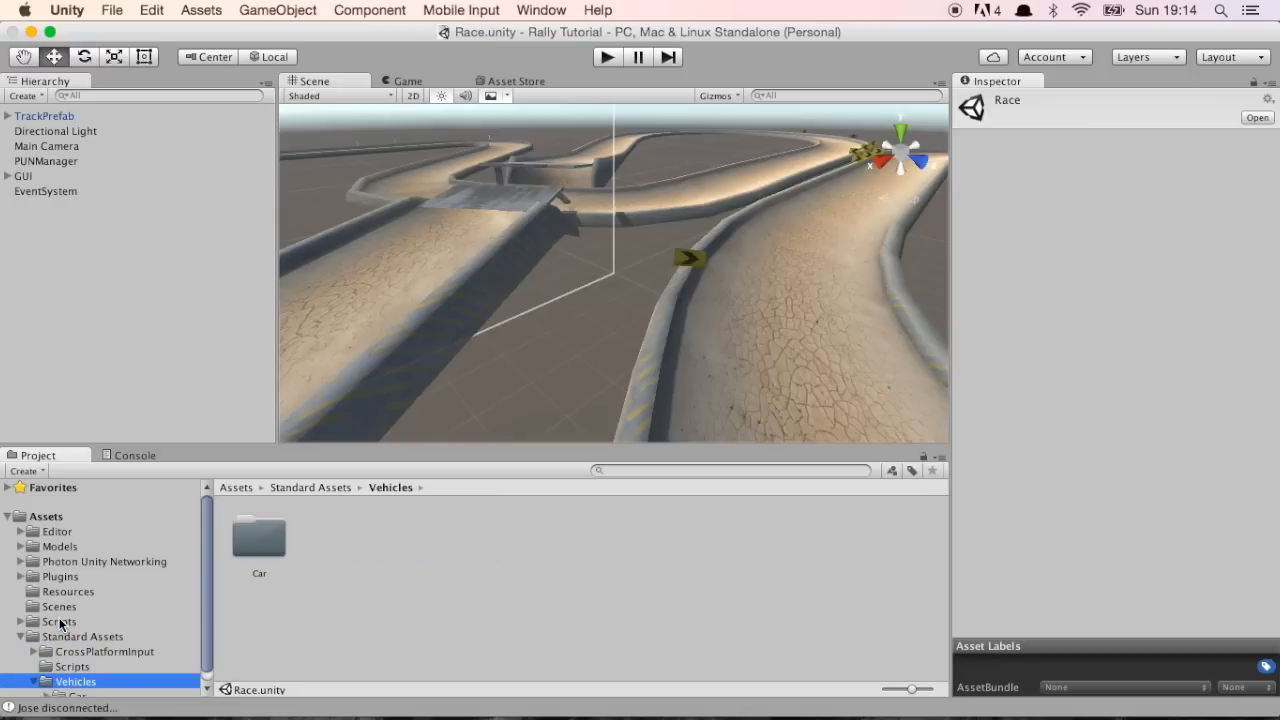
double_click(259, 535)
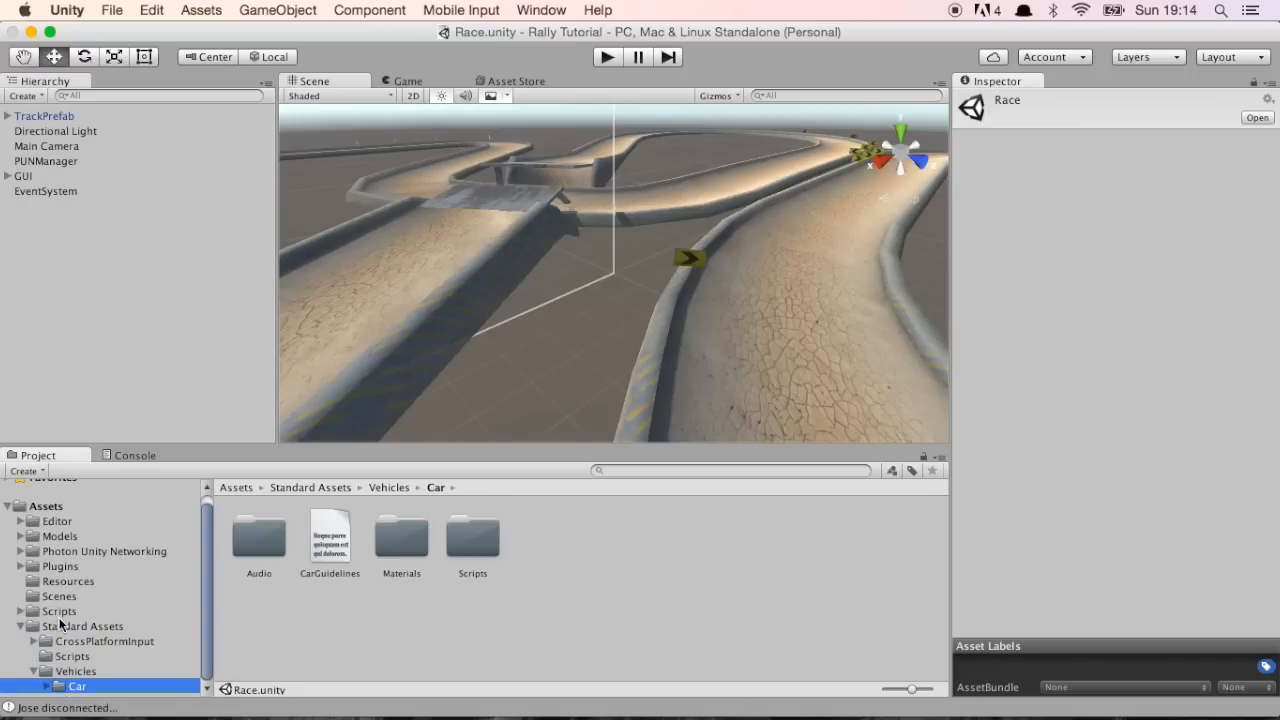
left_click(83, 636)
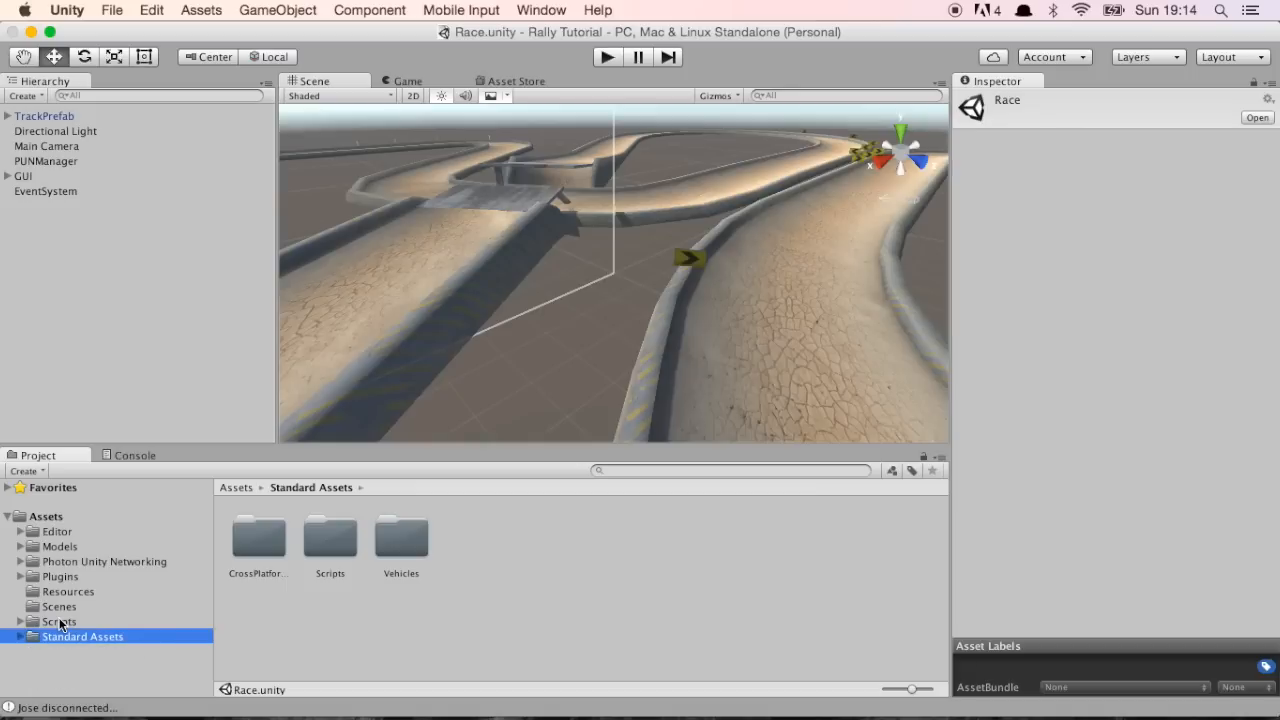